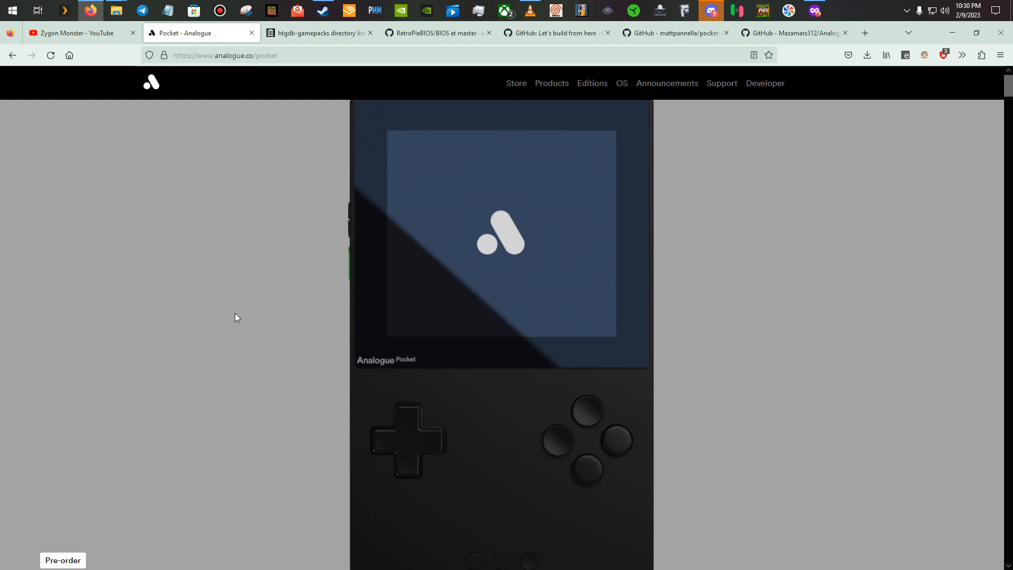
{"action": "mouse_move", "coordinate": [263, 300]}
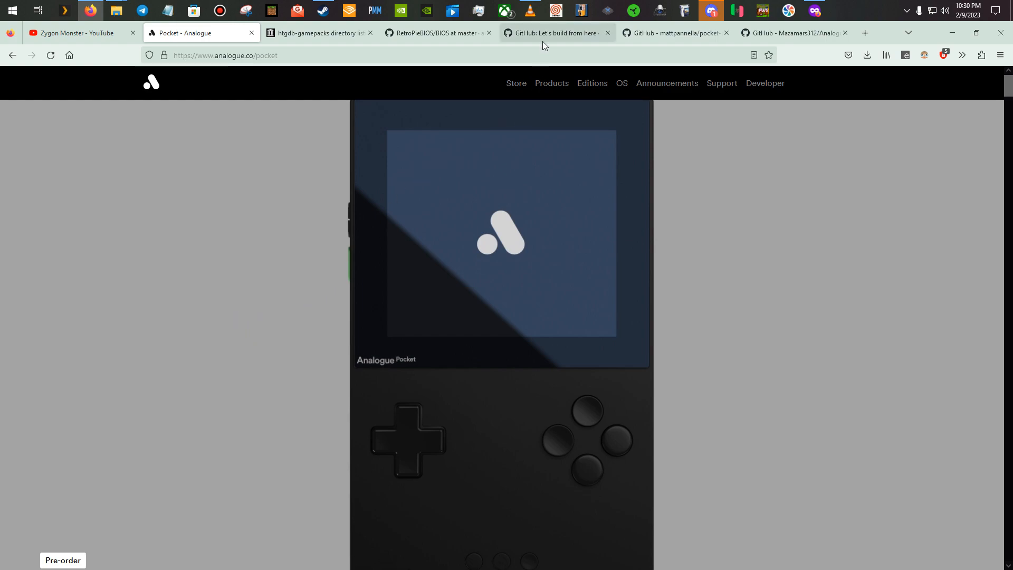
Step: Search GitHub for 'Analogue Pocket' and scroll the 83 repository results
{"action": "left_click", "coordinate": [555, 32]}
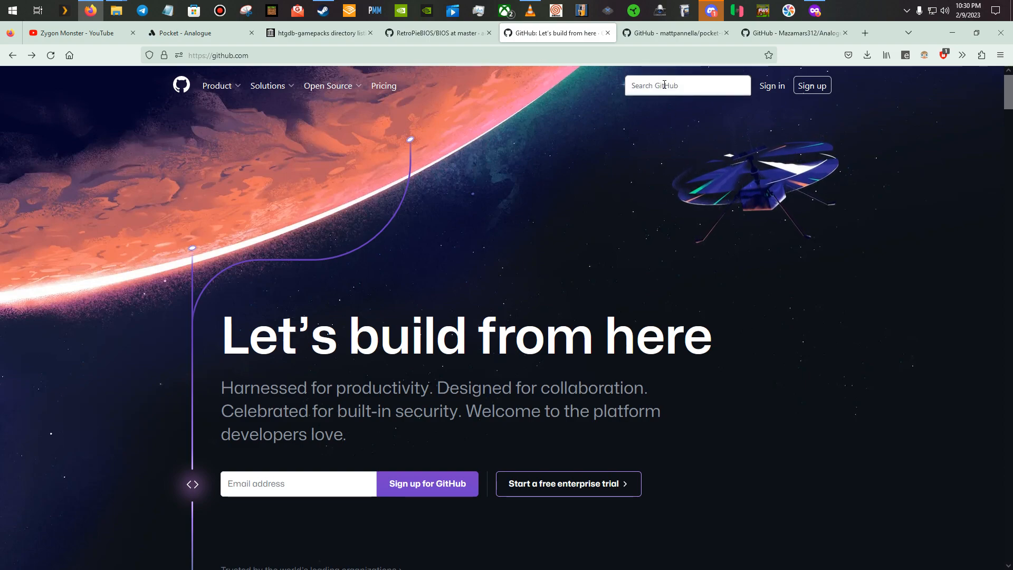
{"action": "type", "text": "An"}
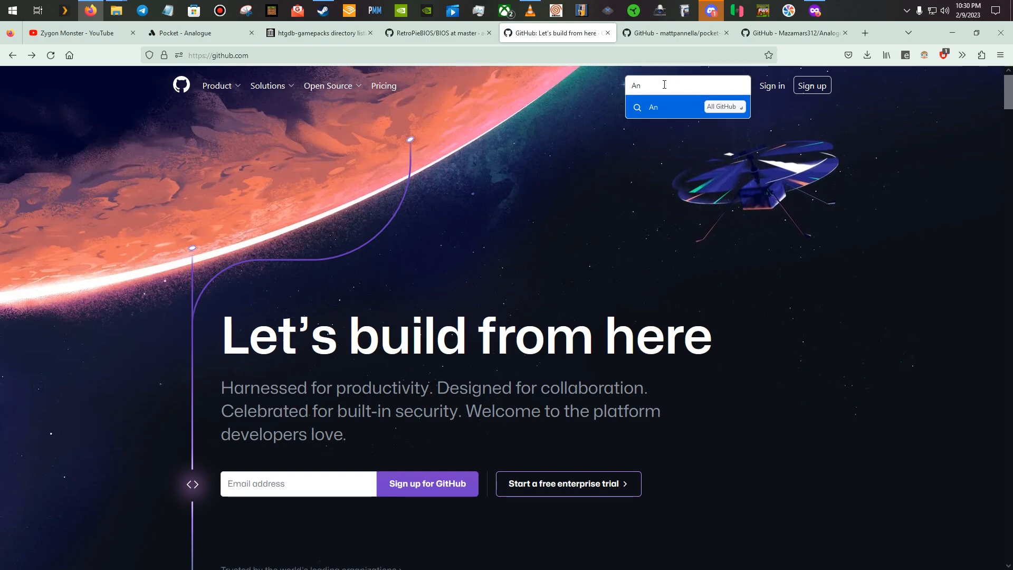
{"action": "type", "text": "alogue Po"}
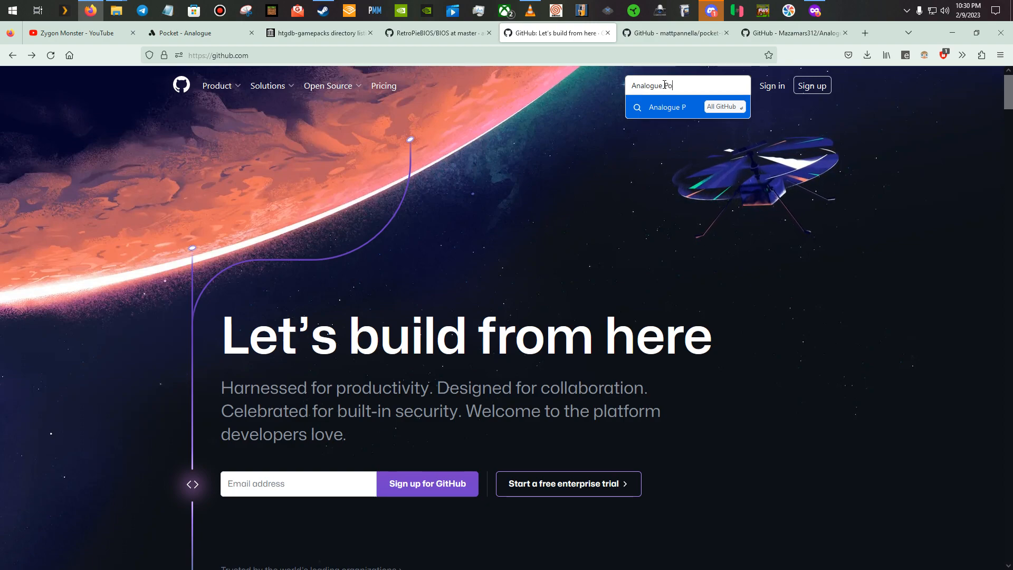
{"action": "type", "text": "cket"}
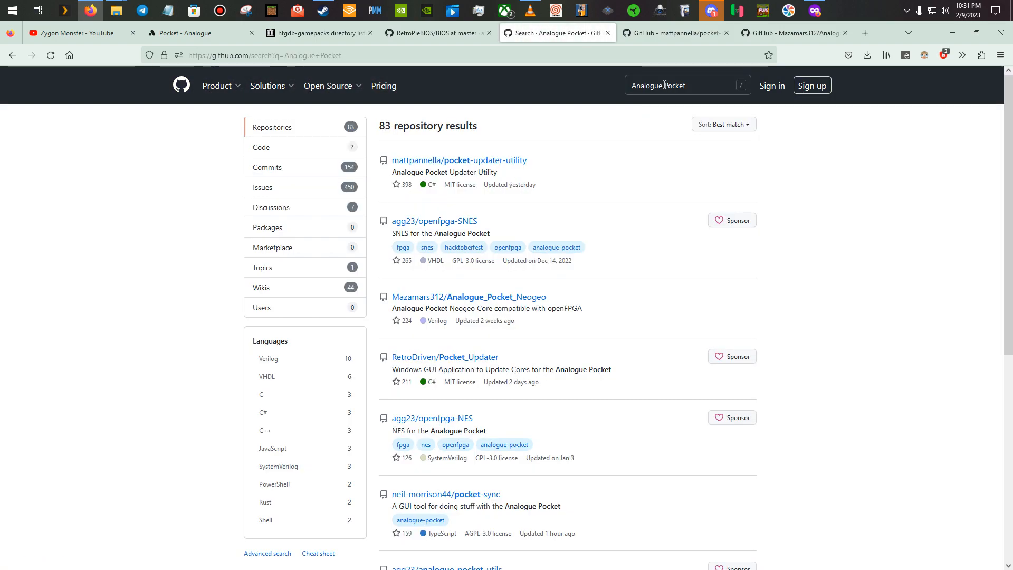
{"action": "mouse_move", "coordinate": [576, 175]}
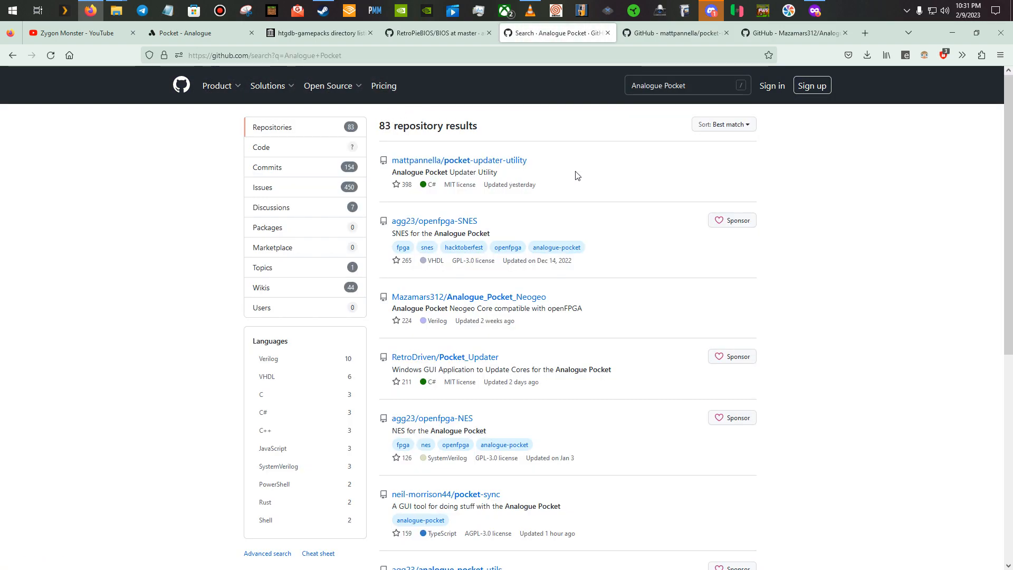
{"action": "scroll", "scroll_direction": "down", "scroll_amount": 3}
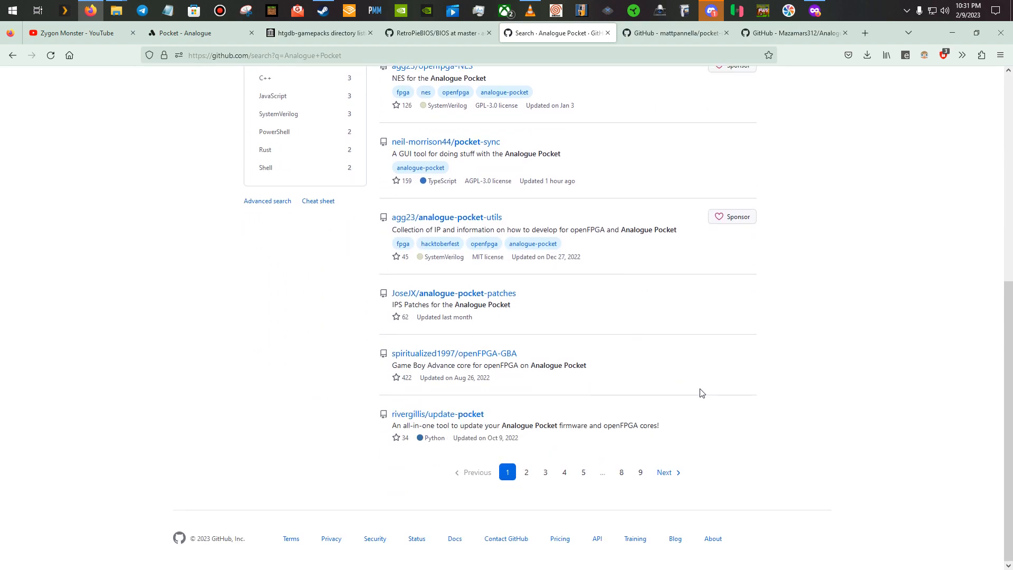
{"action": "scroll", "scroll_direction": "up", "scroll_amount": 3}
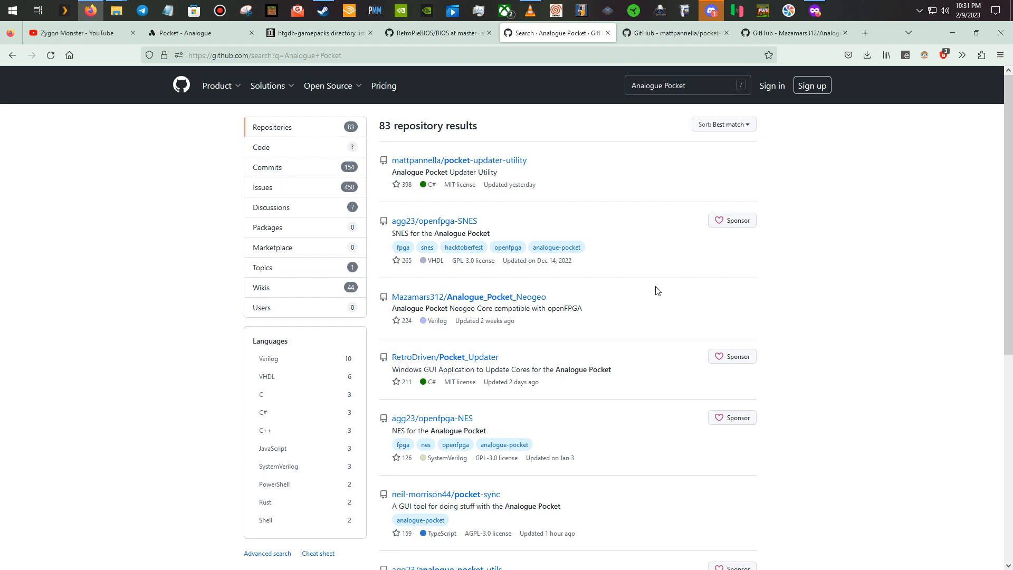
{"action": "mouse_move", "coordinate": [465, 169]}
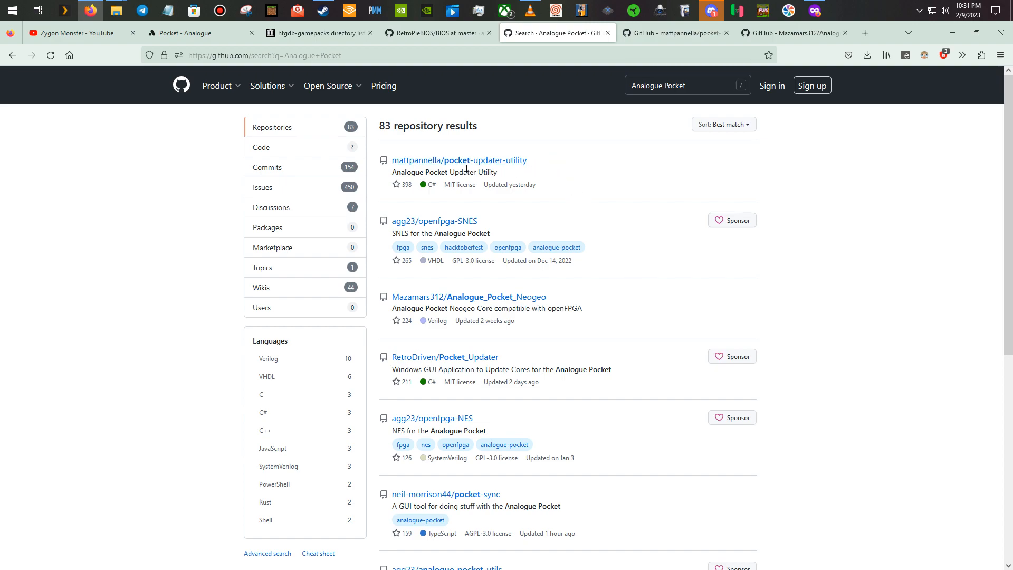
{"action": "mouse_move", "coordinate": [597, 173]}
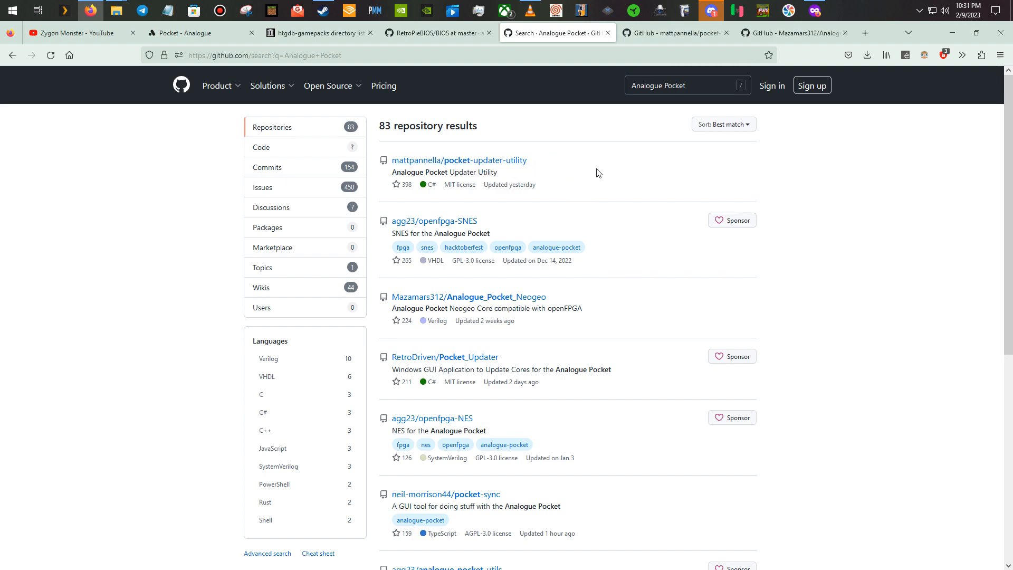
{"action": "mouse_move", "coordinate": [677, 33]}
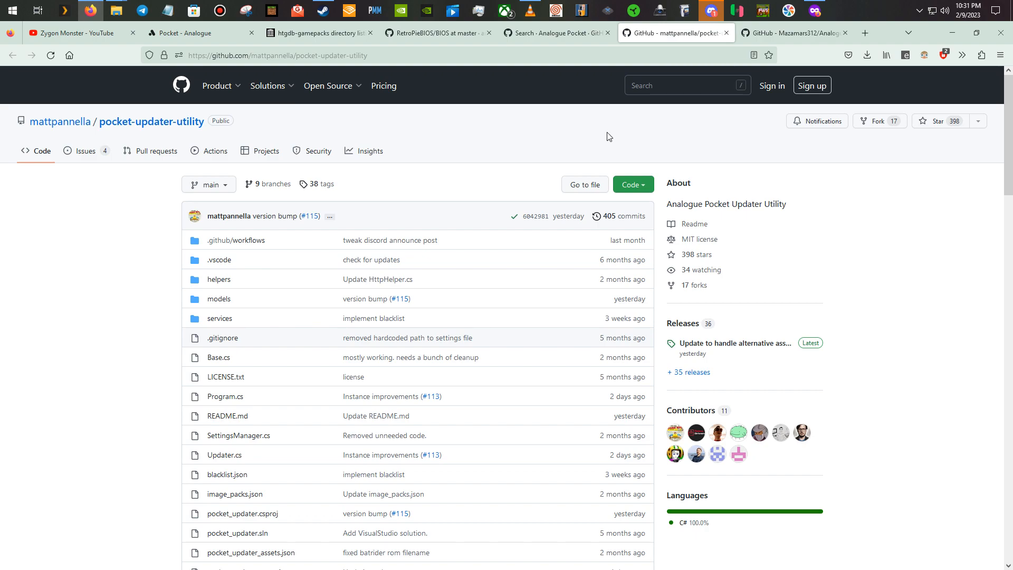
{"action": "mouse_move", "coordinate": [504, 183]}
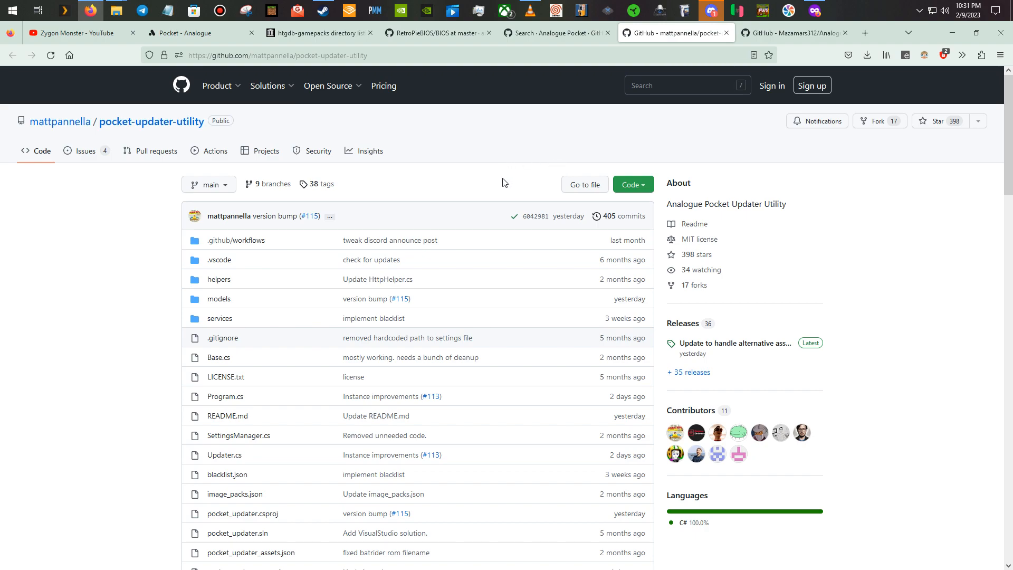
Step: Skim the pocket-updater-utility README and open its latest 2.15.0 release
{"action": "scroll", "scroll_direction": "down", "scroll_amount": 3}
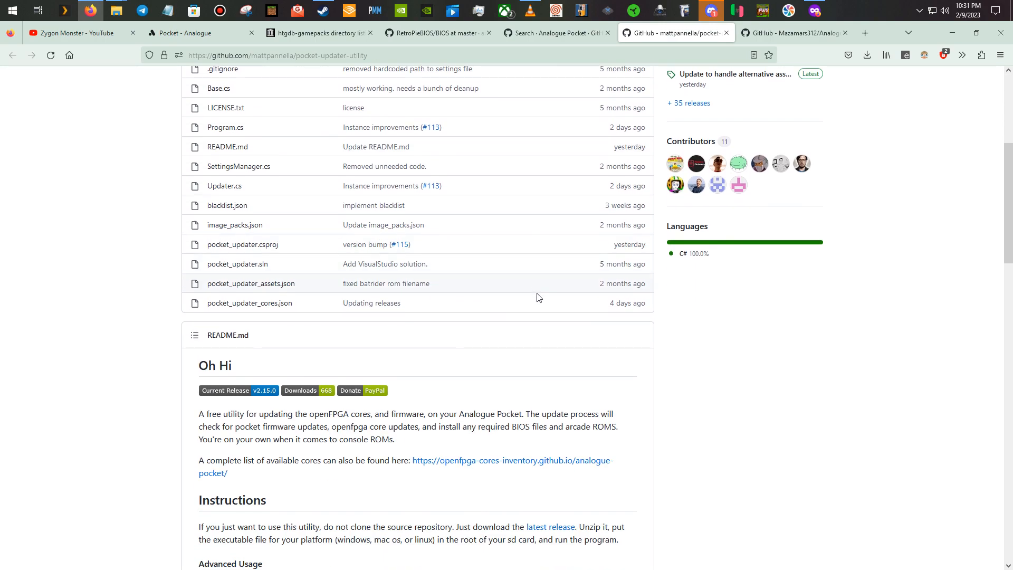
{"action": "scroll", "scroll_direction": "up", "scroll_amount": 3}
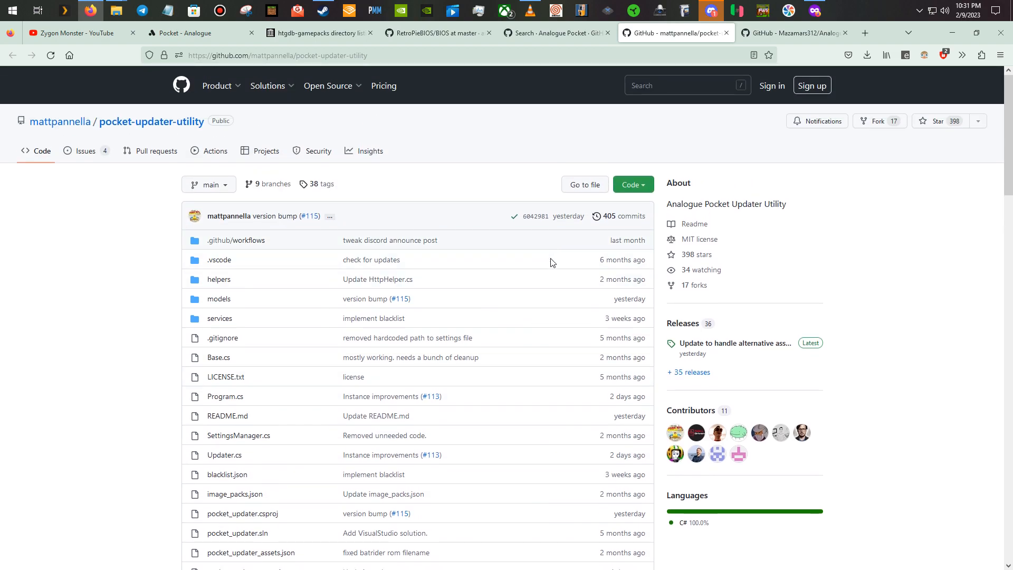
{"action": "mouse_move", "coordinate": [729, 343]}
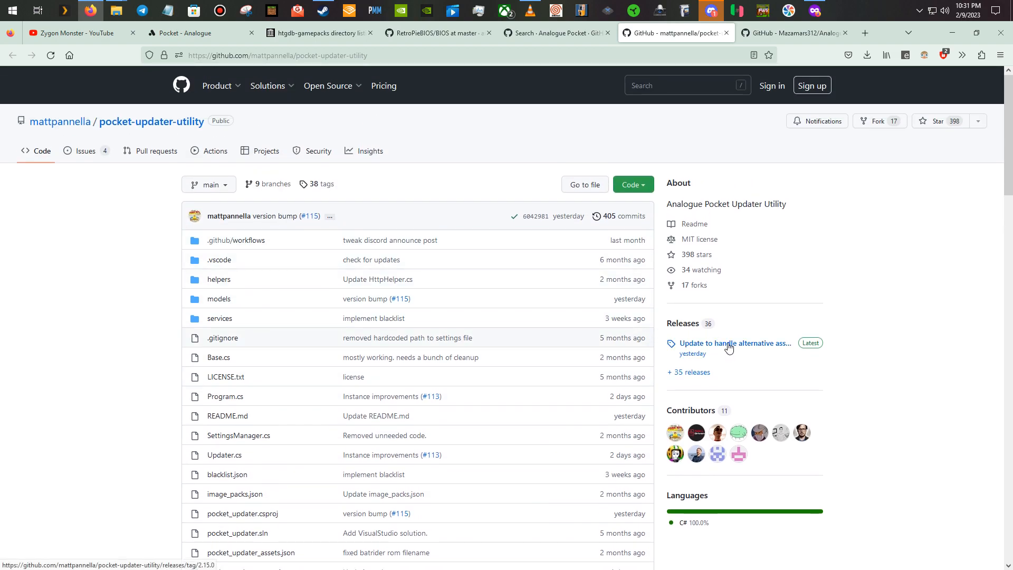
{"action": "left_click", "coordinate": [734, 343]}
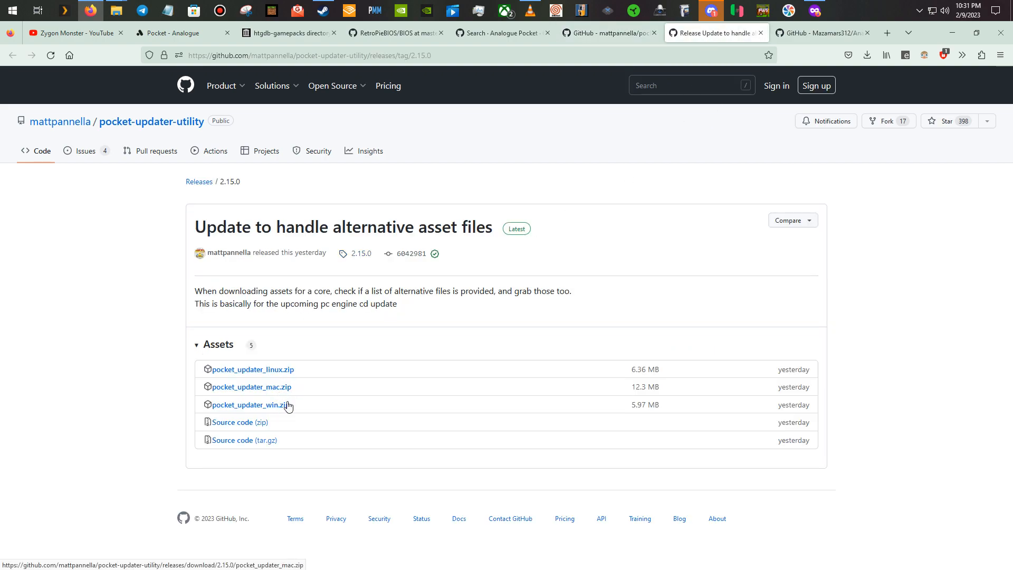
{"action": "mouse_move", "coordinate": [292, 415]}
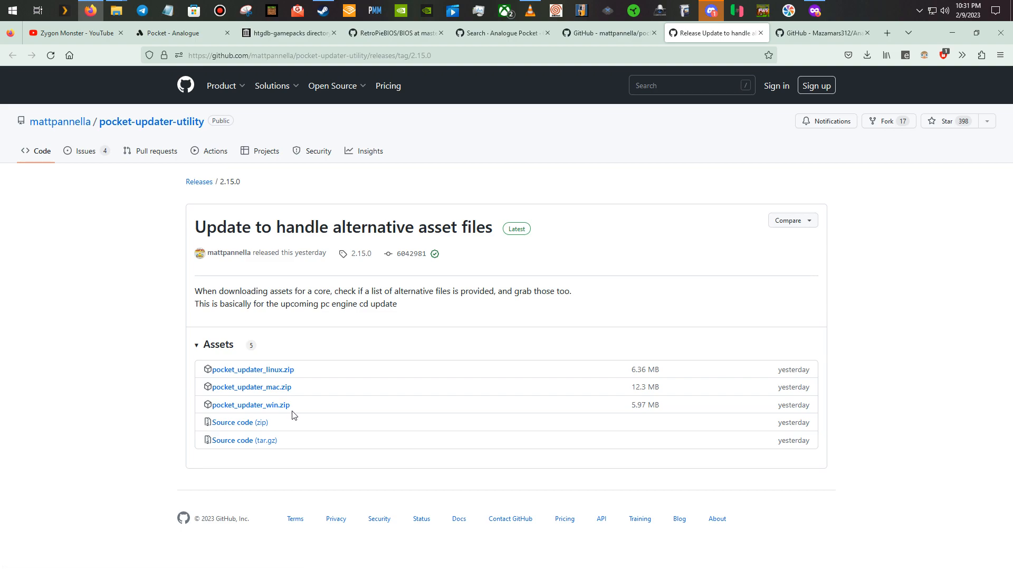
{"action": "mouse_move", "coordinate": [116, 11]}
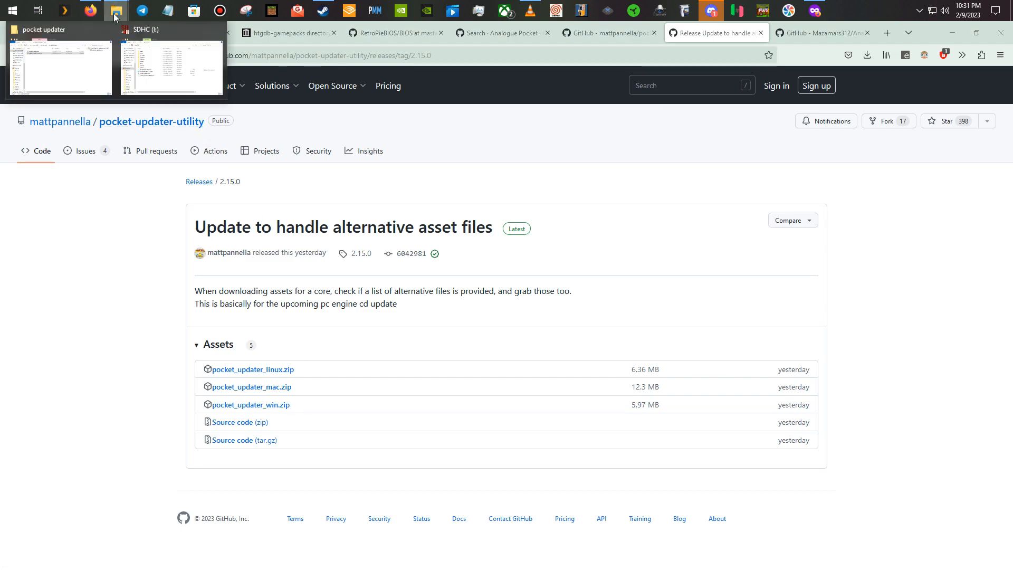
{"action": "mouse_move", "coordinate": [76, 33]}
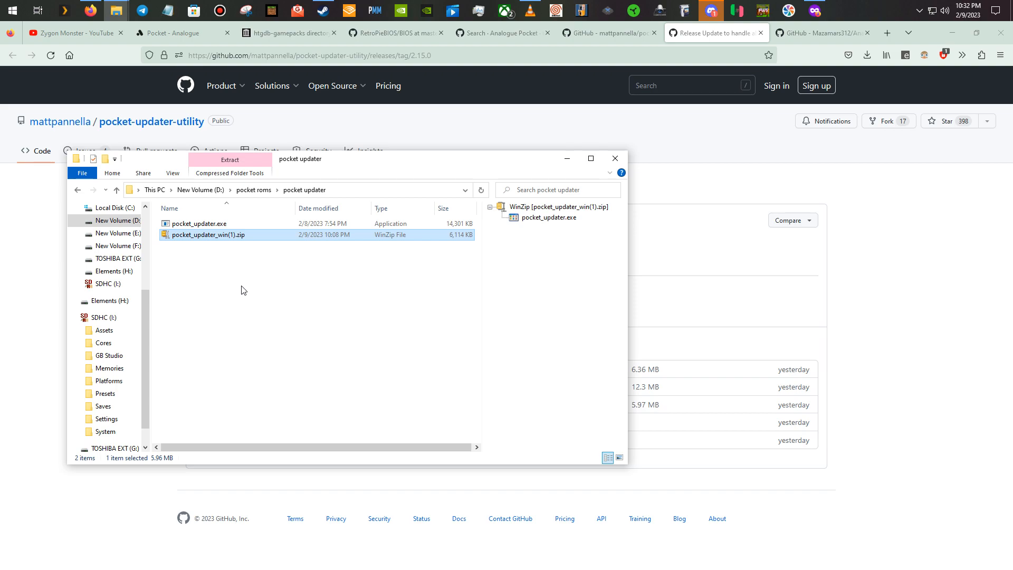
{"action": "mouse_move", "coordinate": [218, 286]}
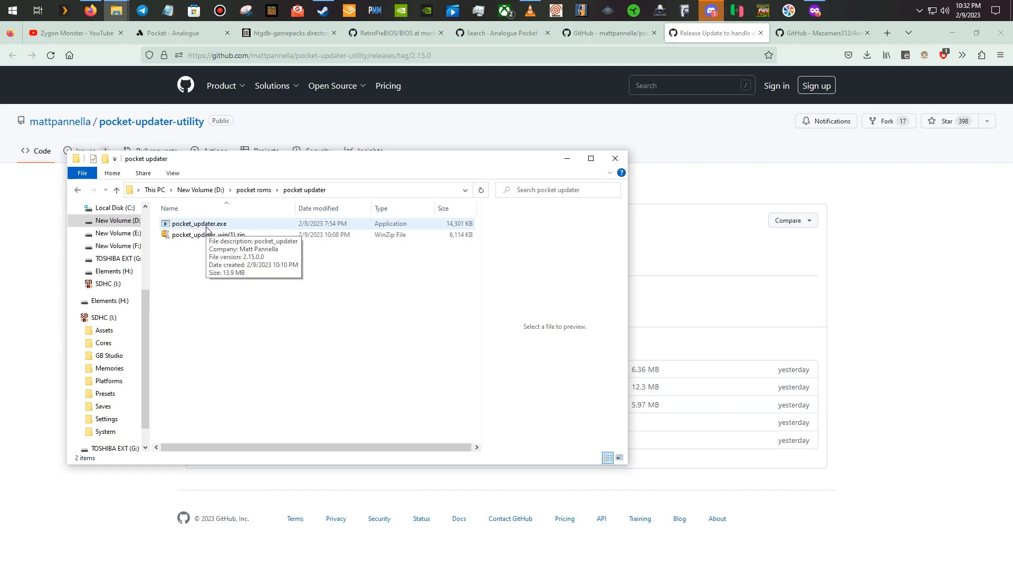
{"action": "mouse_move", "coordinate": [280, 304]}
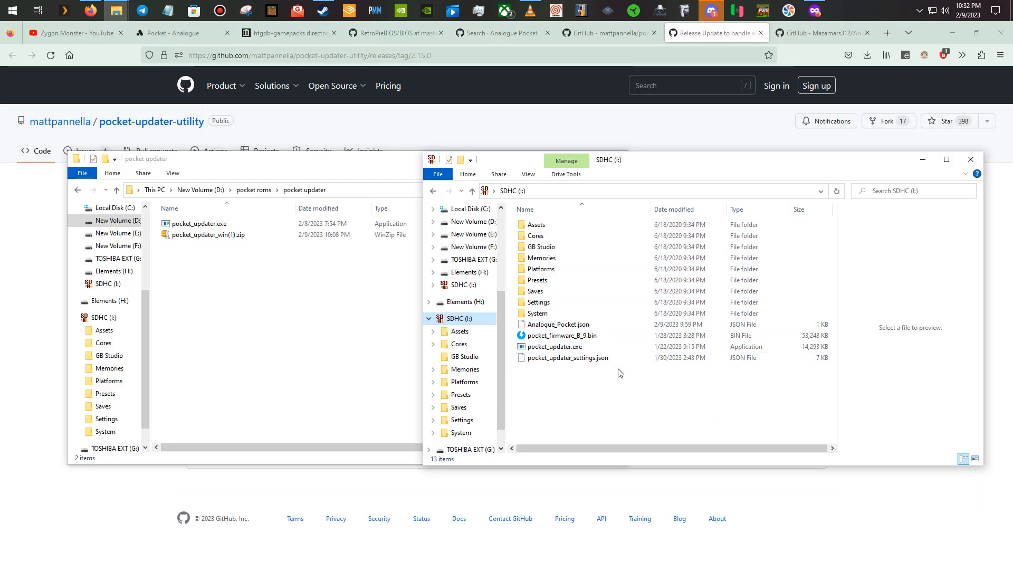
{"action": "mouse_move", "coordinate": [625, 388]}
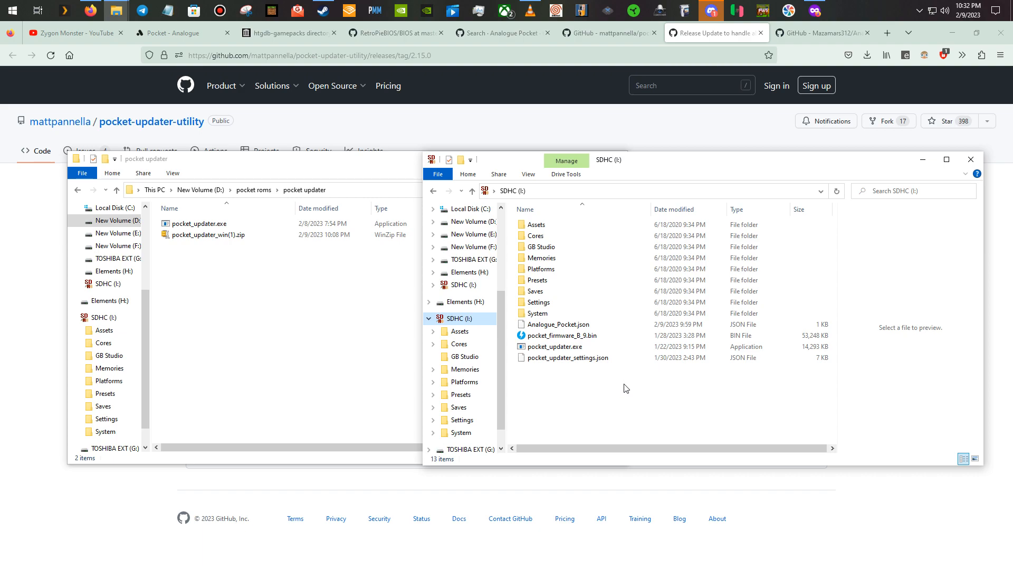
{"action": "mouse_move", "coordinate": [583, 389]}
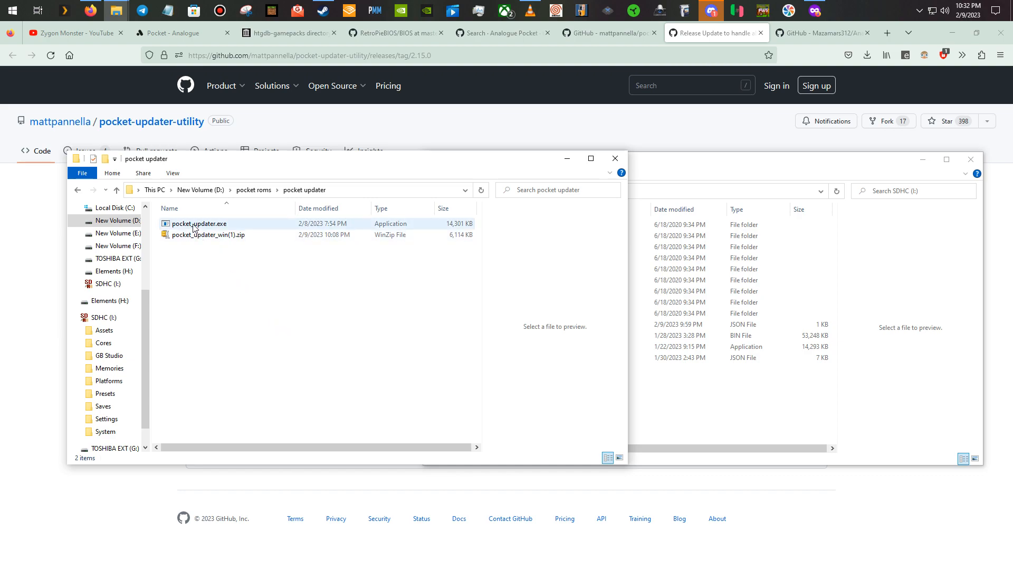
Step: Run pocket_updater.exe to download cores, assets and firmware locally
{"action": "left_click", "coordinate": [198, 224]}
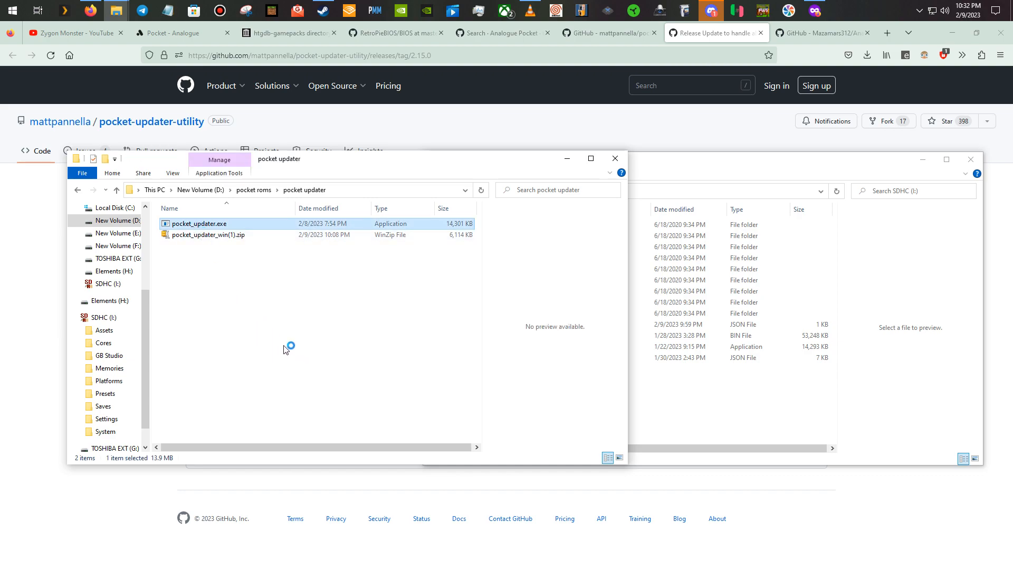
{"action": "double_click", "coordinate": [198, 223]}
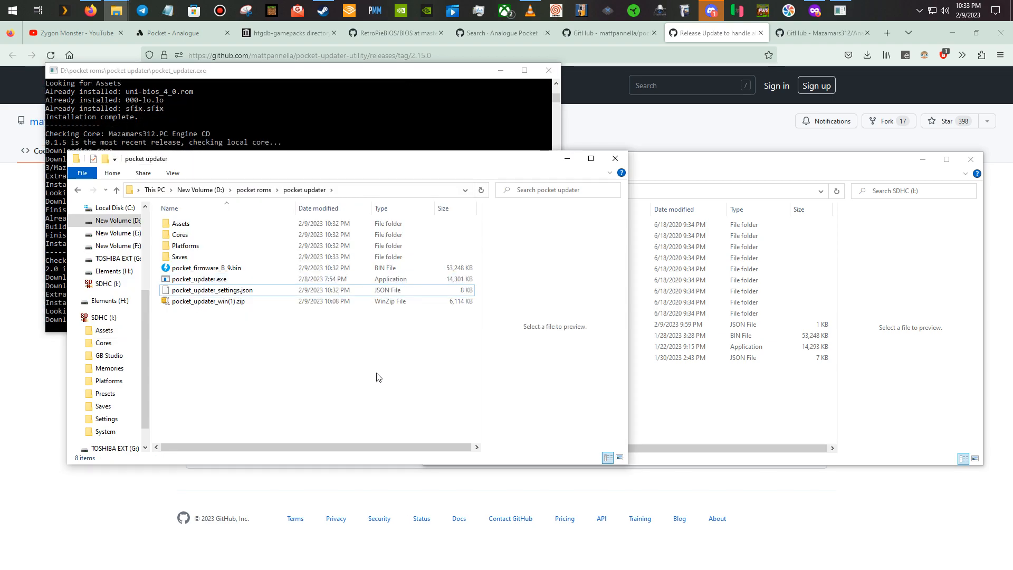
{"action": "mouse_move", "coordinate": [420, 392]}
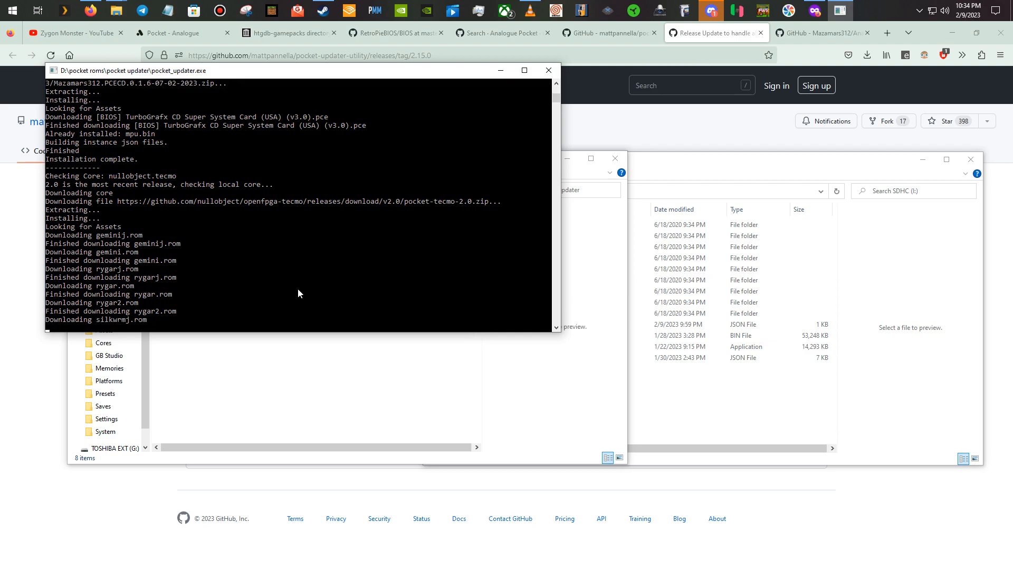
{"action": "mouse_move", "coordinate": [152, 325]}
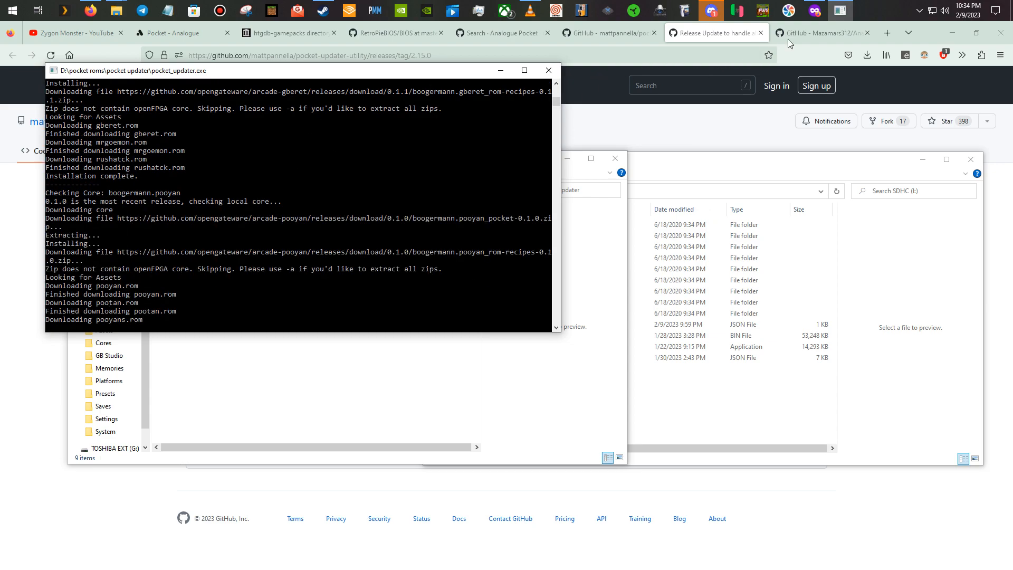
Step: Scroll the Analogue_Pocket_Neogeo README to its BIOS and /assets/ng/common installation notes
{"action": "left_click", "coordinate": [817, 32]}
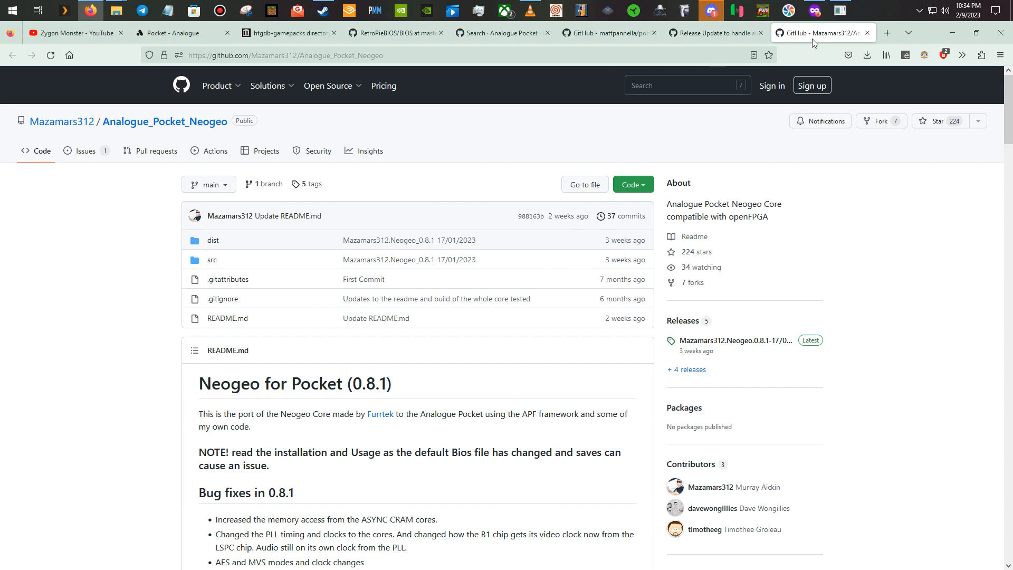
{"action": "mouse_move", "coordinate": [523, 37]}
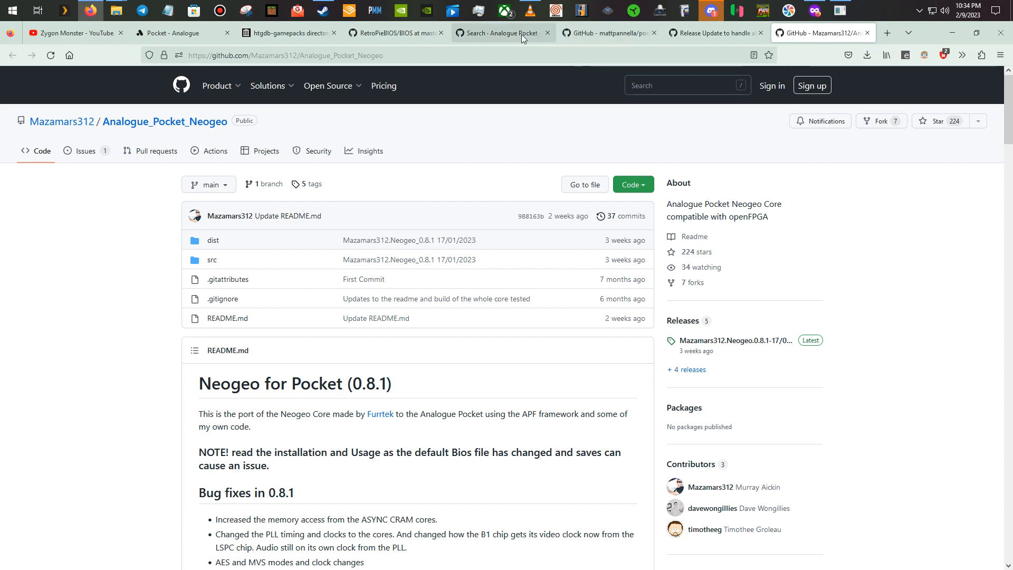
{"action": "left_click", "coordinate": [498, 33]}
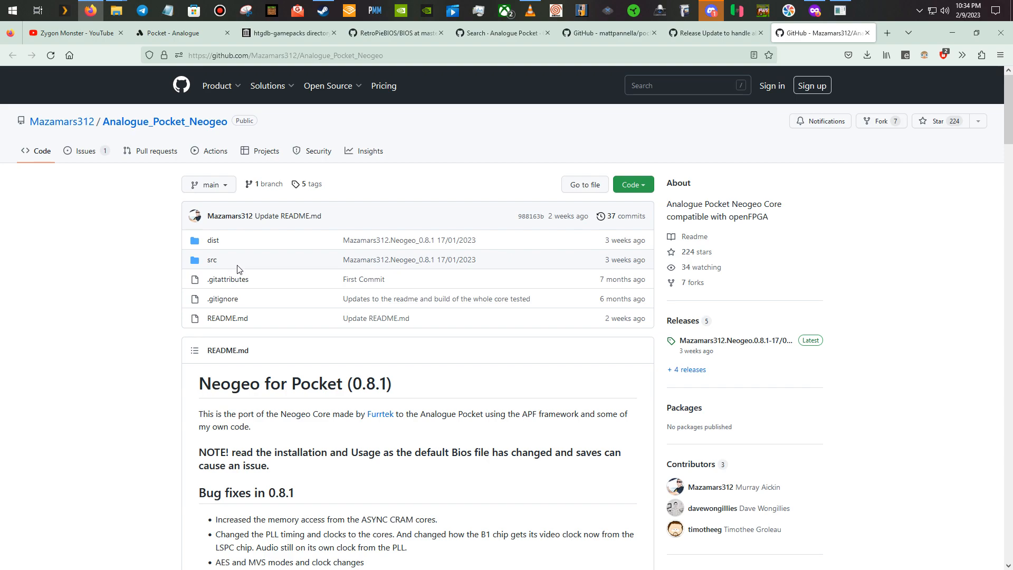
{"action": "scroll", "scroll_direction": "down", "scroll_amount": 3}
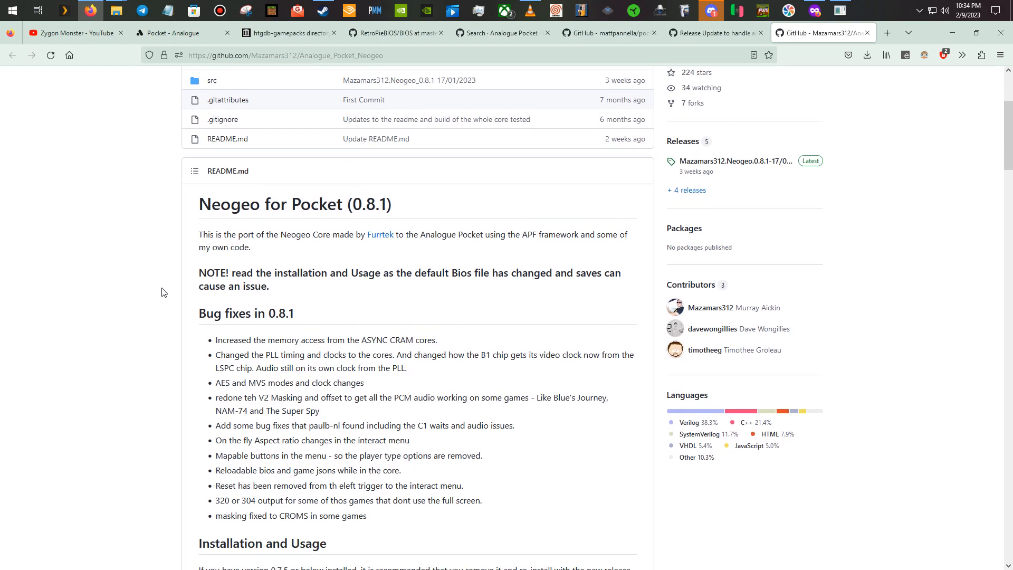
{"action": "scroll", "scroll_direction": "down", "scroll_amount": 3}
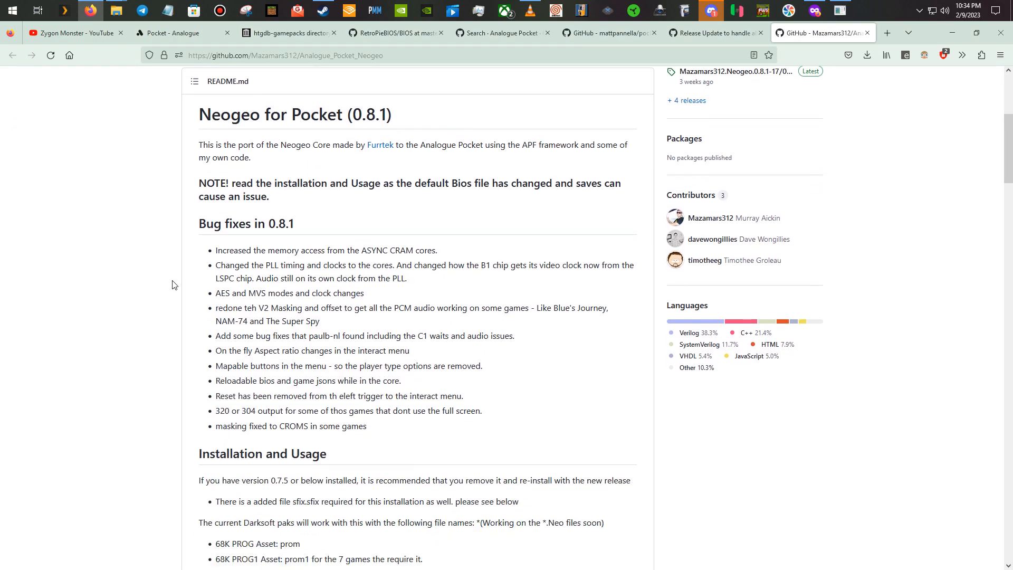
{"action": "scroll", "scroll_direction": "down", "scroll_amount": 3}
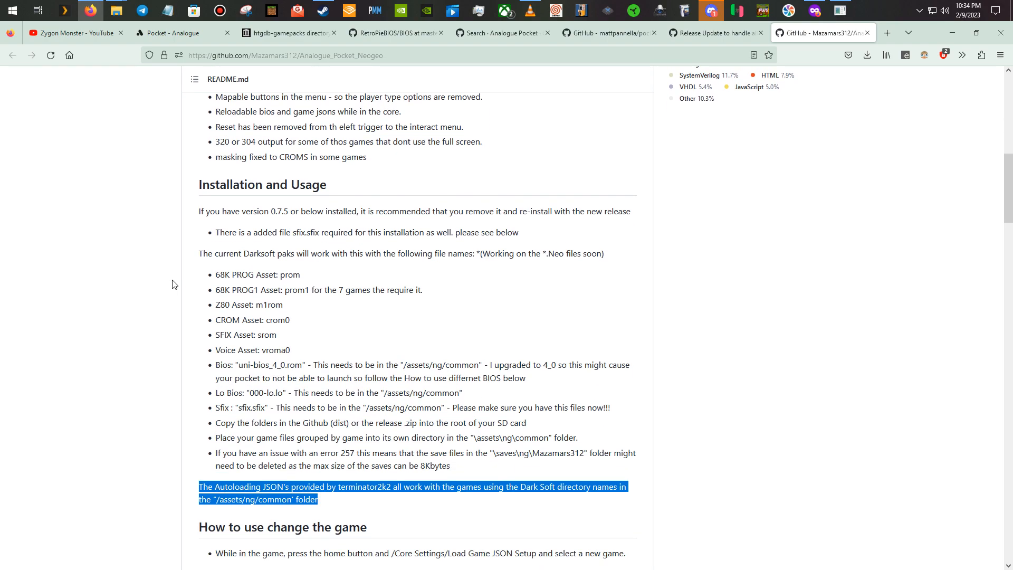
{"action": "scroll", "scroll_direction": "down", "scroll_amount": 3}
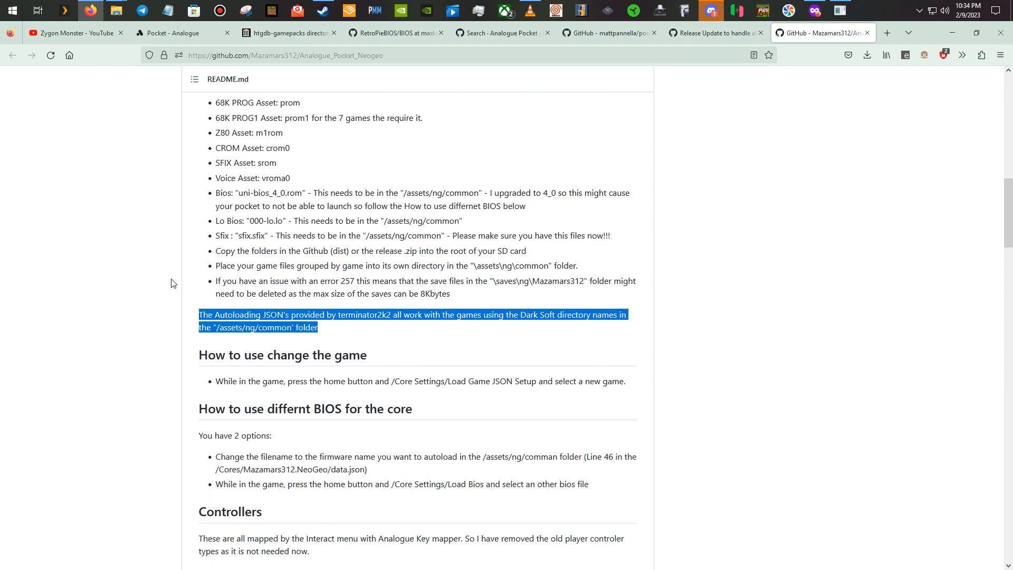
{"action": "scroll", "scroll_direction": "down", "scroll_amount": 3}
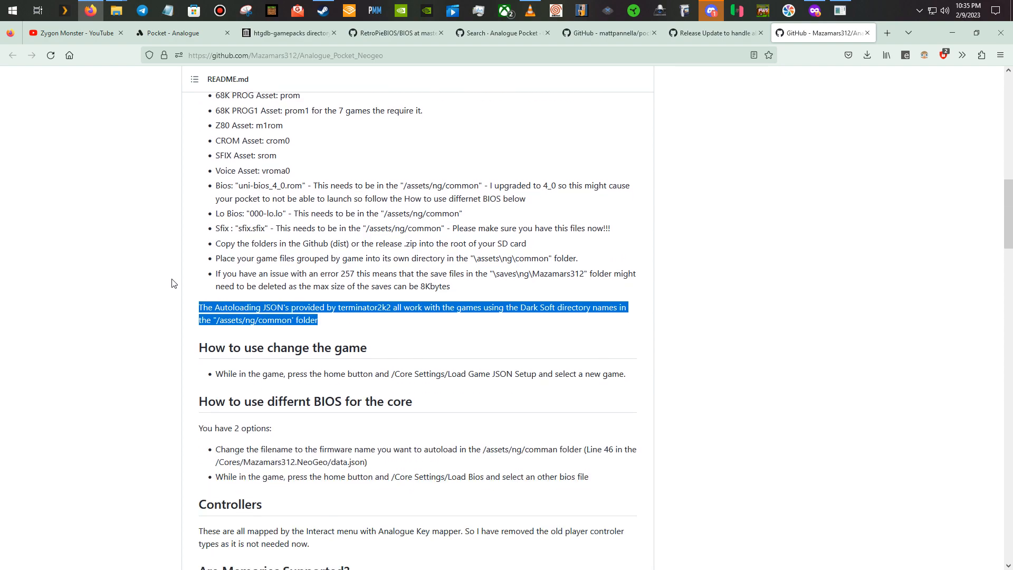
{"action": "mouse_move", "coordinate": [291, 317]}
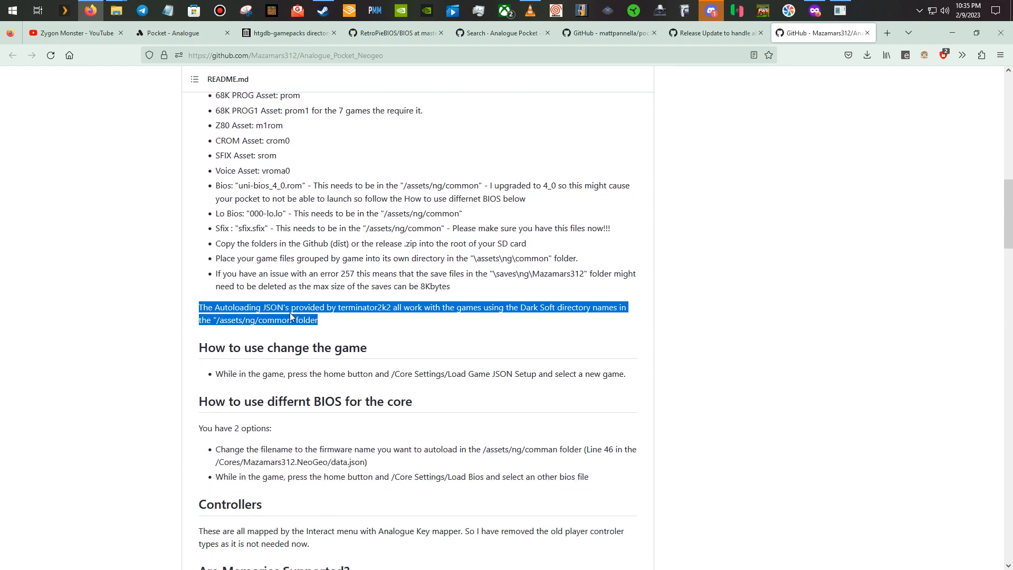
{"action": "mouse_move", "coordinate": [418, 312]}
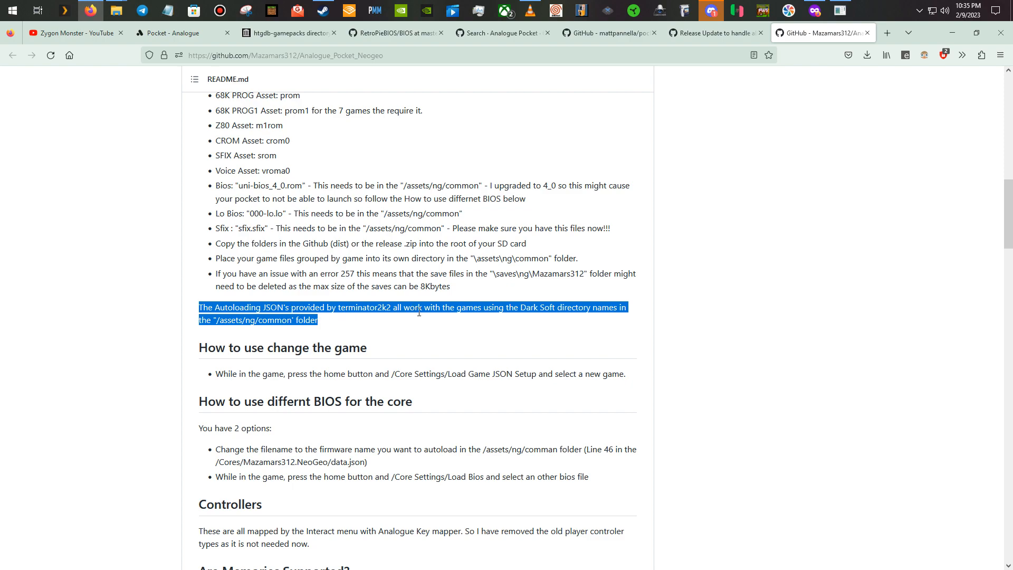
{"action": "mouse_move", "coordinate": [508, 318]}
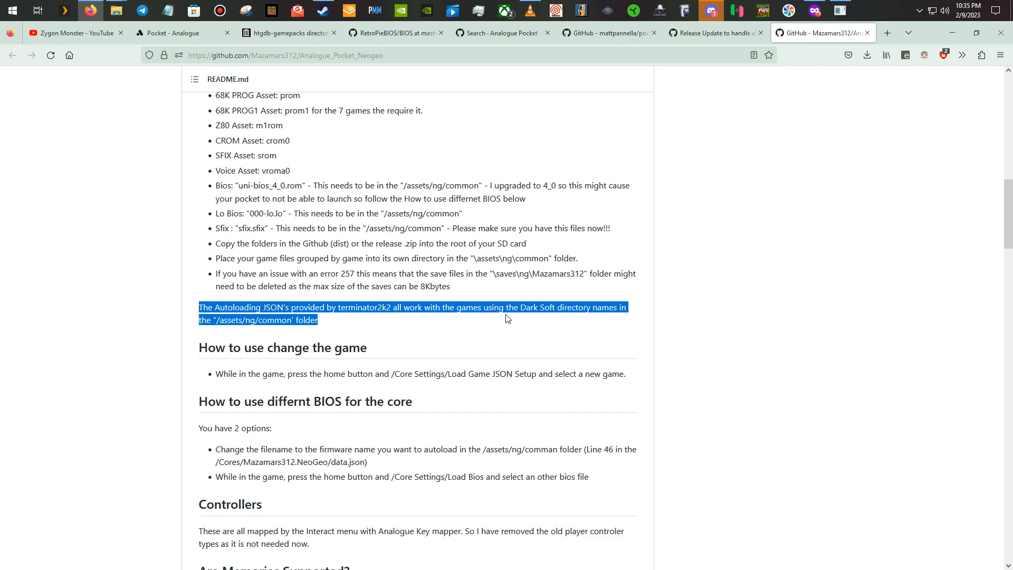
{"action": "mouse_move", "coordinate": [638, 316]}
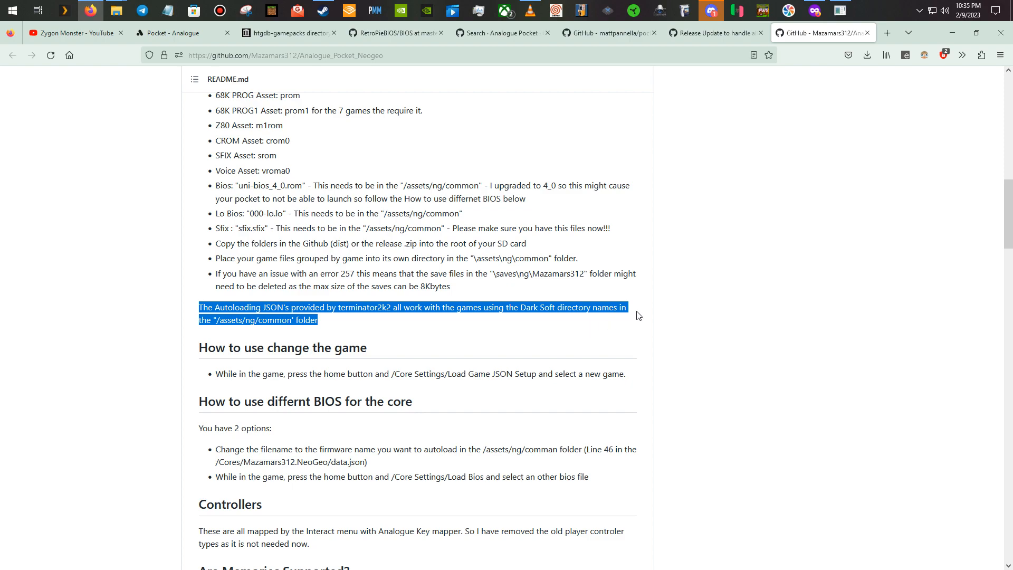
{"action": "mouse_move", "coordinate": [608, 323]}
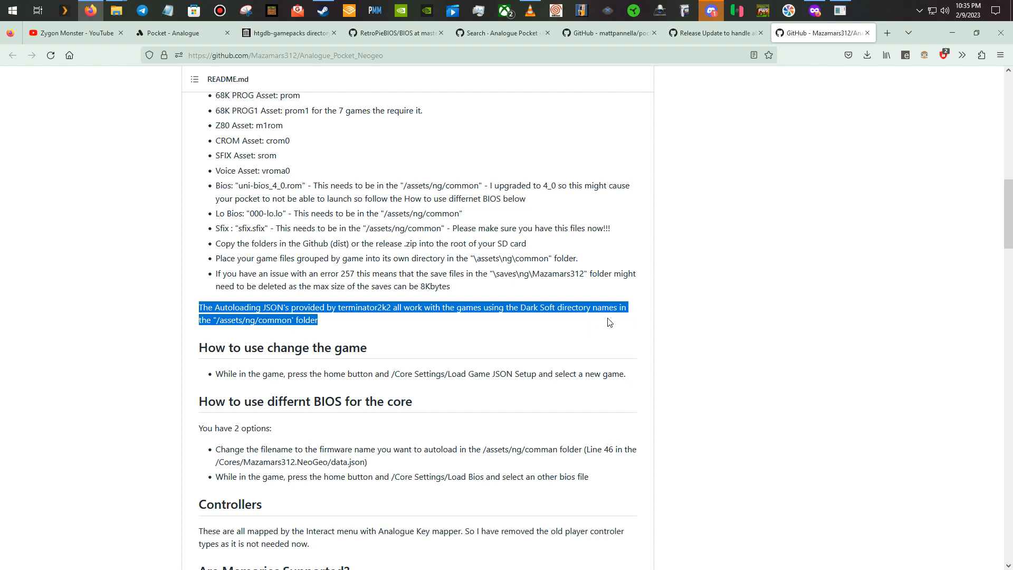
{"action": "mouse_move", "coordinate": [117, 10]}
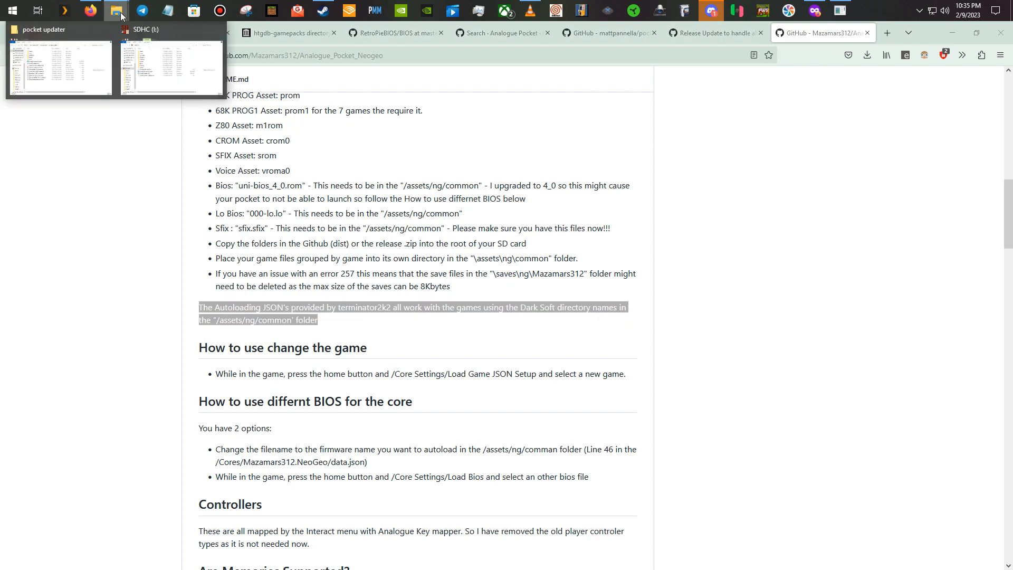
Step: Browse from pocket roms into darksoft neogeo and scroll its 243 game folders
{"action": "left_click", "coordinate": [60, 65]}
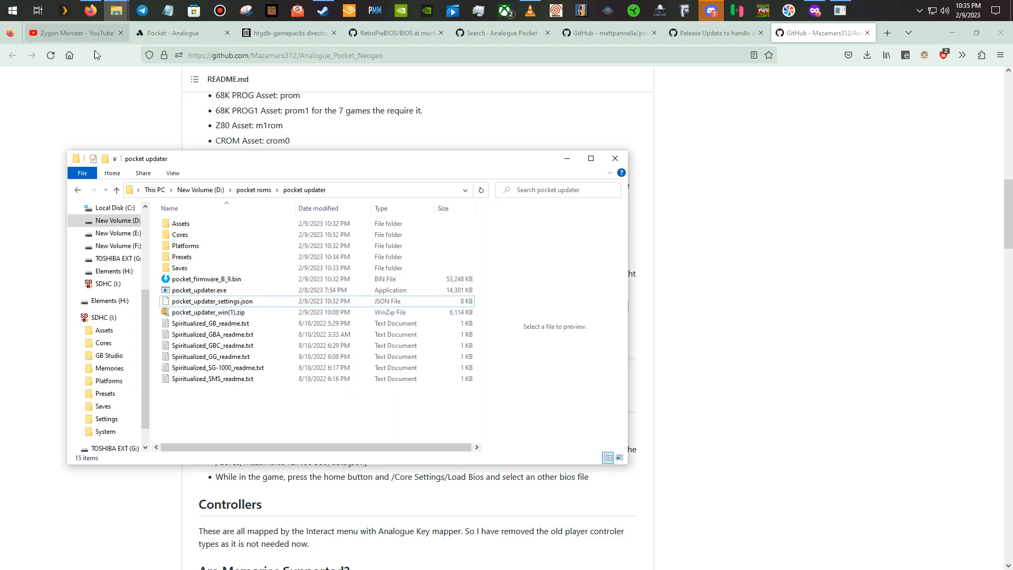
{"action": "left_click", "coordinate": [116, 189]}
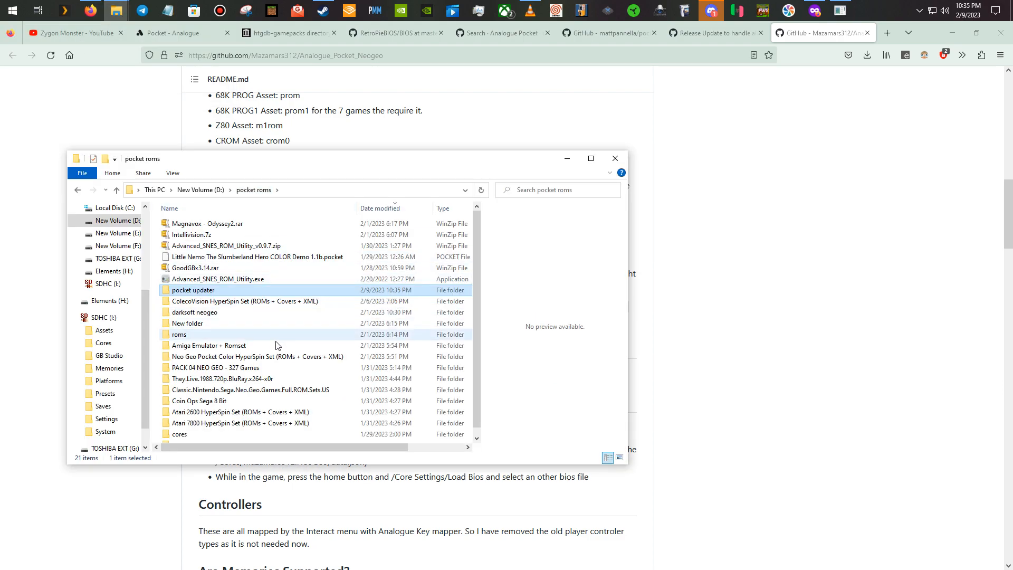
{"action": "mouse_move", "coordinate": [215, 360]}
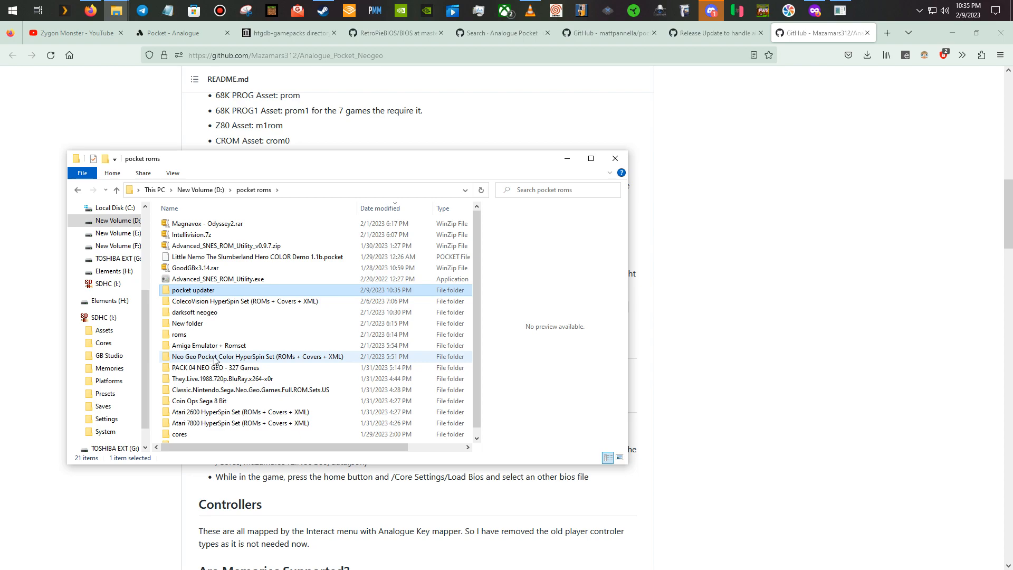
{"action": "scroll", "scroll_direction": "down", "scroll_amount": 3}
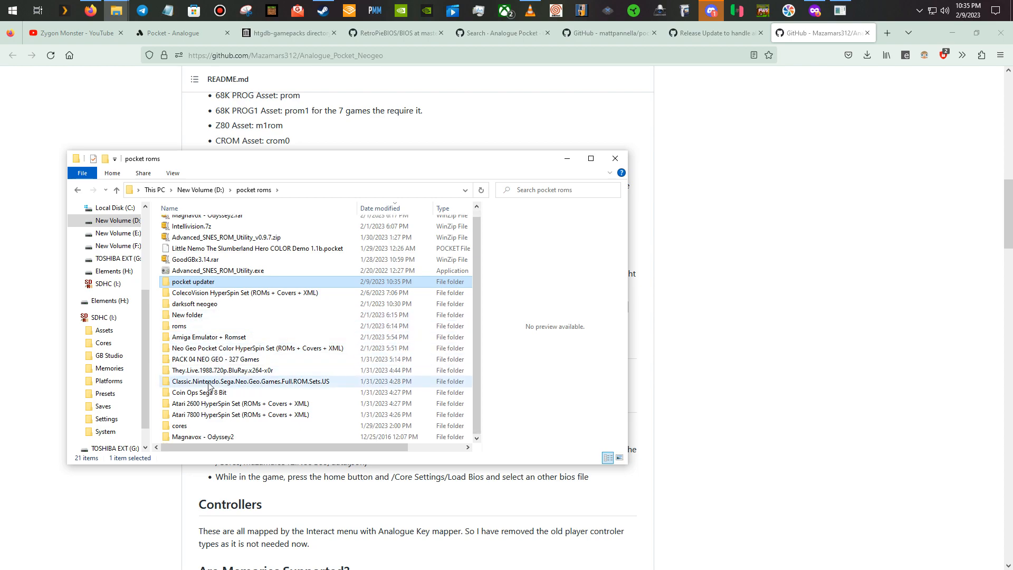
{"action": "mouse_move", "coordinate": [237, 380]}
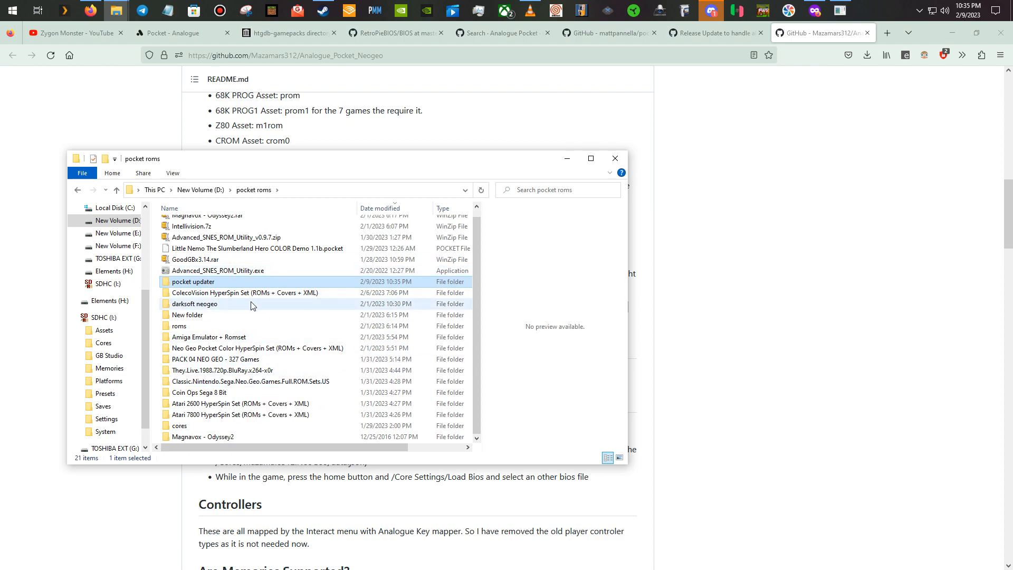
{"action": "mouse_move", "coordinate": [201, 308]}
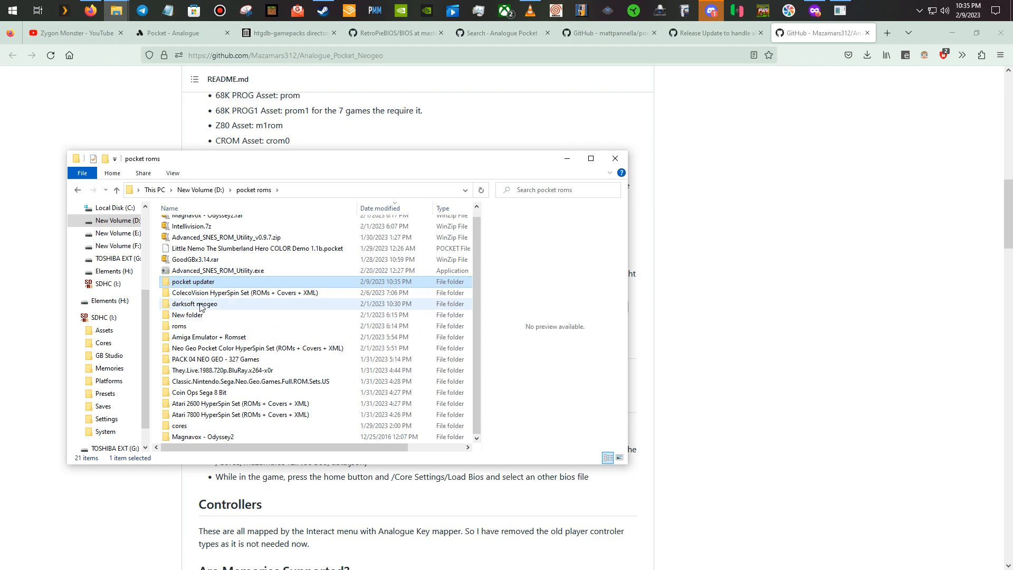
{"action": "double_click", "coordinate": [193, 304]}
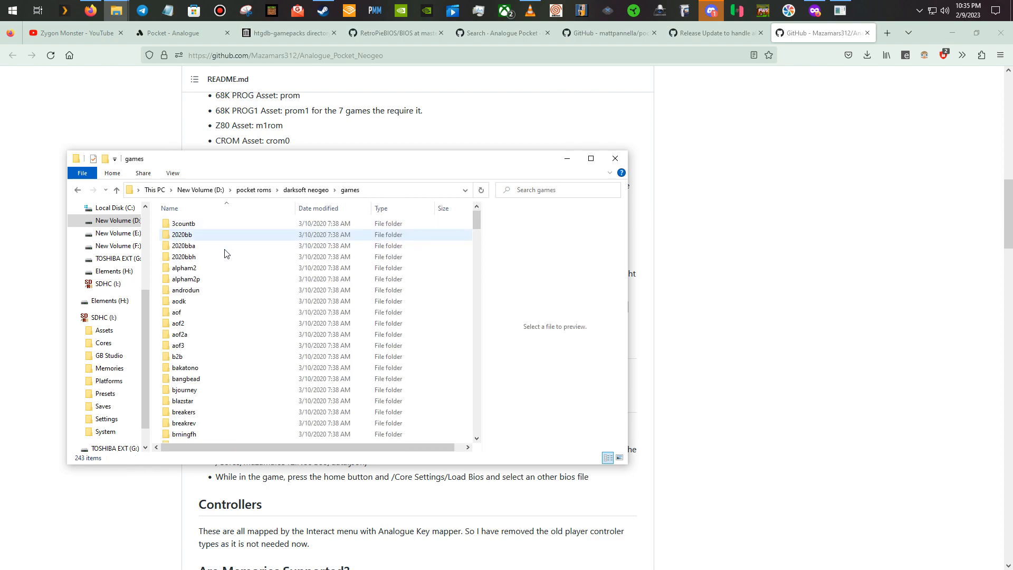
{"action": "scroll", "scroll_direction": "down", "scroll_amount": 3}
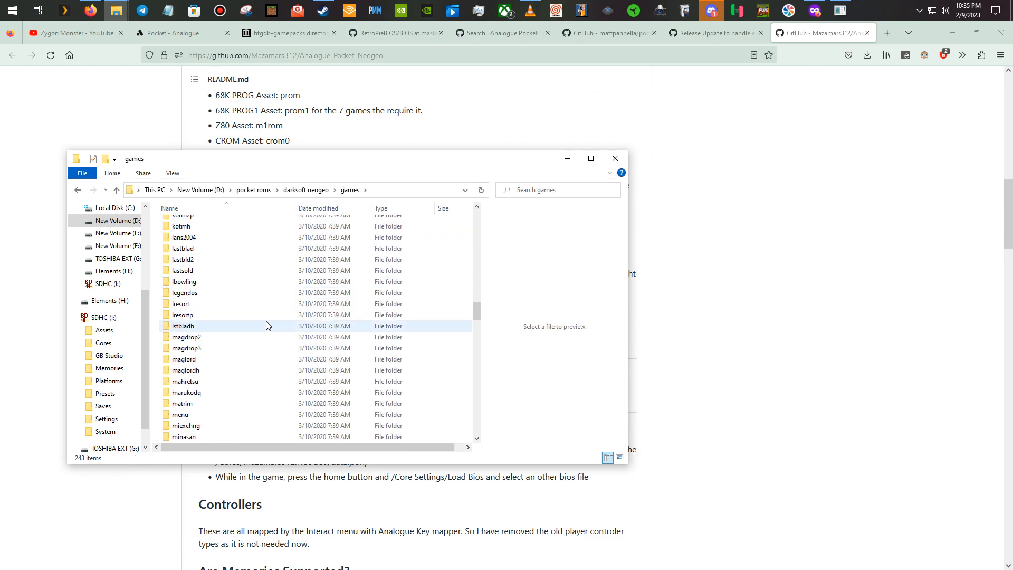
{"action": "scroll", "scroll_direction": "down", "scroll_amount": 3}
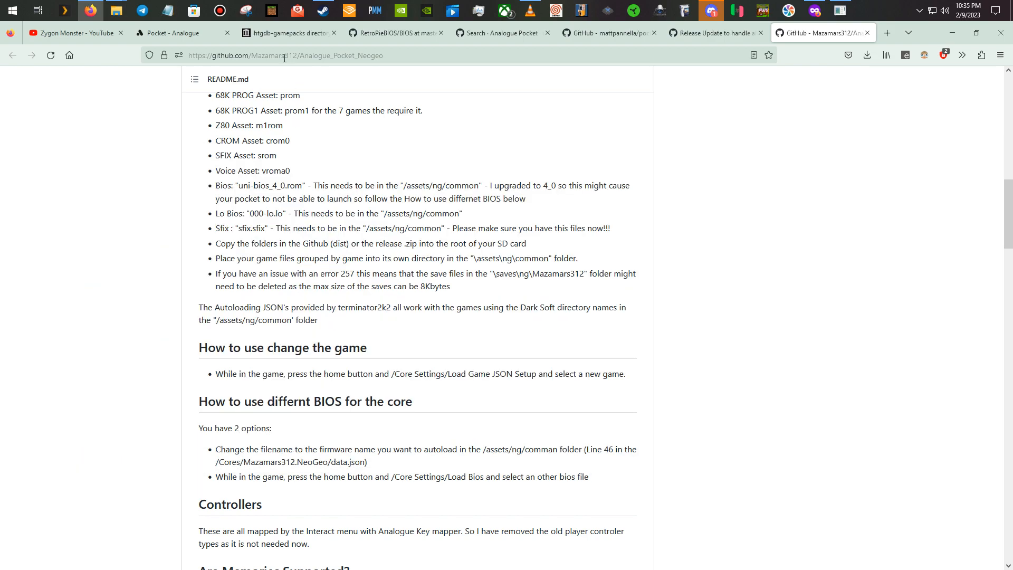
Step: Scroll through the htgdb-gamepacks listing, including the Darksoft Neo Geo packs
{"action": "left_click", "coordinate": [289, 32]}
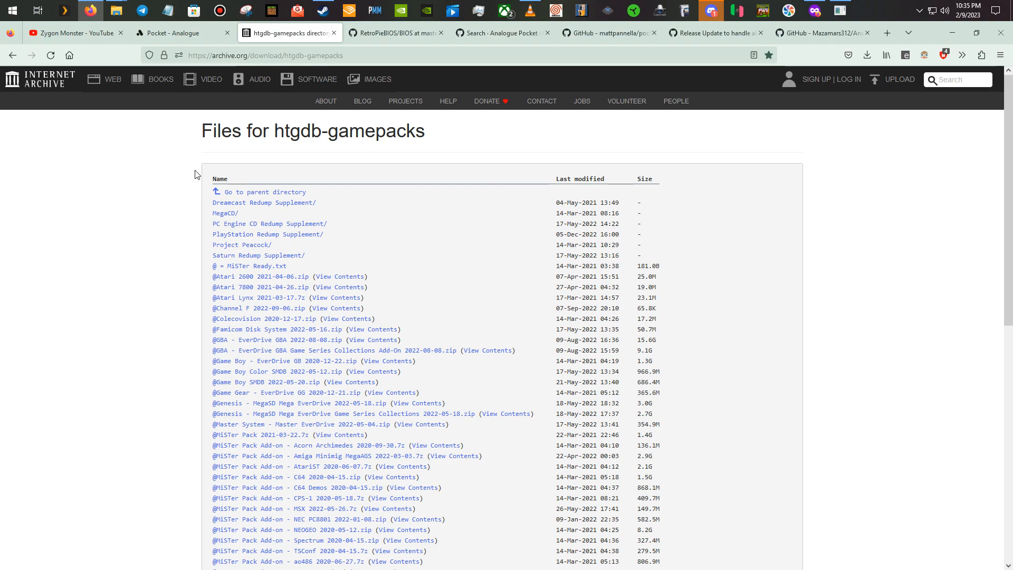
{"action": "mouse_move", "coordinate": [161, 280]}
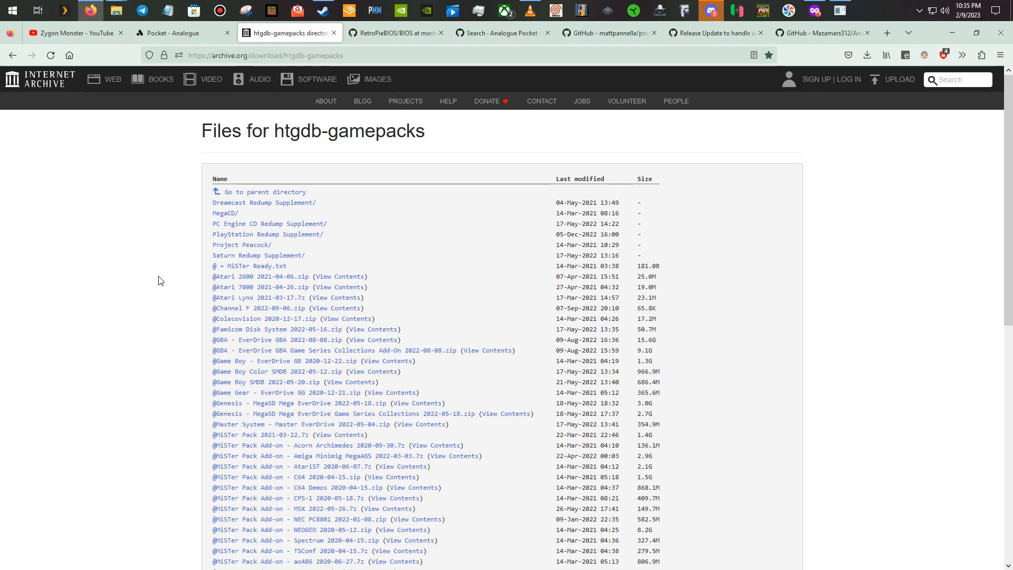
{"action": "scroll", "scroll_direction": "down", "scroll_amount": 3}
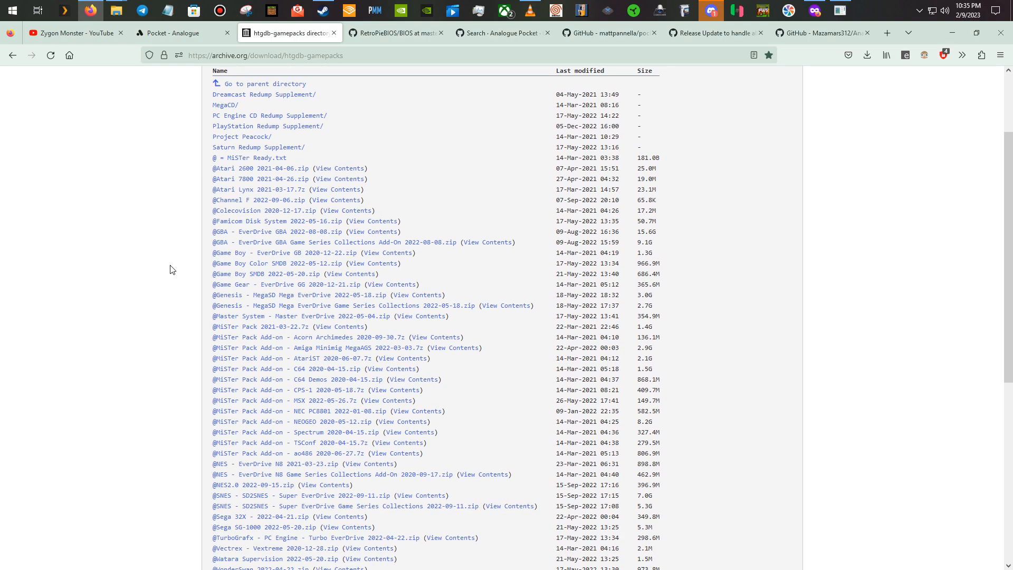
{"action": "scroll", "scroll_direction": "down", "scroll_amount": 3}
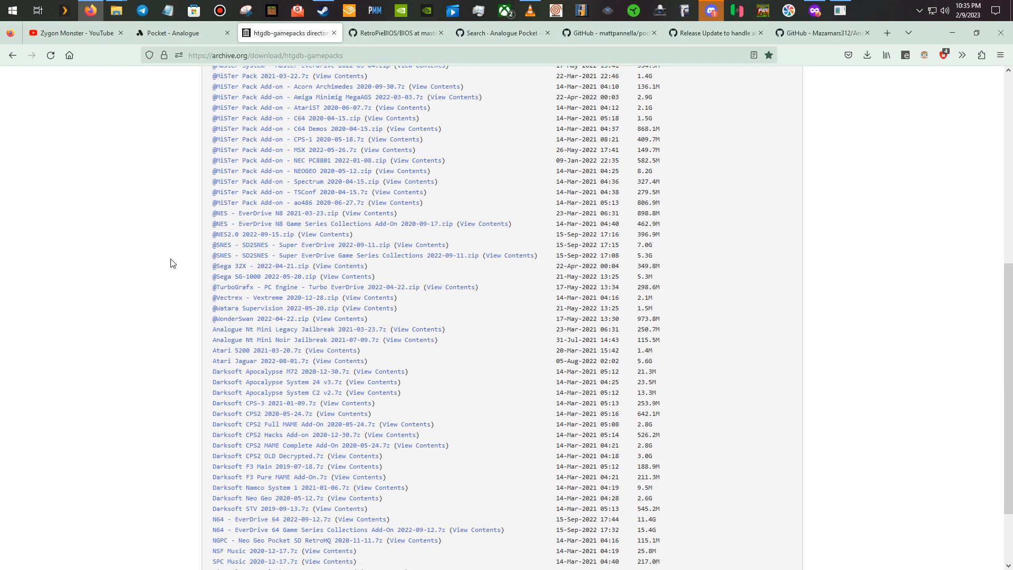
{"action": "scroll", "scroll_direction": "down", "scroll_amount": 3}
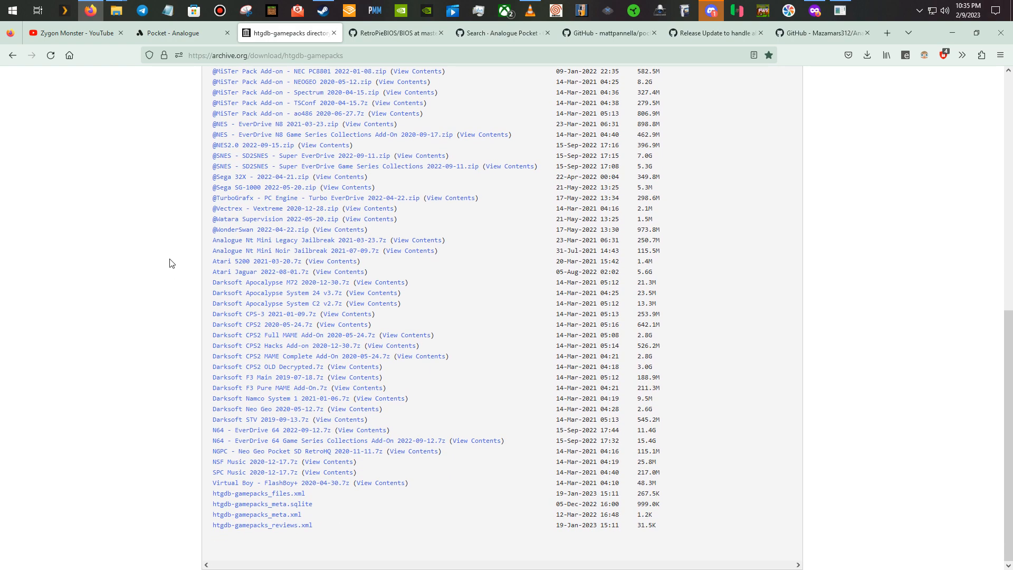
{"action": "mouse_move", "coordinate": [181, 263]}
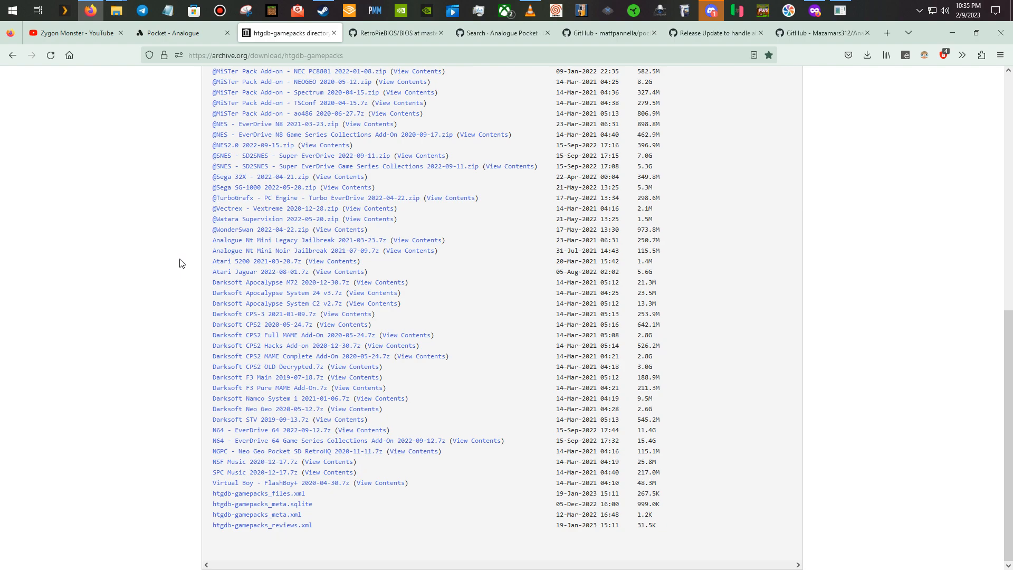
{"action": "scroll", "scroll_direction": "up", "scroll_amount": 3}
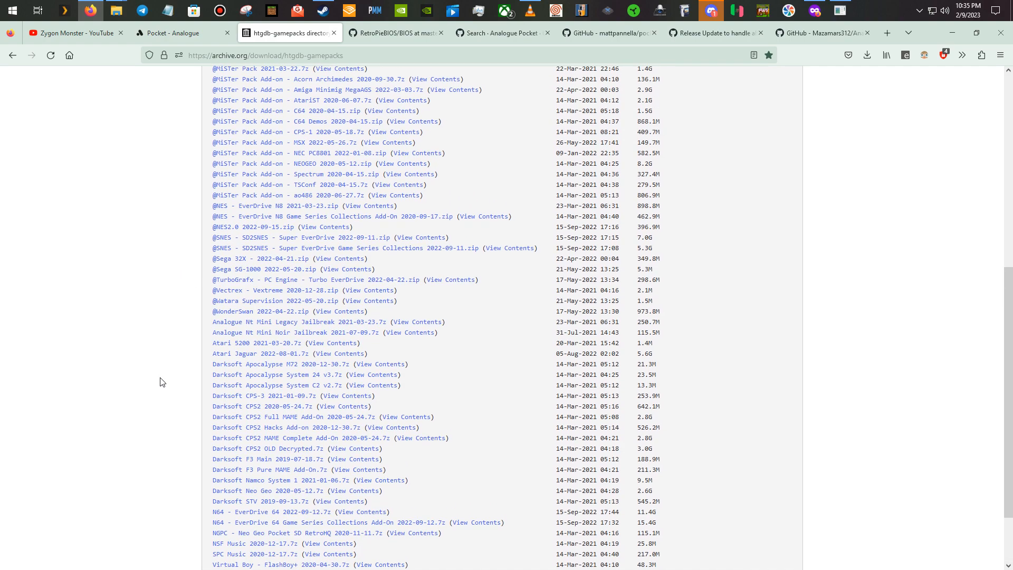
{"action": "scroll", "scroll_direction": "up", "scroll_amount": 3}
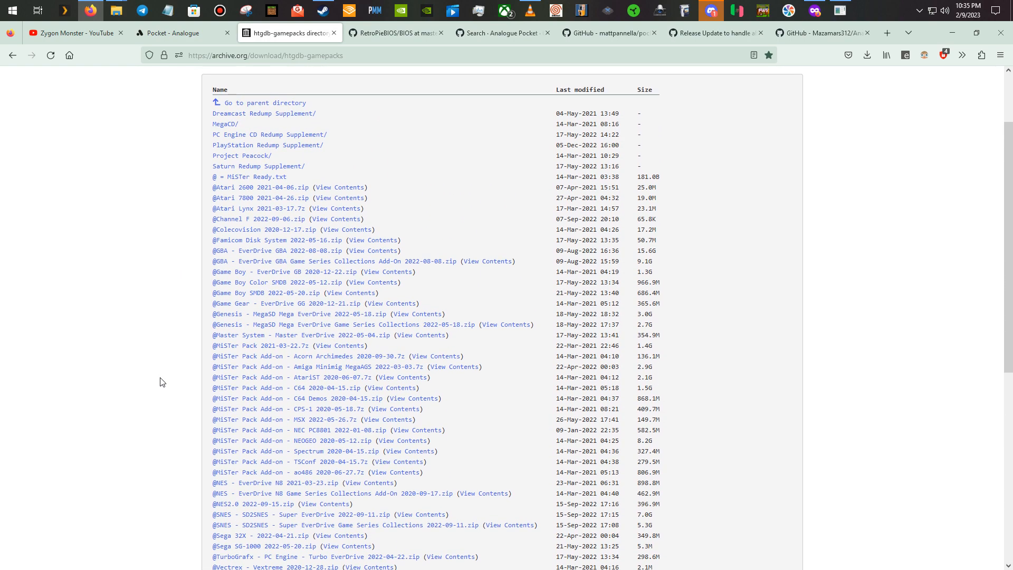
{"action": "scroll", "scroll_direction": "up", "scroll_amount": 3}
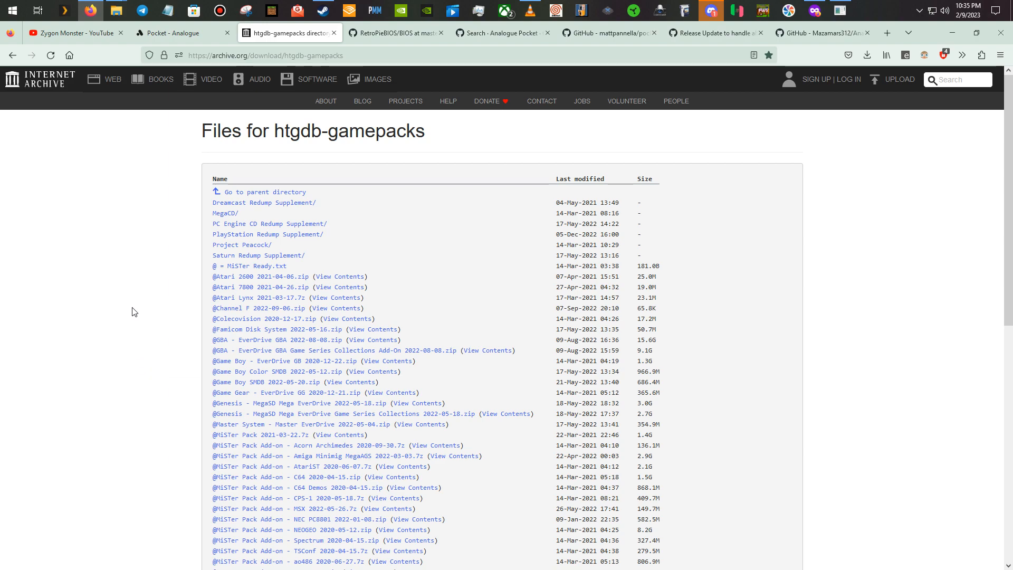
{"action": "mouse_move", "coordinate": [226, 112]}
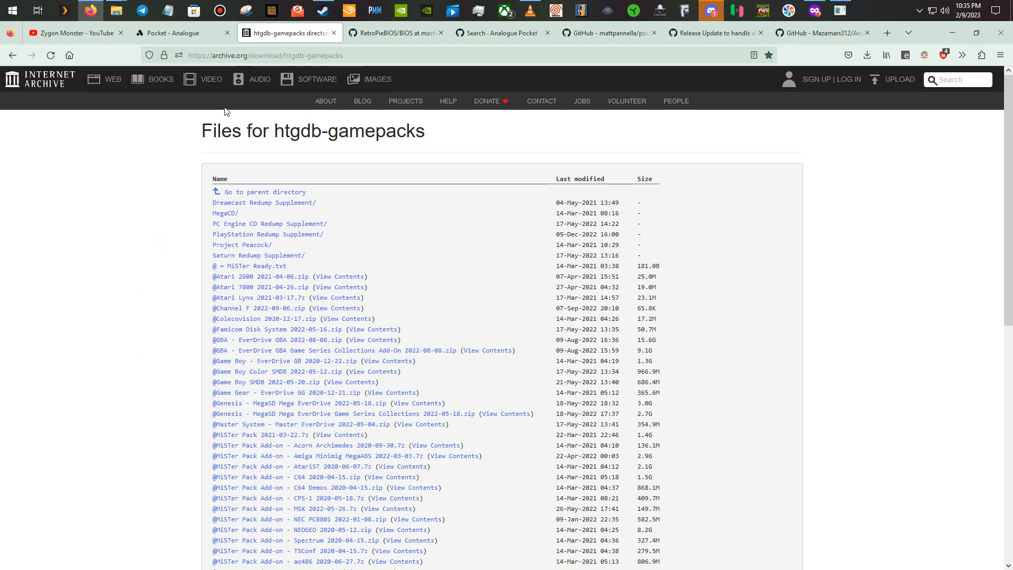
Step: Bring up the RetroPieBIOS repository's BIOS folder listing on GitHub
{"action": "left_click", "coordinate": [265, 55]}
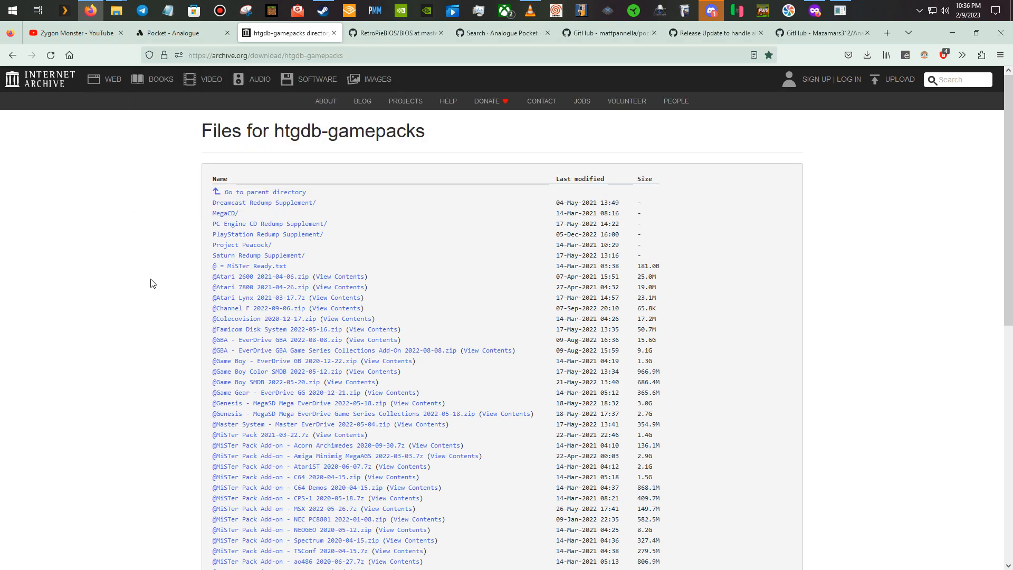
{"action": "scroll", "scroll_direction": "down", "scroll_amount": 3}
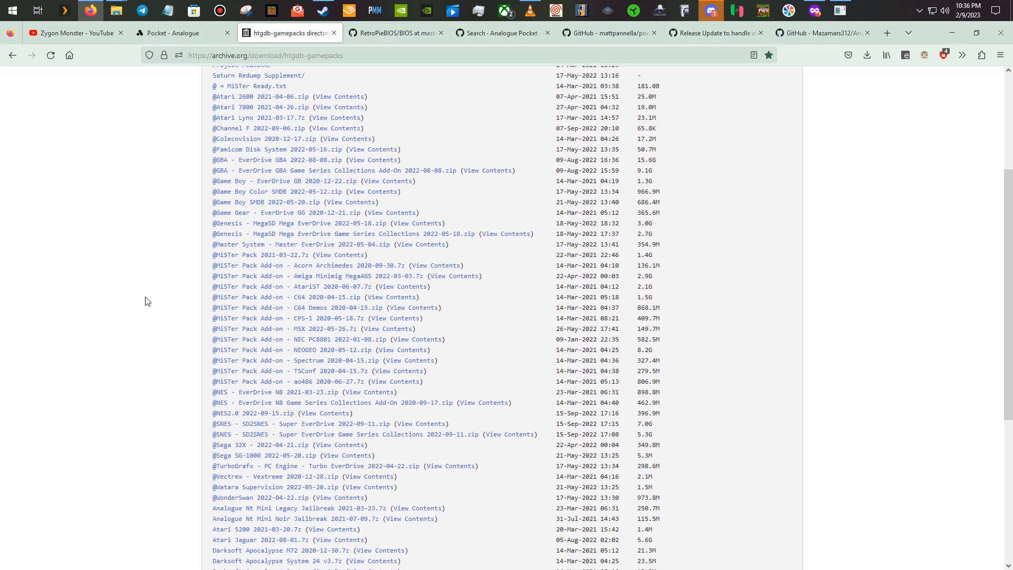
{"action": "scroll", "scroll_direction": "down", "scroll_amount": 3}
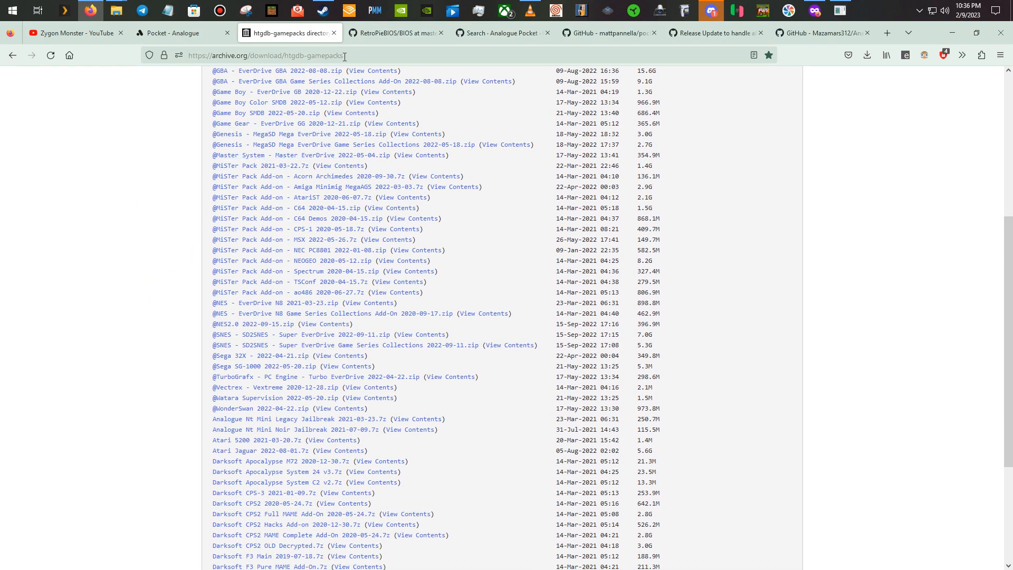
{"action": "left_click", "coordinate": [395, 33]}
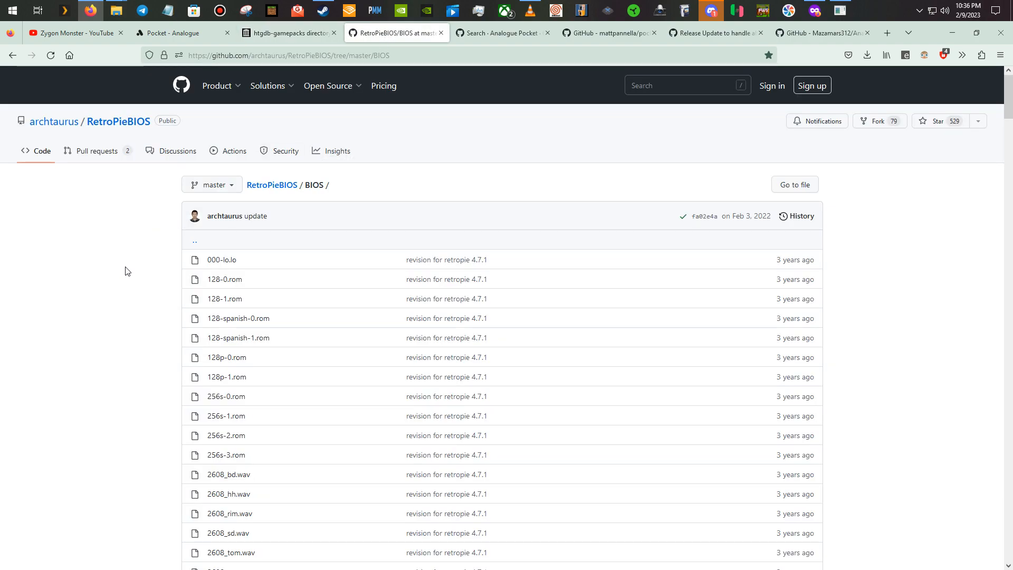
{"action": "mouse_move", "coordinate": [131, 266]}
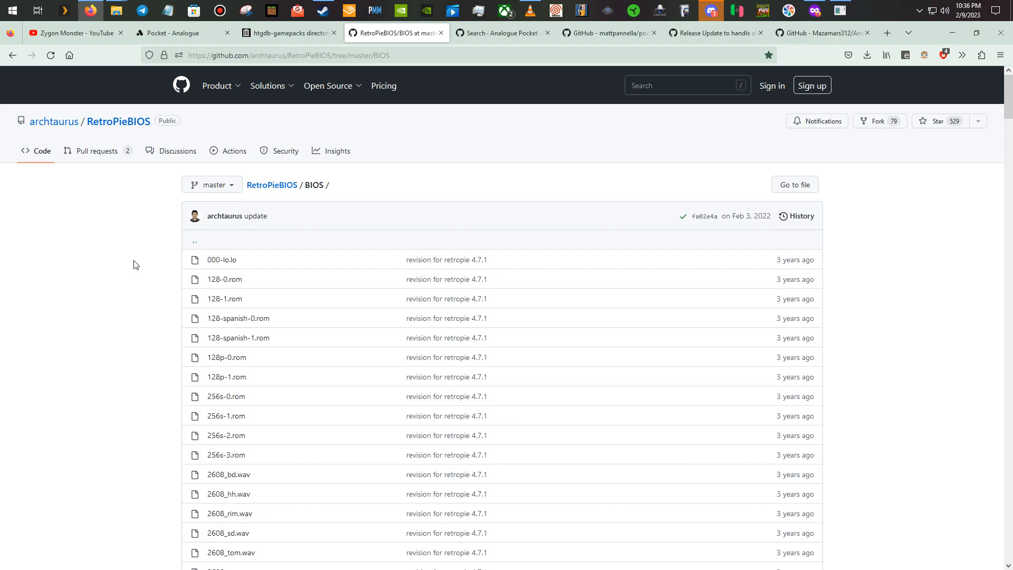
{"action": "mouse_move", "coordinate": [112, 296]}
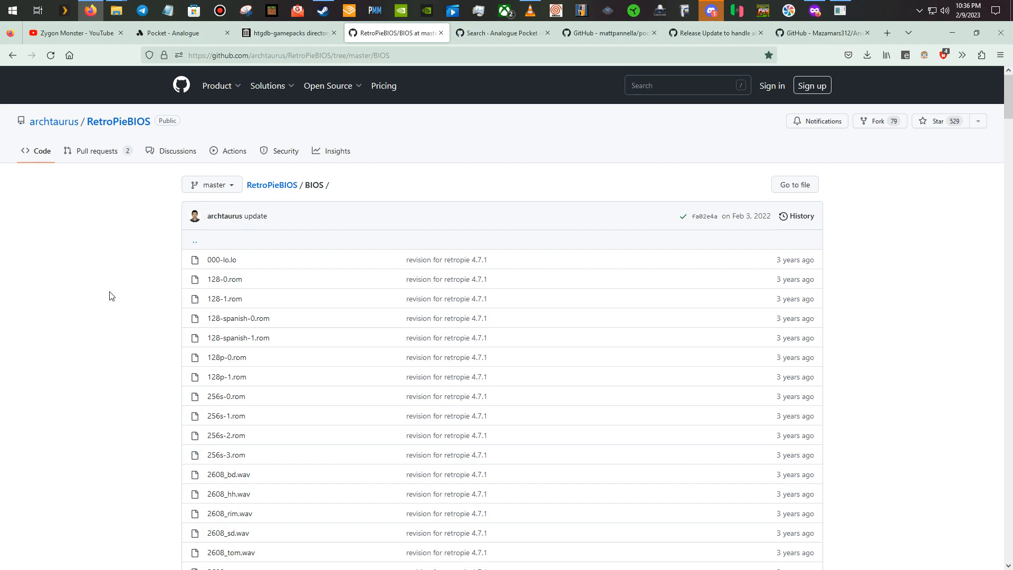
Step: Scroll the RetroPieBIOS BIOS list down to the Neo Geo CD files and back up
{"action": "scroll", "scroll_direction": "down", "scroll_amount": 3}
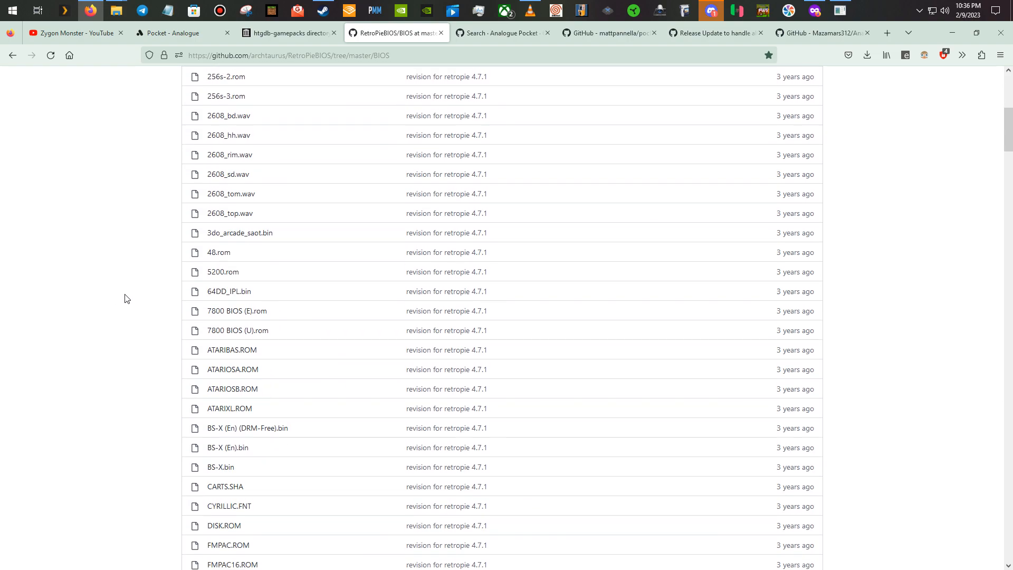
{"action": "scroll", "scroll_direction": "down", "scroll_amount": 3}
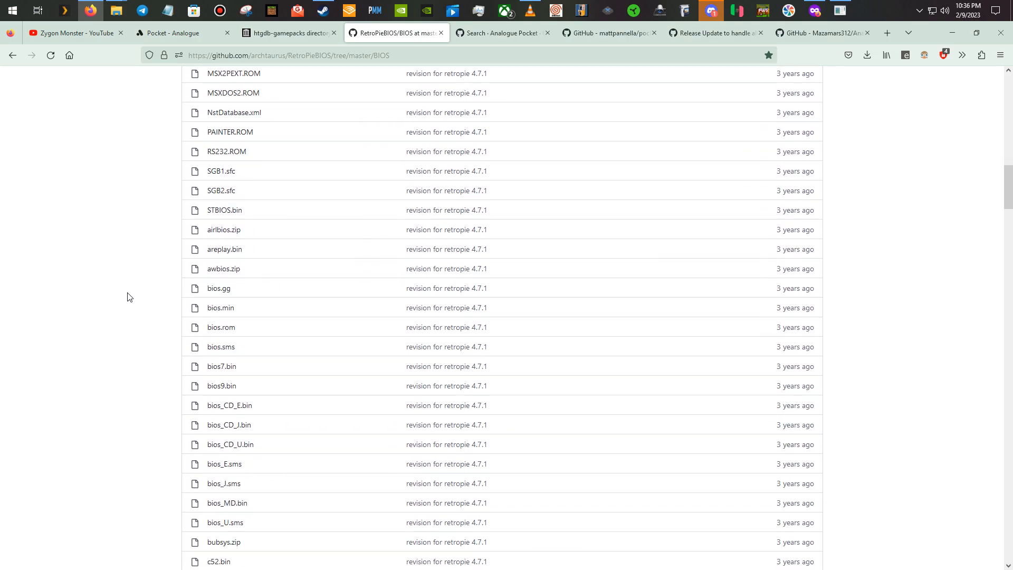
{"action": "scroll", "scroll_direction": "down", "scroll_amount": 3}
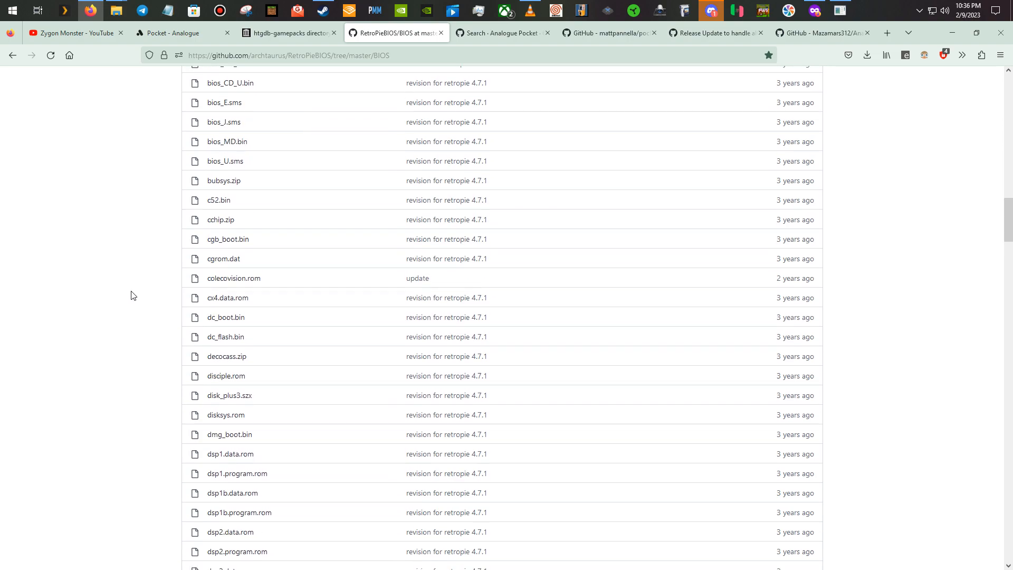
{"action": "scroll", "scroll_direction": "down", "scroll_amount": 3}
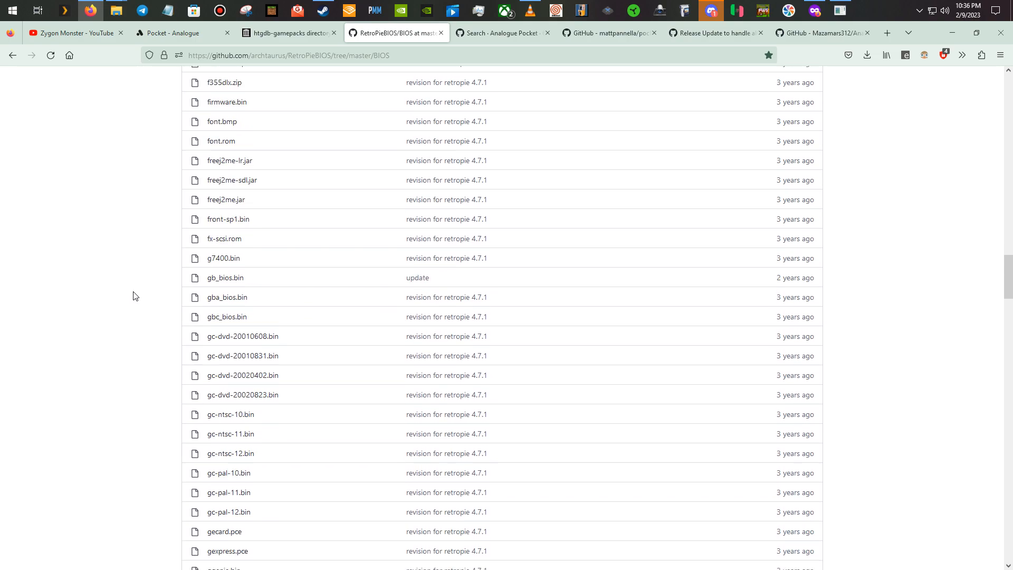
{"action": "scroll", "scroll_direction": "down", "scroll_amount": 3}
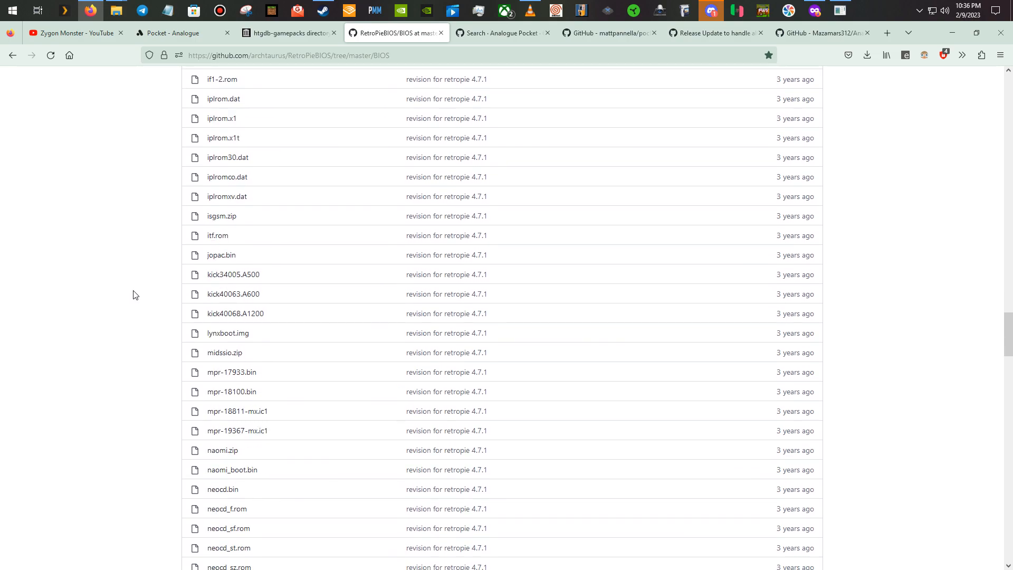
{"action": "scroll", "scroll_direction": "down", "scroll_amount": 3}
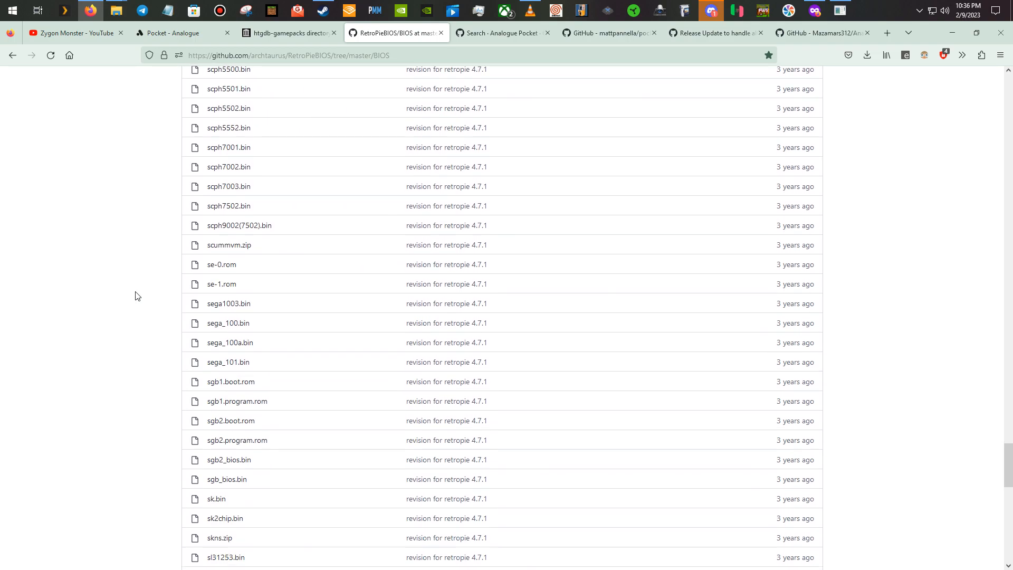
{"action": "scroll", "scroll_direction": "up", "scroll_amount": 3}
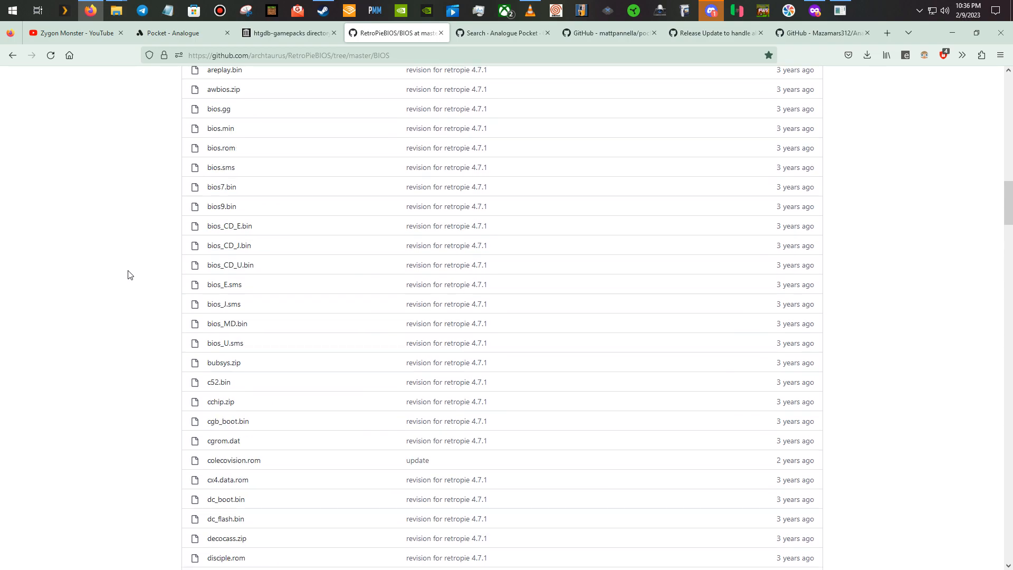
{"action": "scroll", "scroll_direction": "up", "scroll_amount": 3}
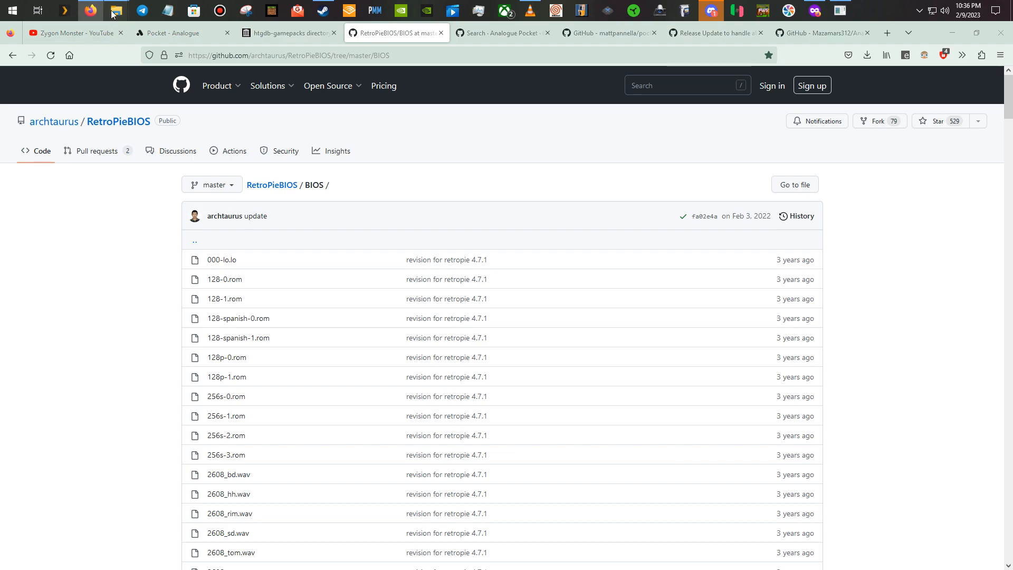
{"action": "left_click", "coordinate": [117, 11]}
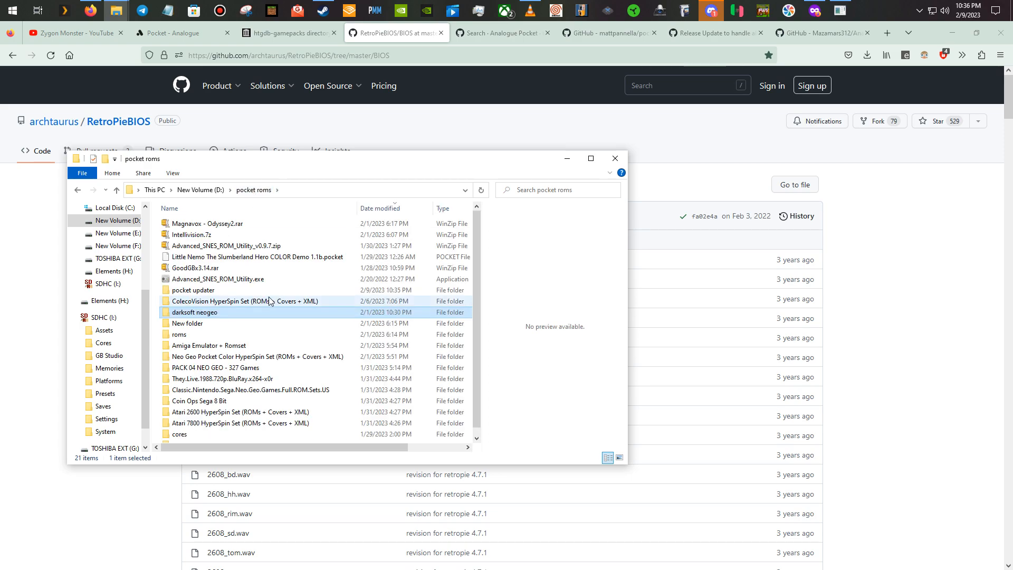
Step: Open the pocket updater folder and the SD card's Assets folder
{"action": "scroll", "scroll_direction": "down", "scroll_amount": 3}
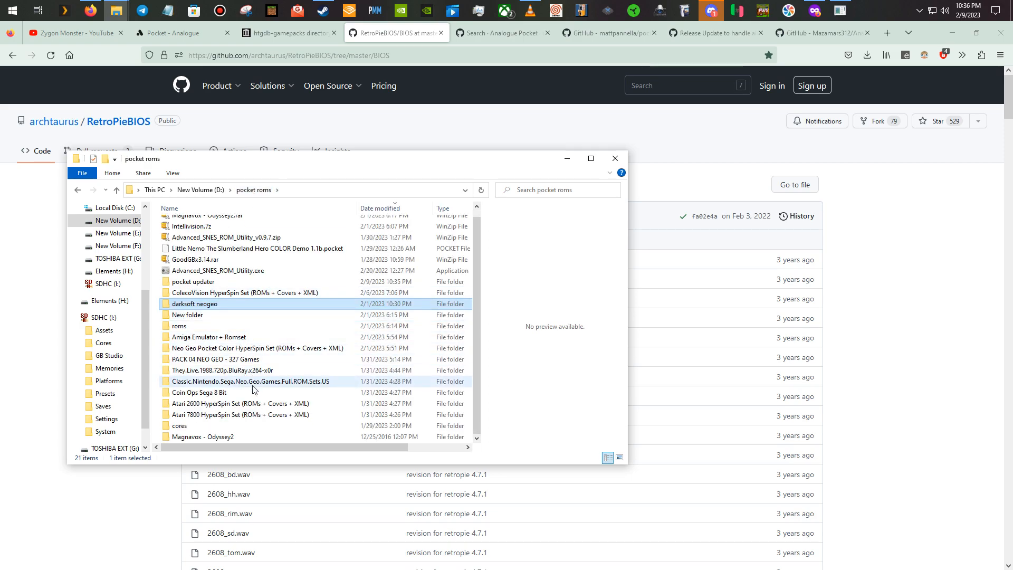
{"action": "double_click", "coordinate": [192, 281]}
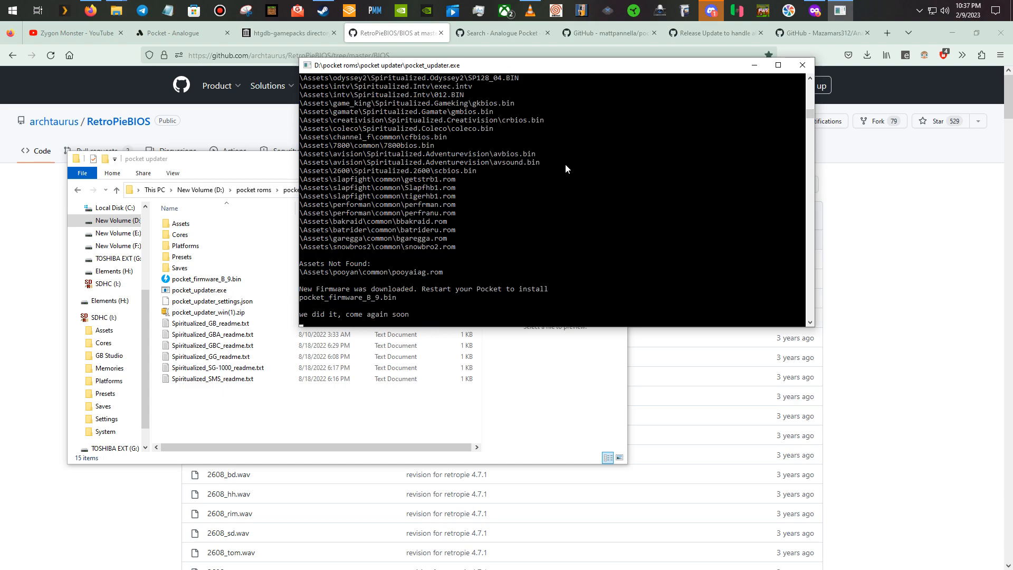
{"action": "mouse_move", "coordinate": [117, 11]}
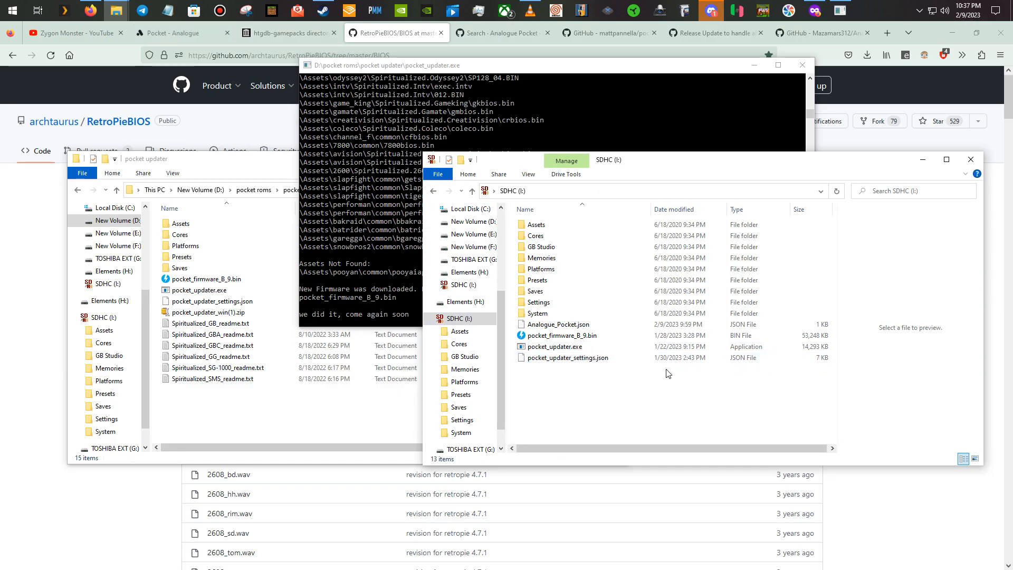
{"action": "left_click", "coordinate": [536, 224]}
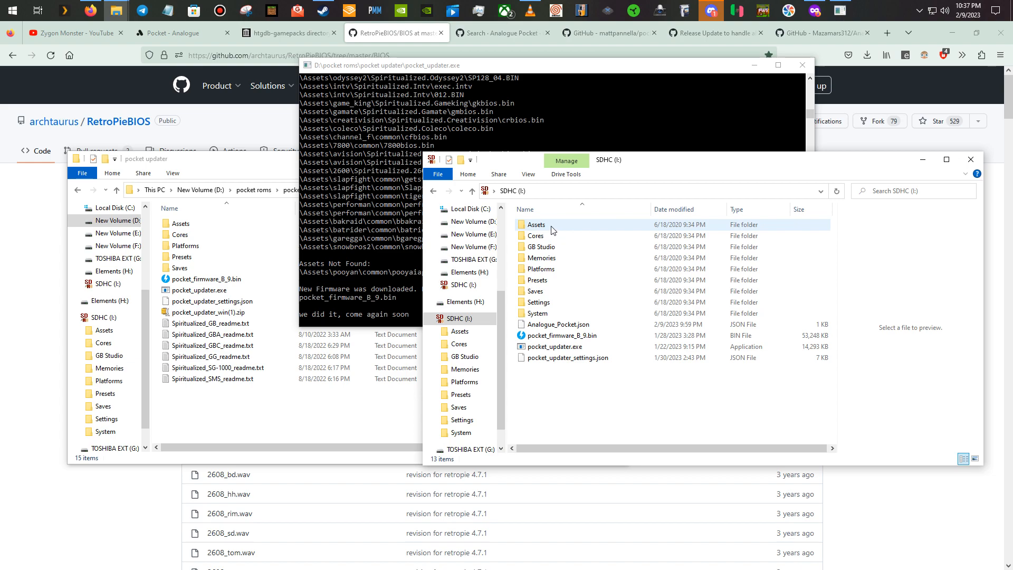
{"action": "double_click", "coordinate": [536, 224]}
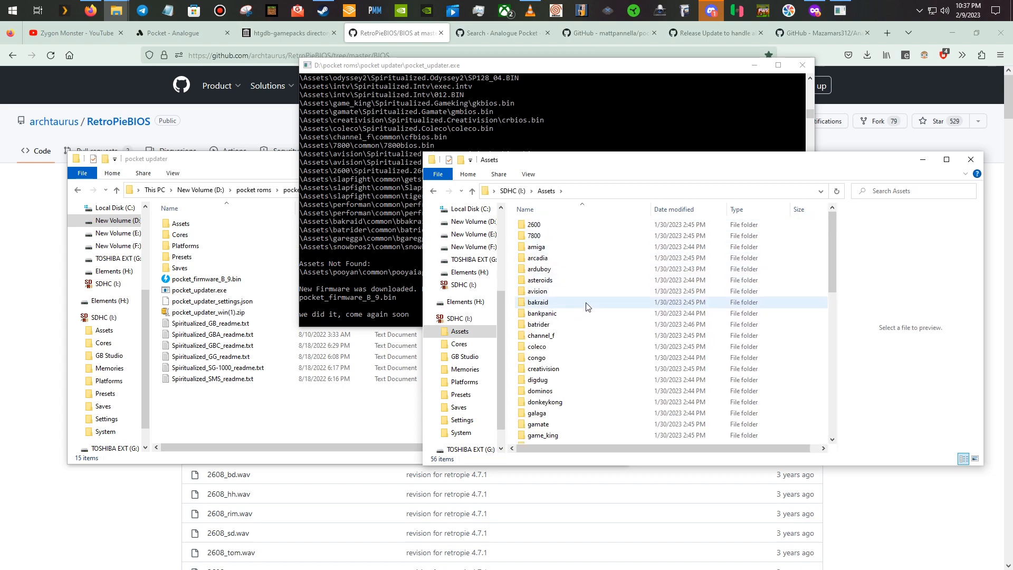
Step: Inspect the SD card's snes\common ROM folder, then return to the Assets list
{"action": "scroll", "scroll_direction": "down", "scroll_amount": 3}
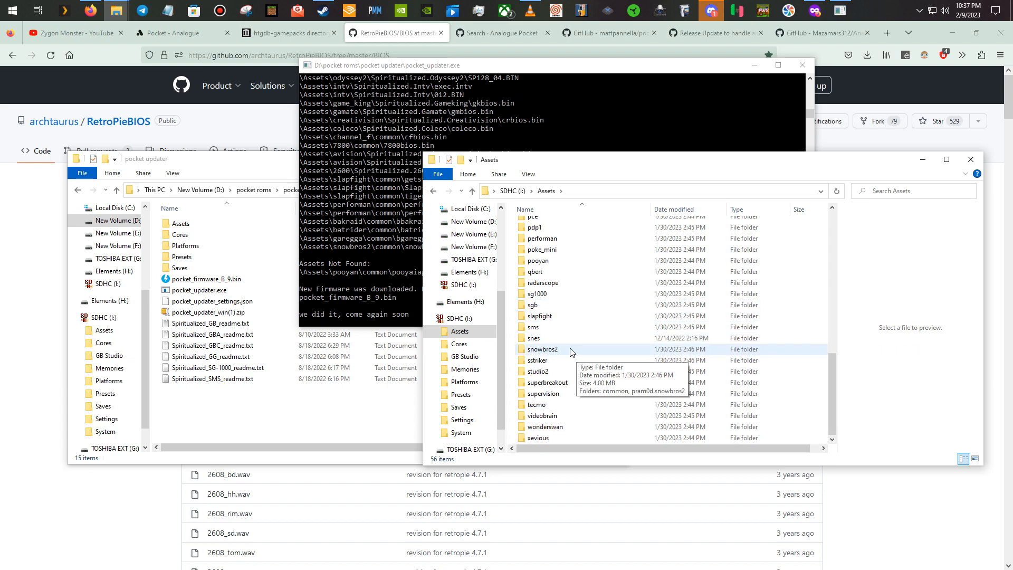
{"action": "double_click", "coordinate": [535, 338]}
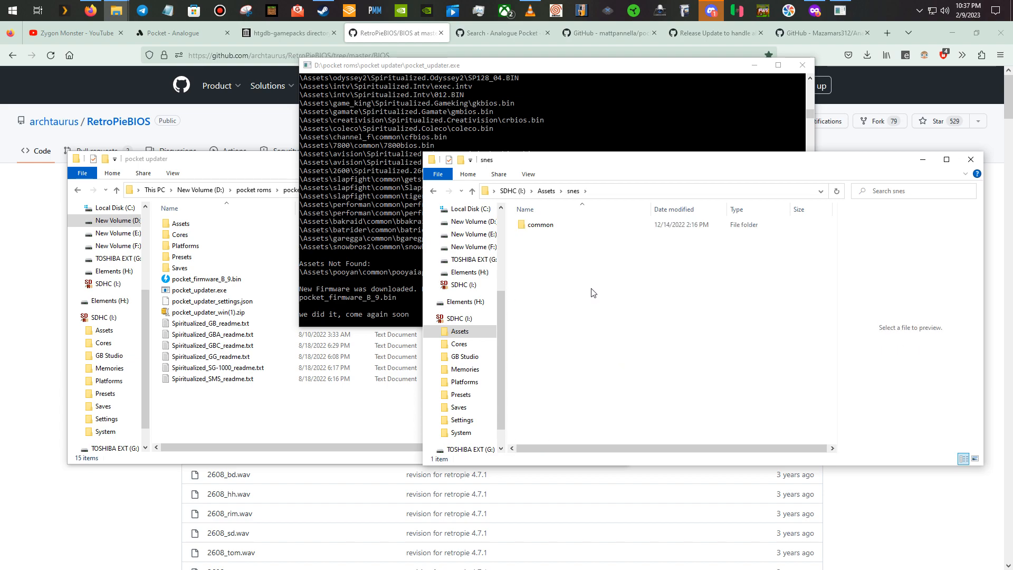
{"action": "left_click", "coordinate": [540, 224]}
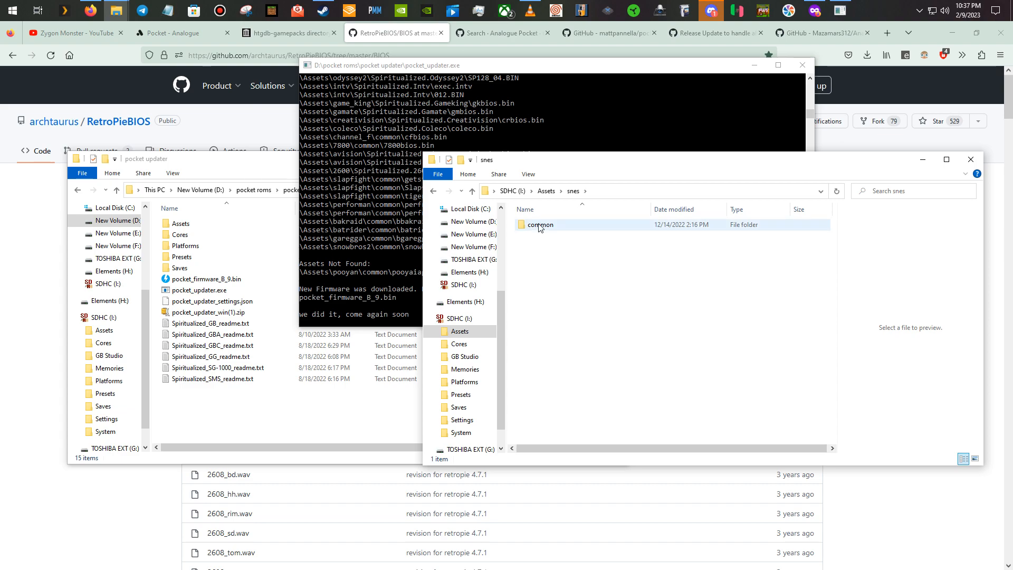
{"action": "double_click", "coordinate": [541, 224]}
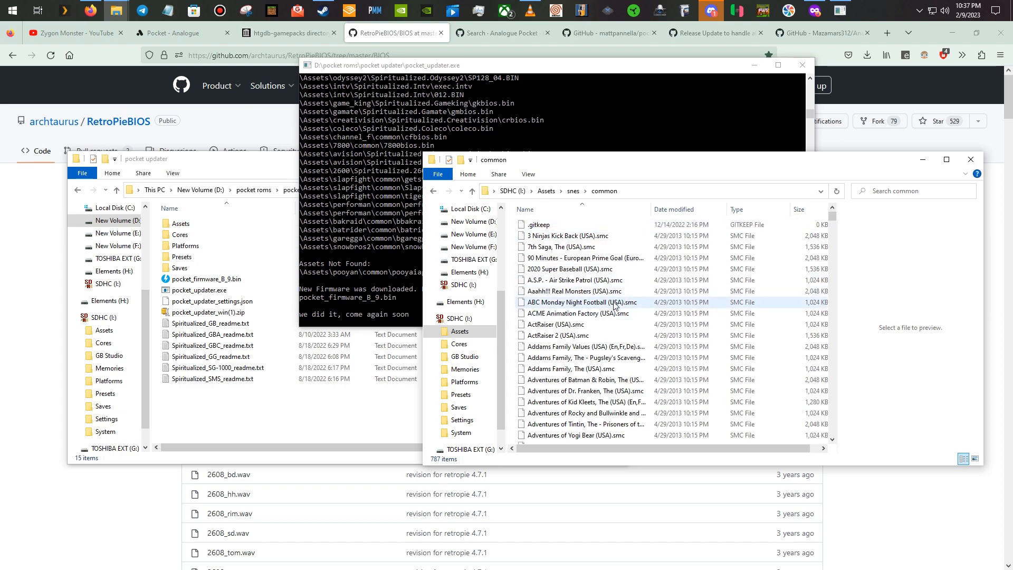
{"action": "scroll", "scroll_direction": "down", "scroll_amount": 3}
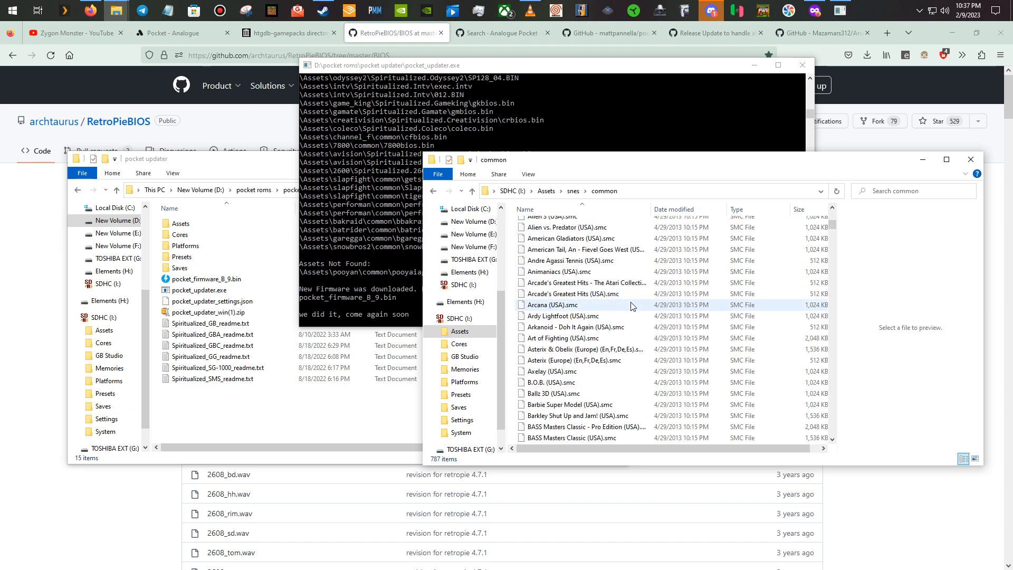
{"action": "left_click", "coordinate": [434, 191]}
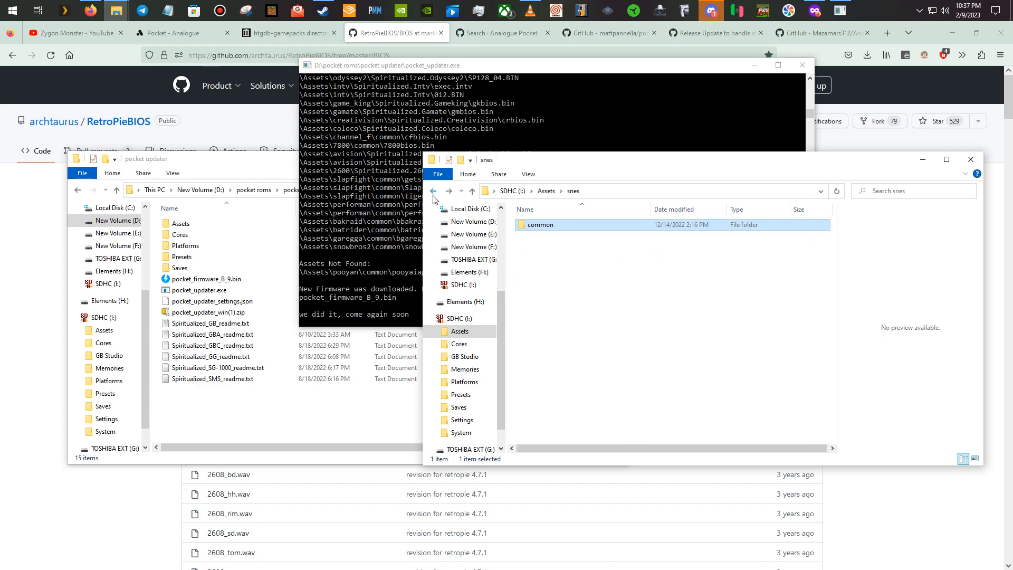
{"action": "left_click", "coordinate": [433, 190]}
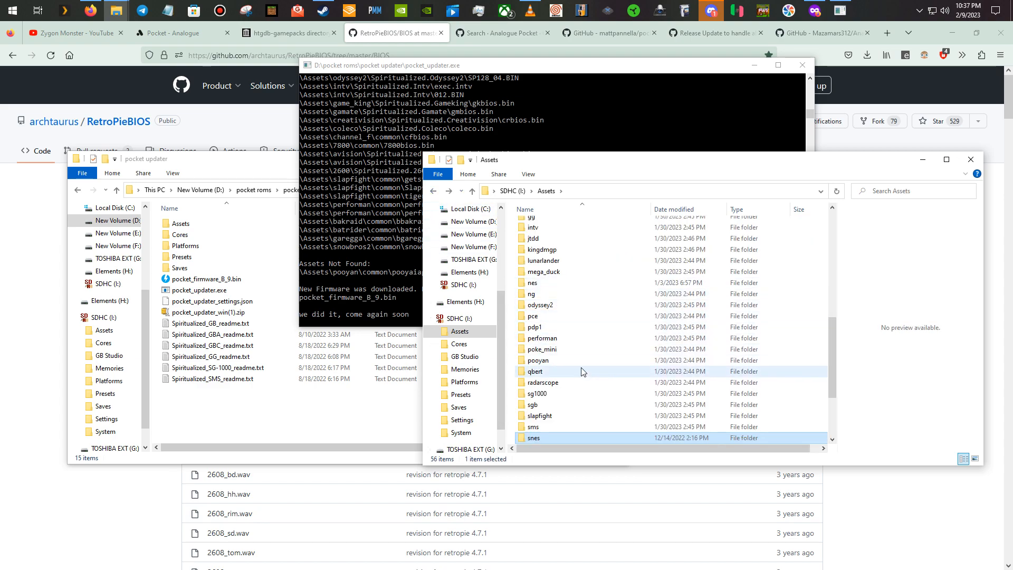
{"action": "scroll", "scroll_direction": "down", "scroll_amount": 3}
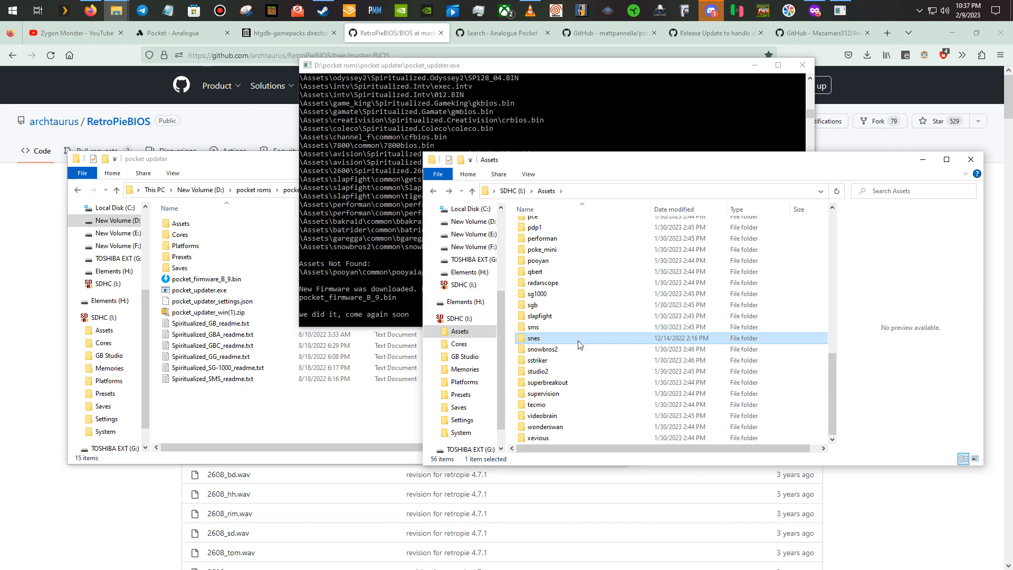
{"action": "scroll", "scroll_direction": "up", "scroll_amount": 3}
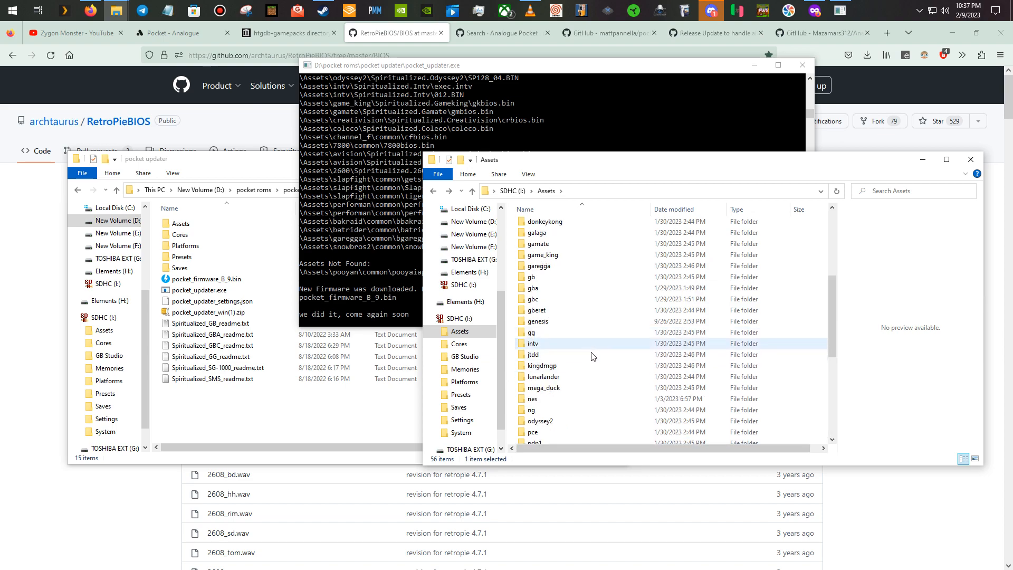
Step: View the card's gbc\common folder of 959 GBC files, then back to Assets
{"action": "double_click", "coordinate": [533, 299]}
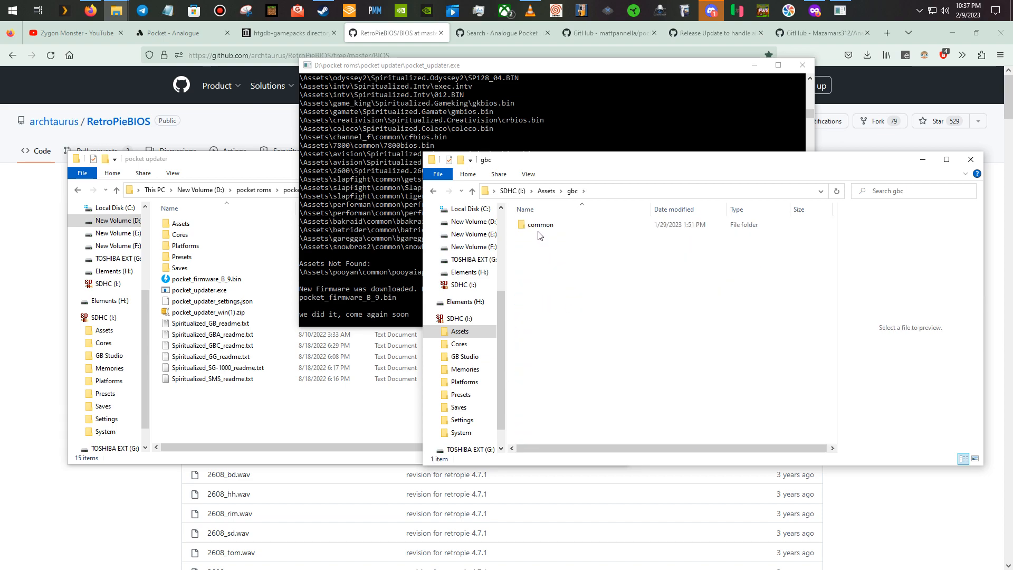
{"action": "double_click", "coordinate": [540, 225]}
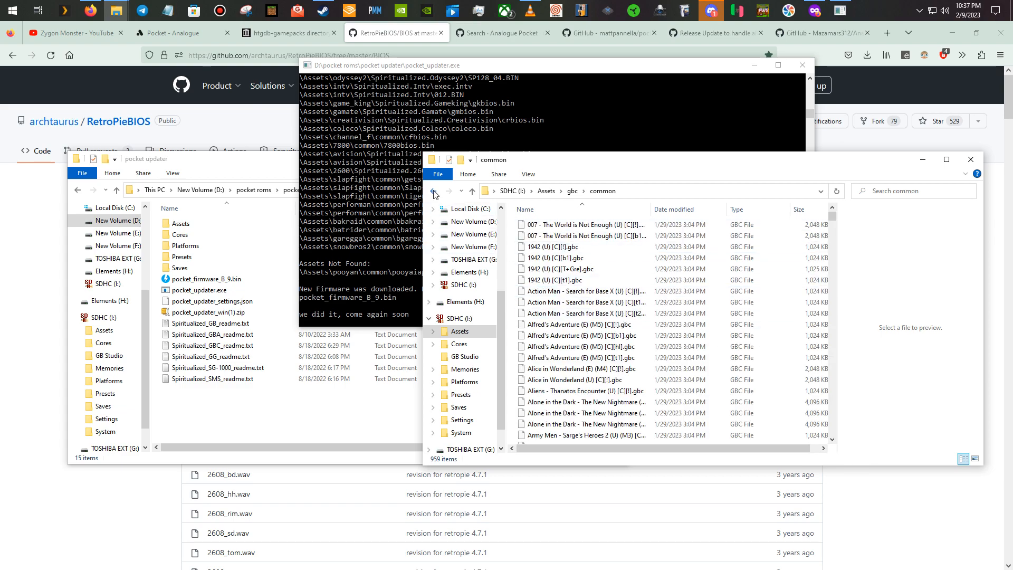
{"action": "left_click", "coordinate": [434, 190]}
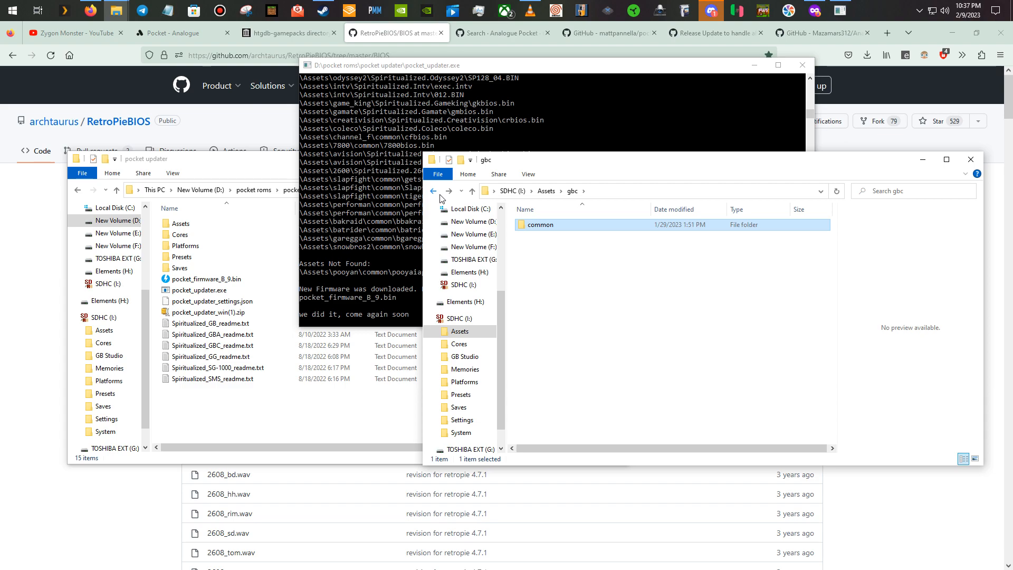
{"action": "left_click", "coordinate": [433, 190]}
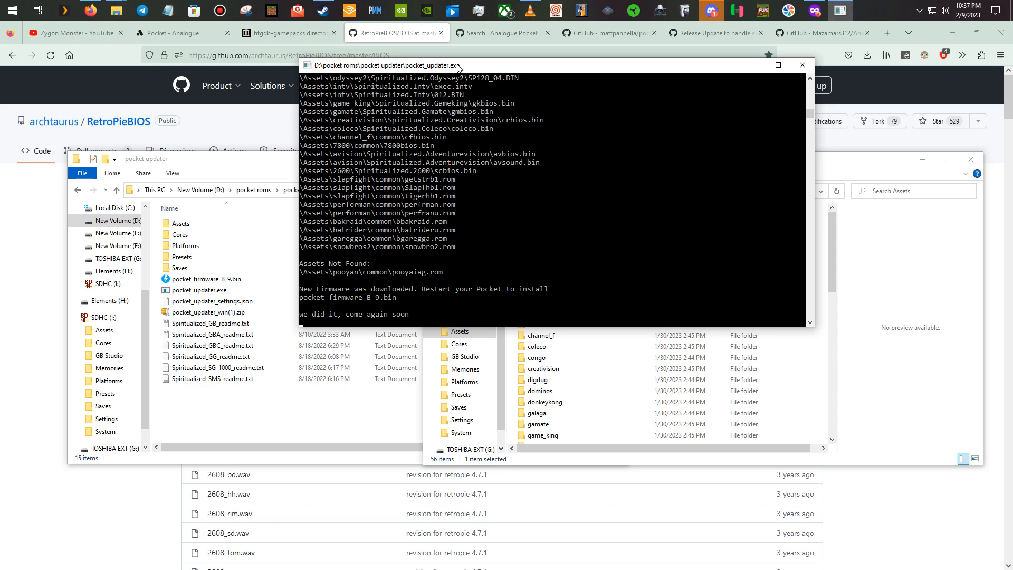
{"action": "mouse_move", "coordinate": [466, 304]}
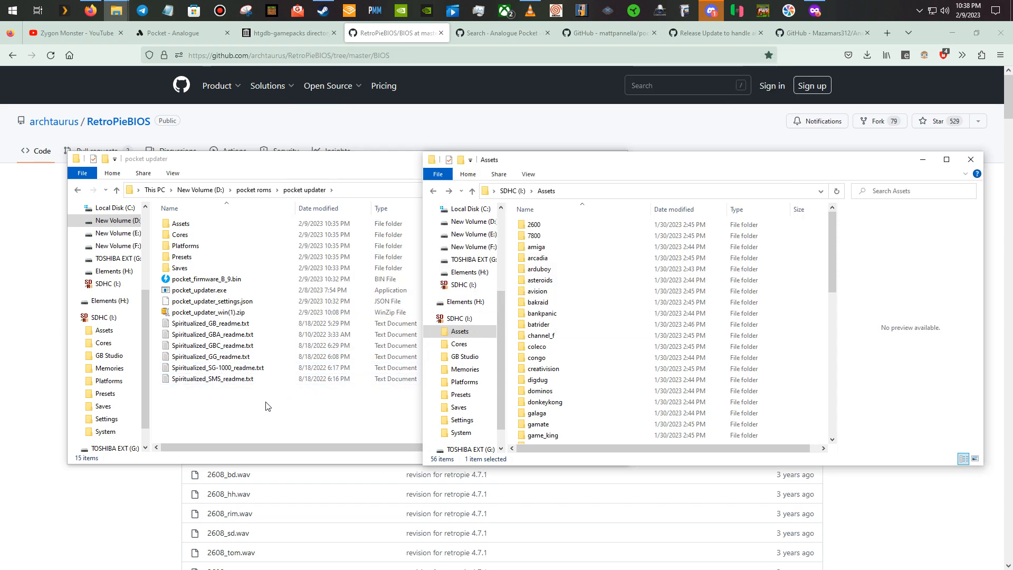
Step: Drill into the updater output's Assets, ng and common folders to view its three BIOS files
{"action": "double_click", "coordinate": [183, 224]}
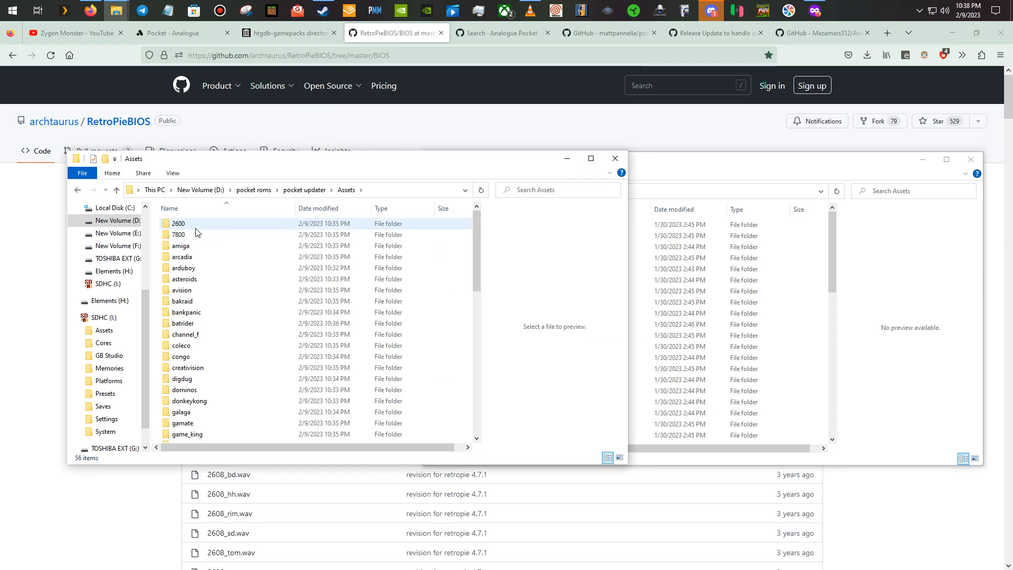
{"action": "scroll", "scroll_direction": "down", "scroll_amount": 3}
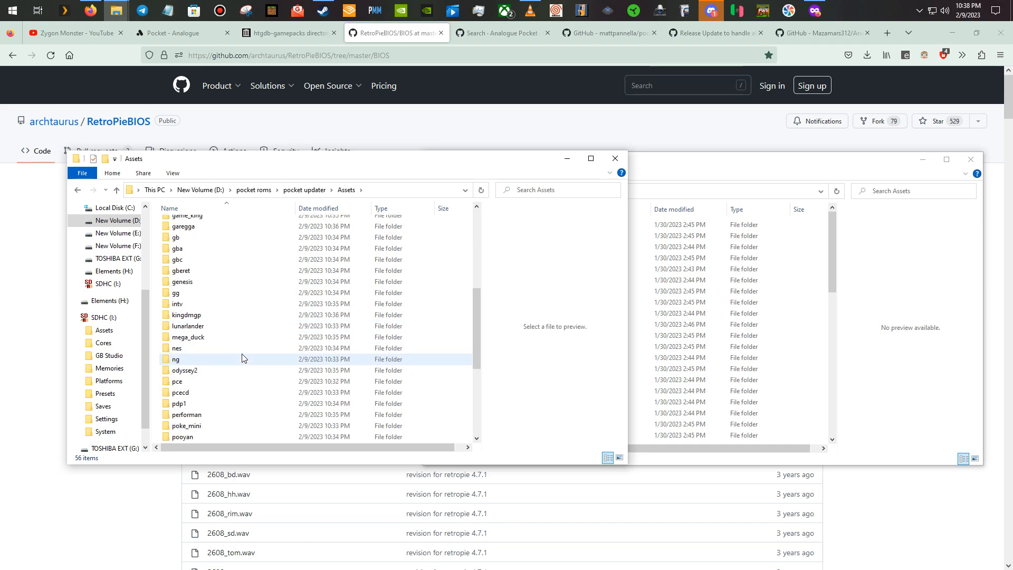
{"action": "left_click", "coordinate": [182, 281]}
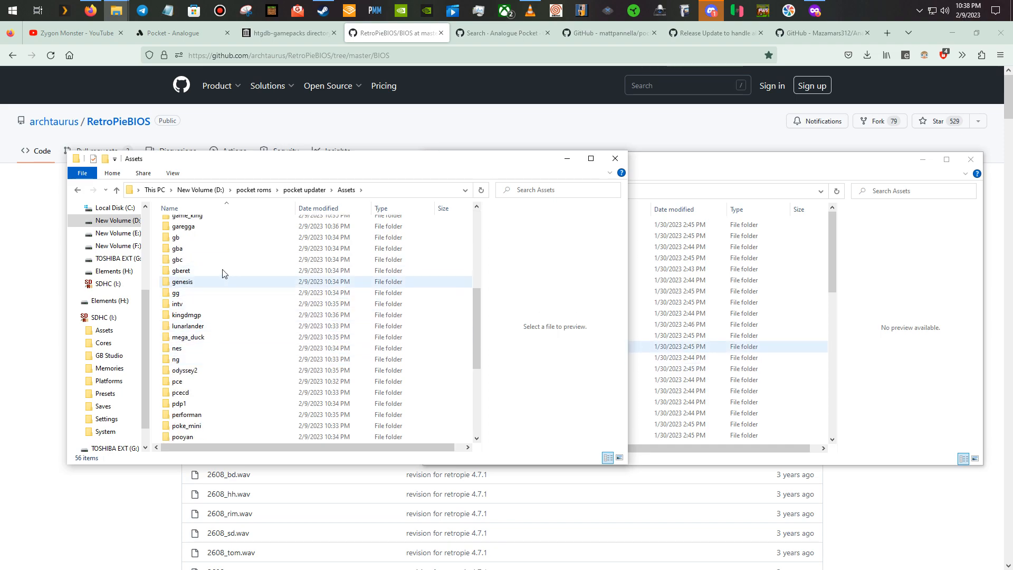
{"action": "double_click", "coordinate": [177, 359]}
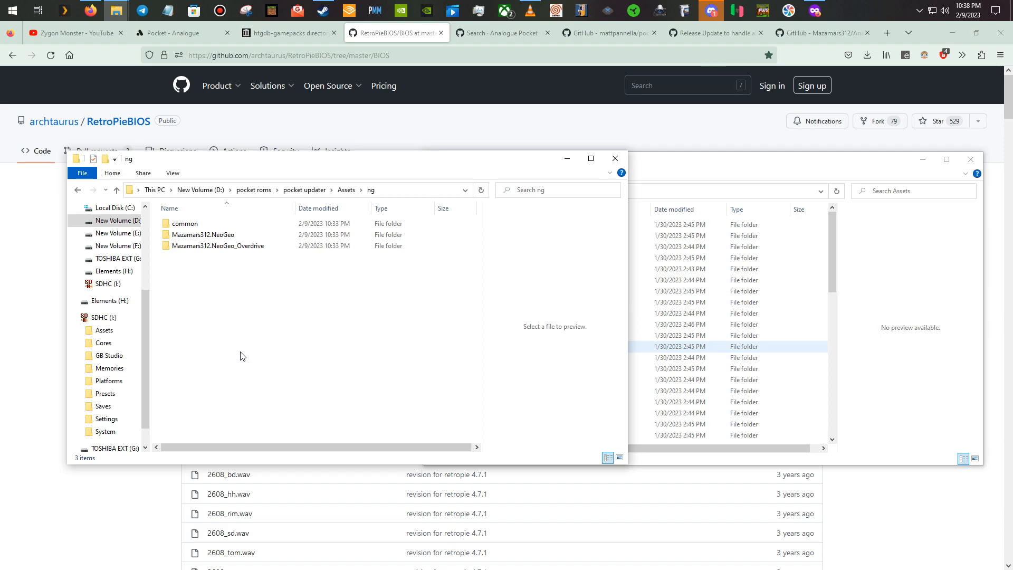
{"action": "double_click", "coordinate": [185, 223]}
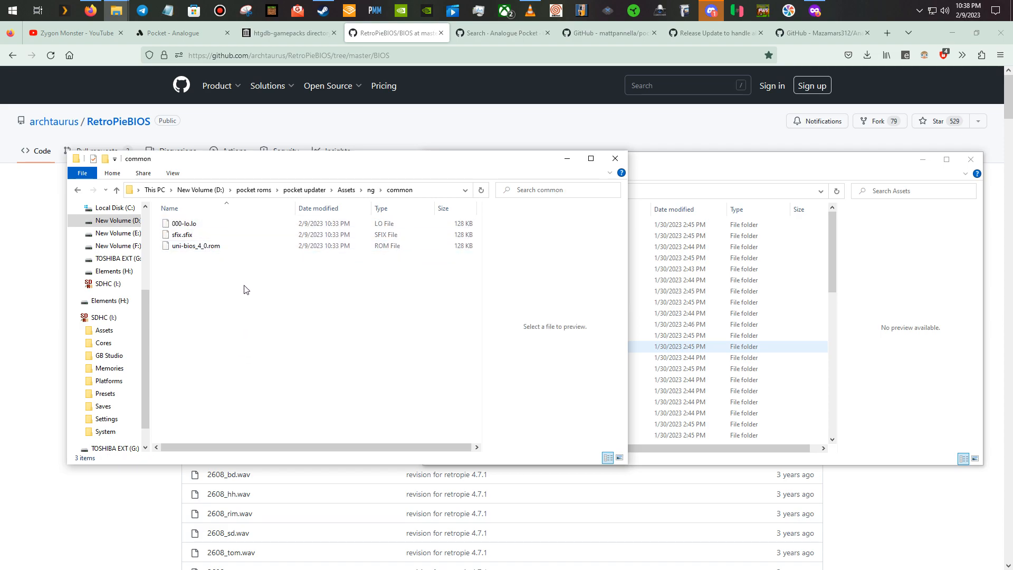
{"action": "mouse_move", "coordinate": [245, 306]}
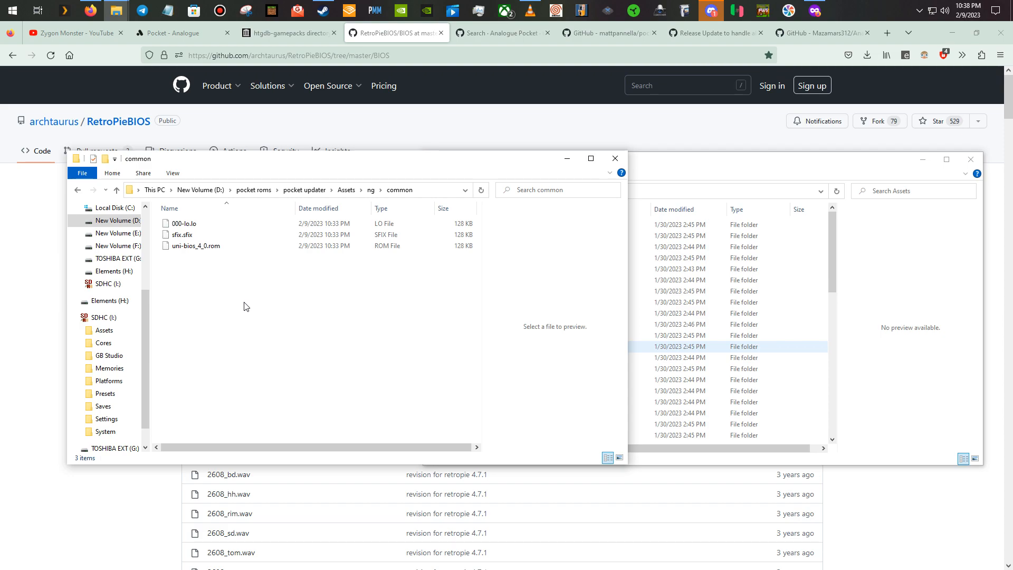
{"action": "mouse_move", "coordinate": [329, 254]}
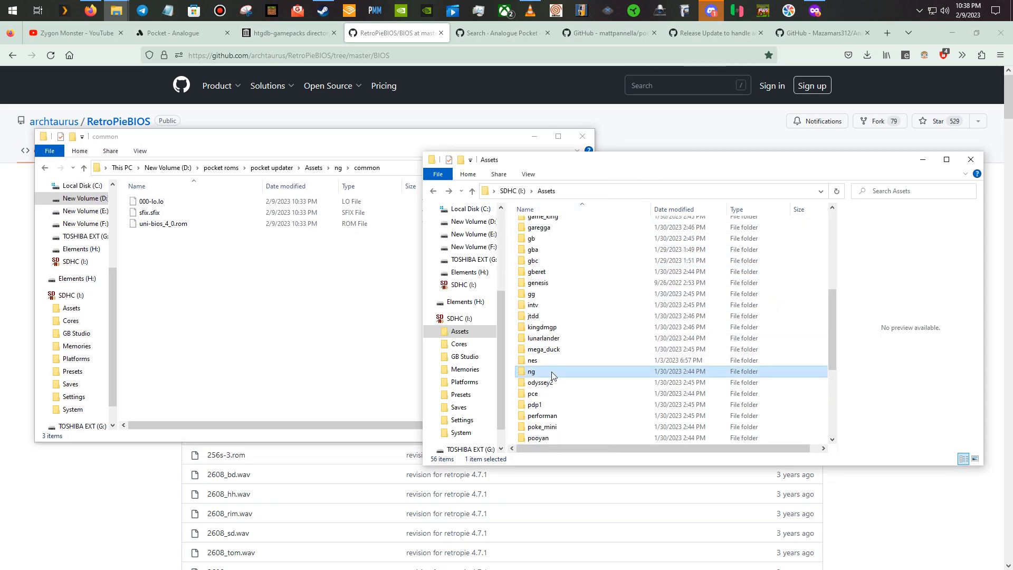
Step: Open the card's ng\common, peek into 3countb, and scroll the 246 items
{"action": "double_click", "coordinate": [532, 371]}
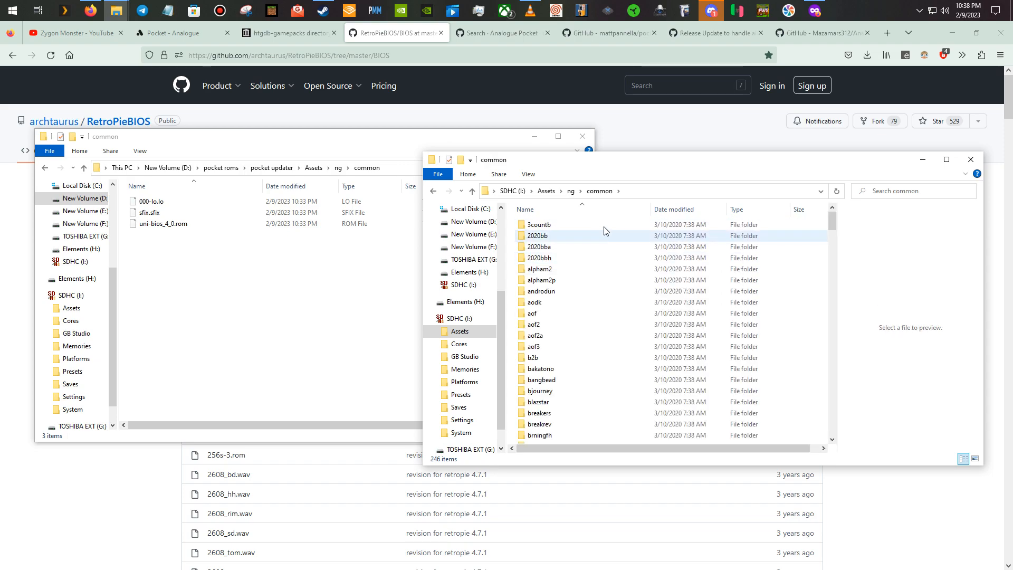
{"action": "scroll", "scroll_direction": "down", "scroll_amount": 3}
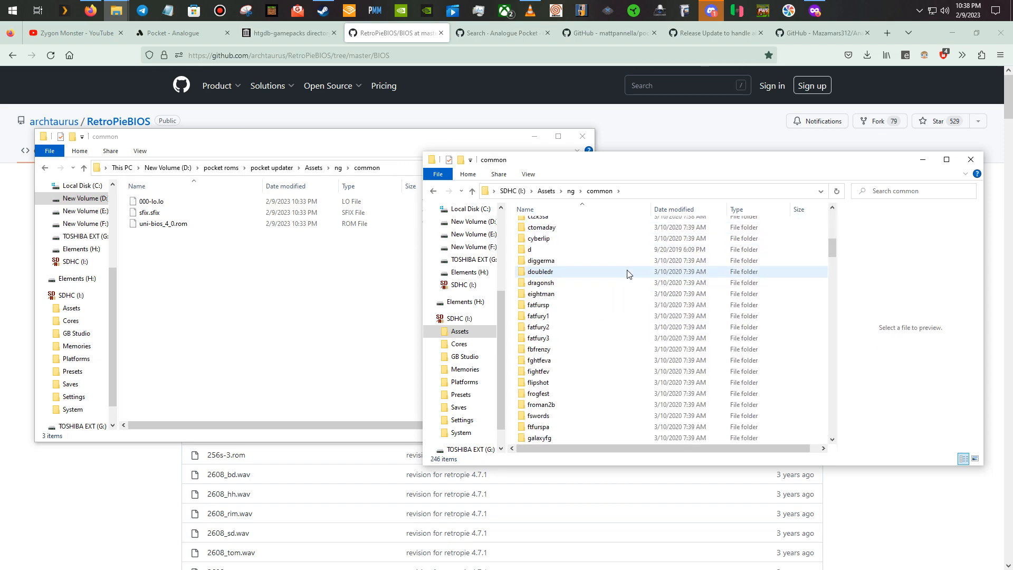
{"action": "double_click", "coordinate": [539, 271]}
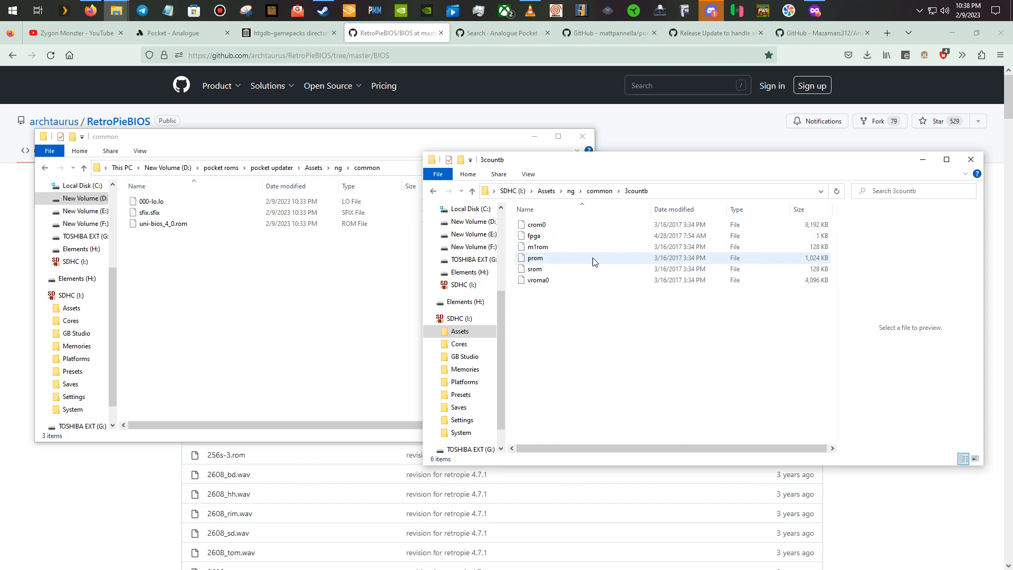
{"action": "left_click", "coordinate": [433, 192]}
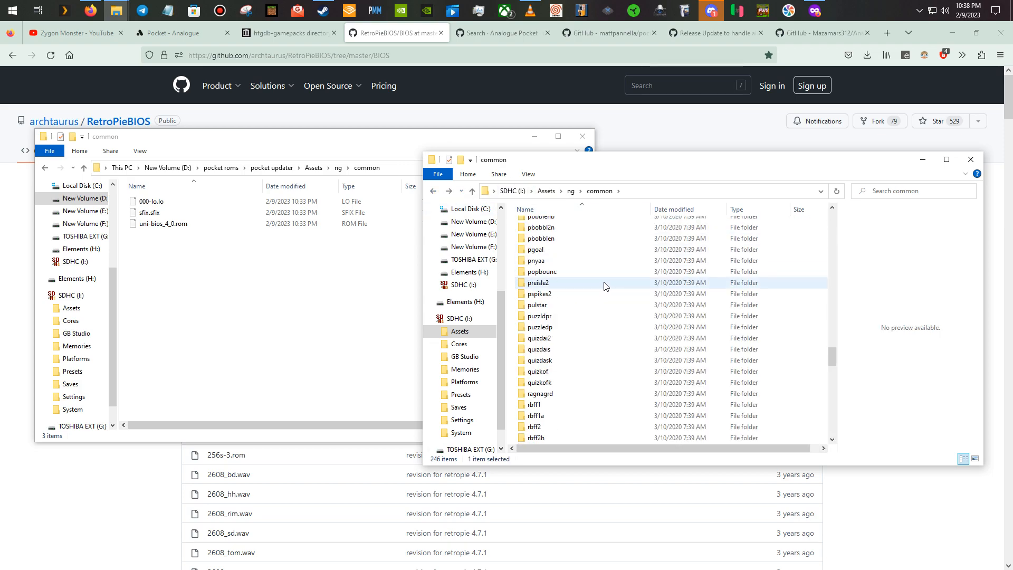
{"action": "scroll", "scroll_direction": "down", "scroll_amount": 3}
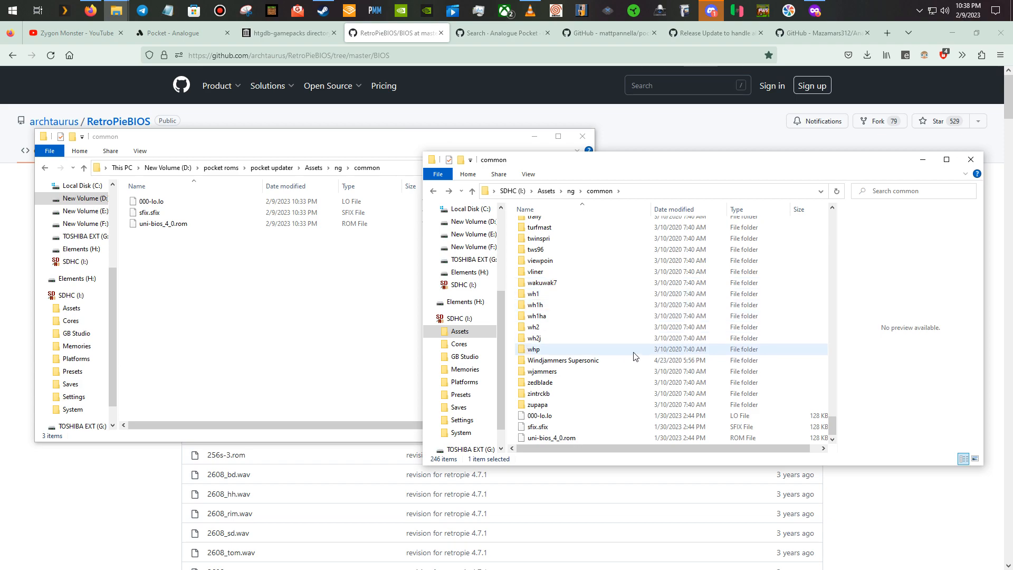
{"action": "scroll", "scroll_direction": "up", "scroll_amount": 3}
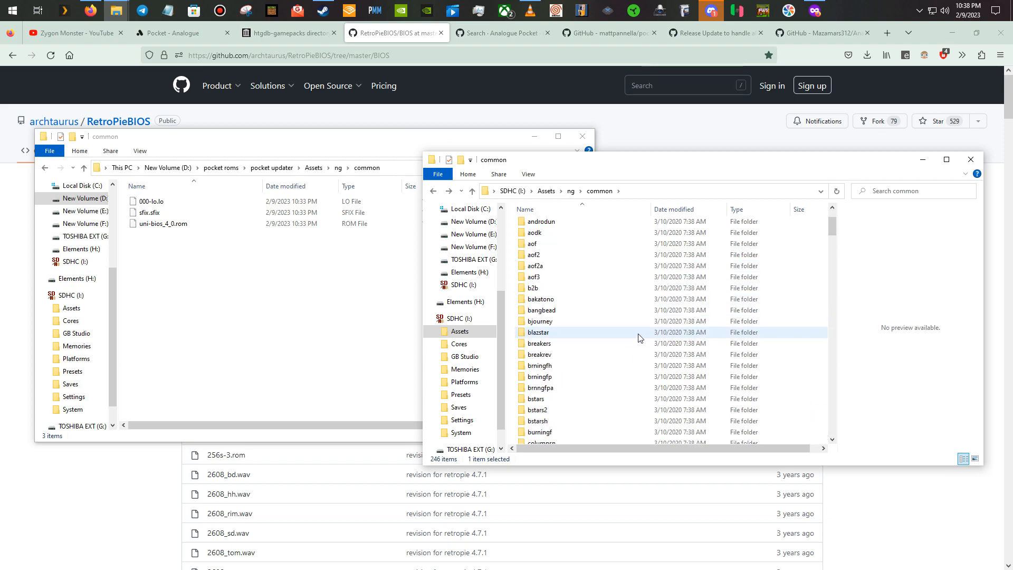
{"action": "scroll", "scroll_direction": "up", "scroll_amount": 3}
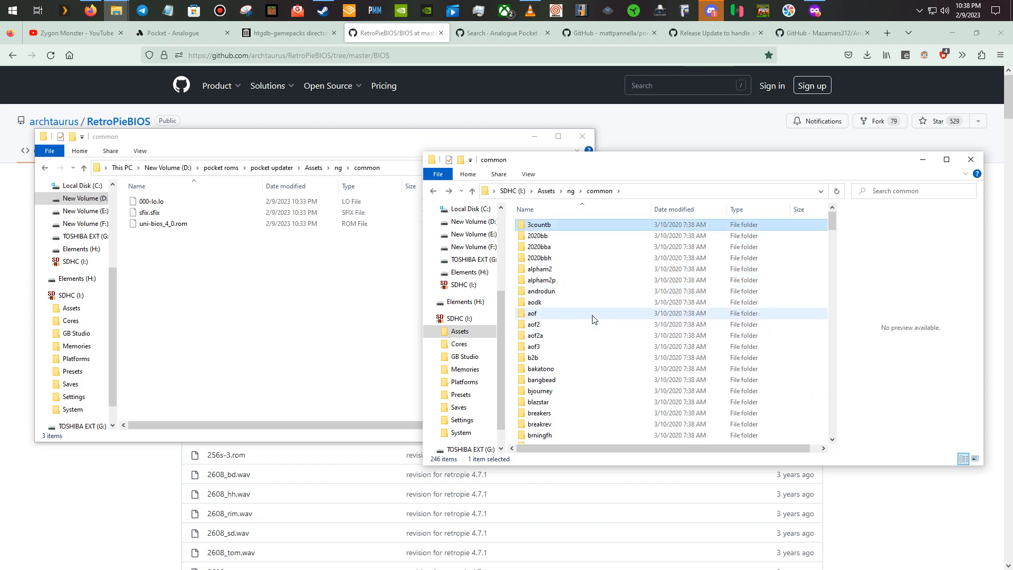
{"action": "mouse_move", "coordinate": [595, 313]}
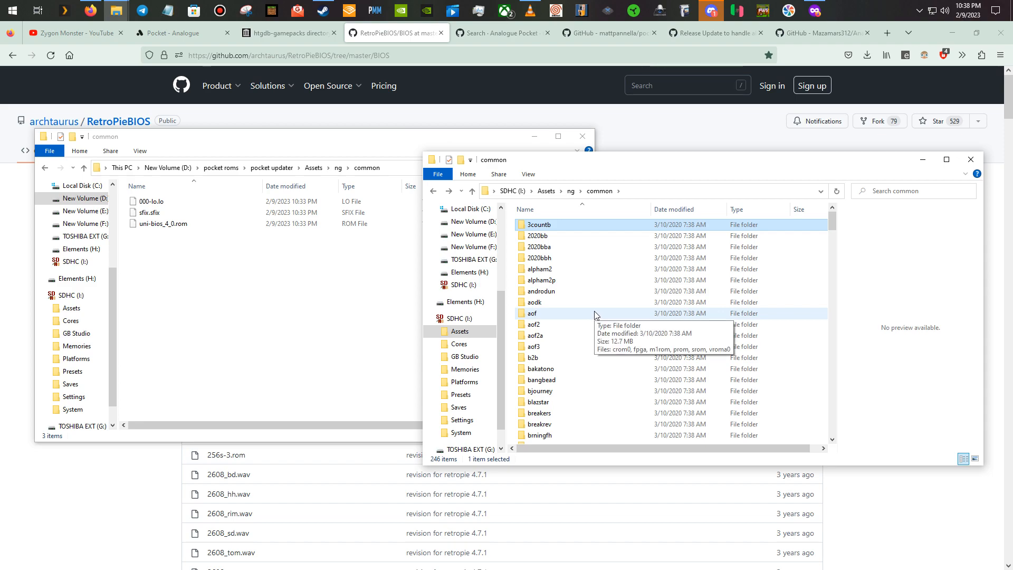
{"action": "mouse_move", "coordinate": [611, 302]}
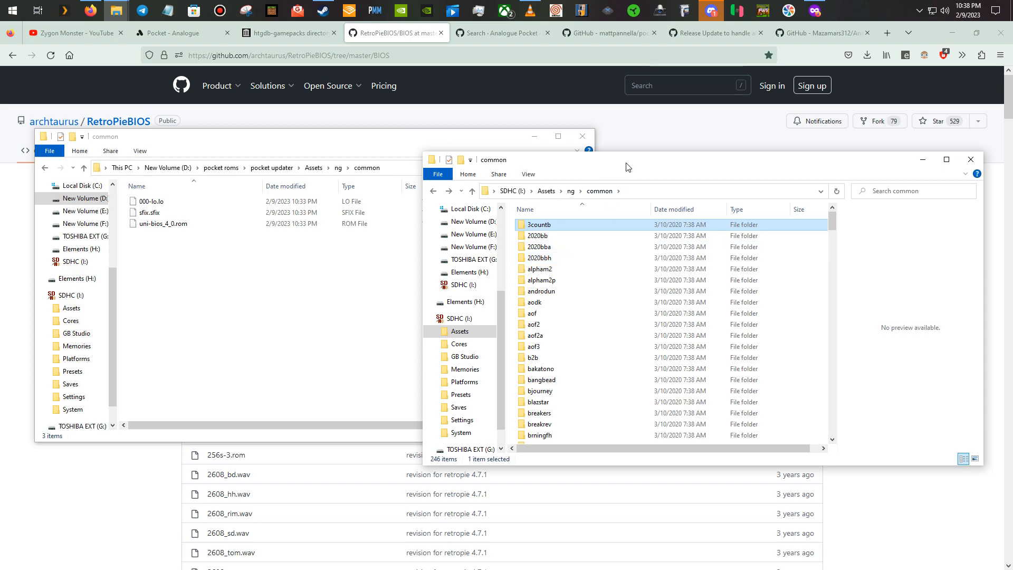
{"action": "left_click_drag", "start_coordinate": [627, 159], "coordinate": [611, 117]}
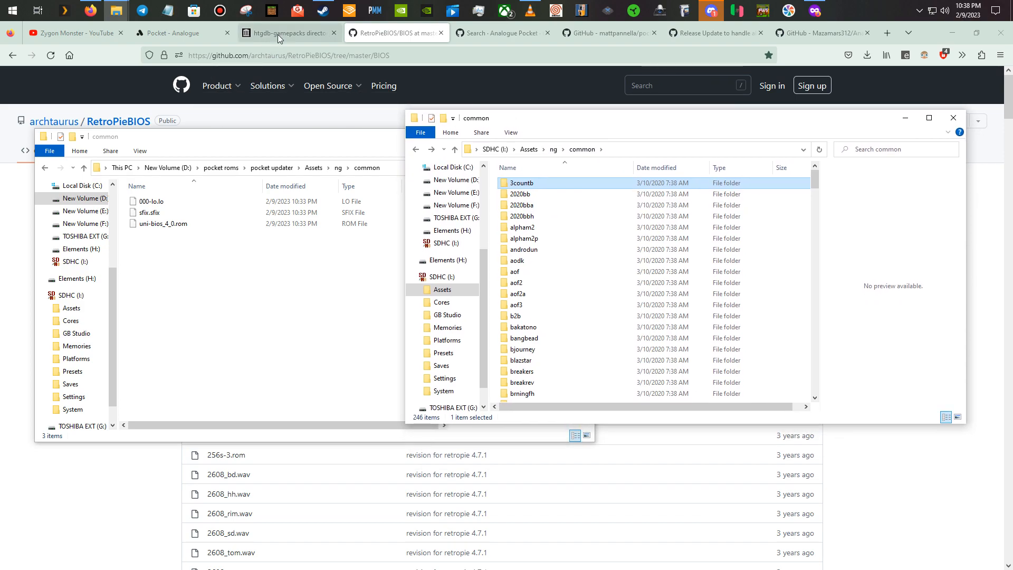
Step: Return to the htgdb-gamepacks archive tab and scroll to the top of its pack list
{"action": "left_click", "coordinate": [287, 33]}
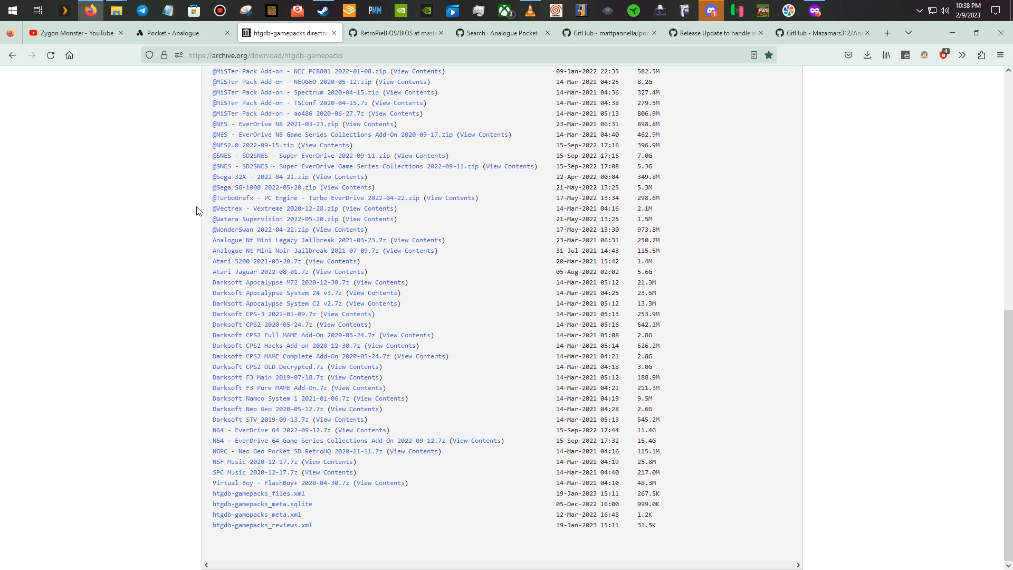
{"action": "mouse_move", "coordinate": [320, 385]}
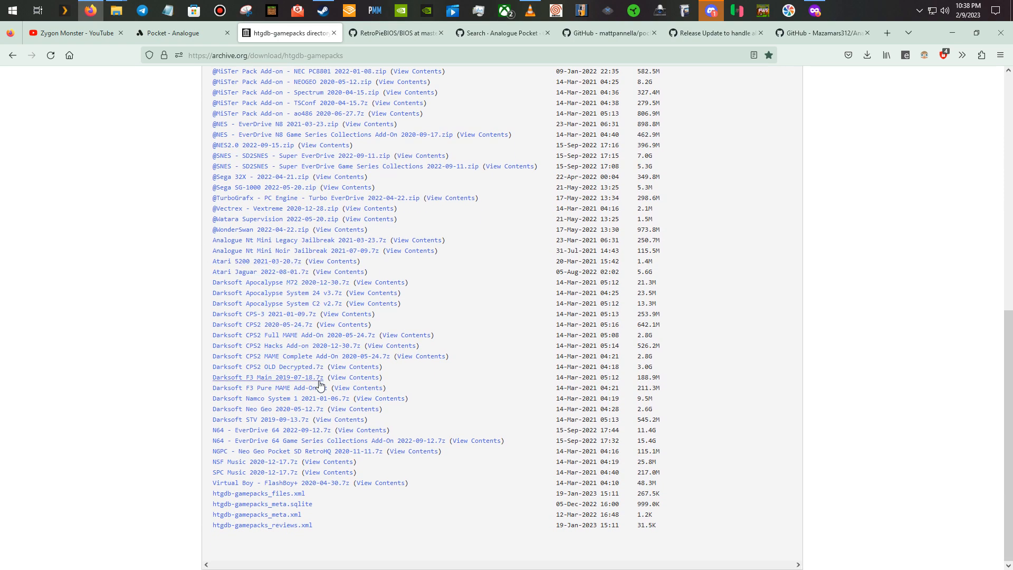
{"action": "scroll", "scroll_direction": "up", "scroll_amount": 3}
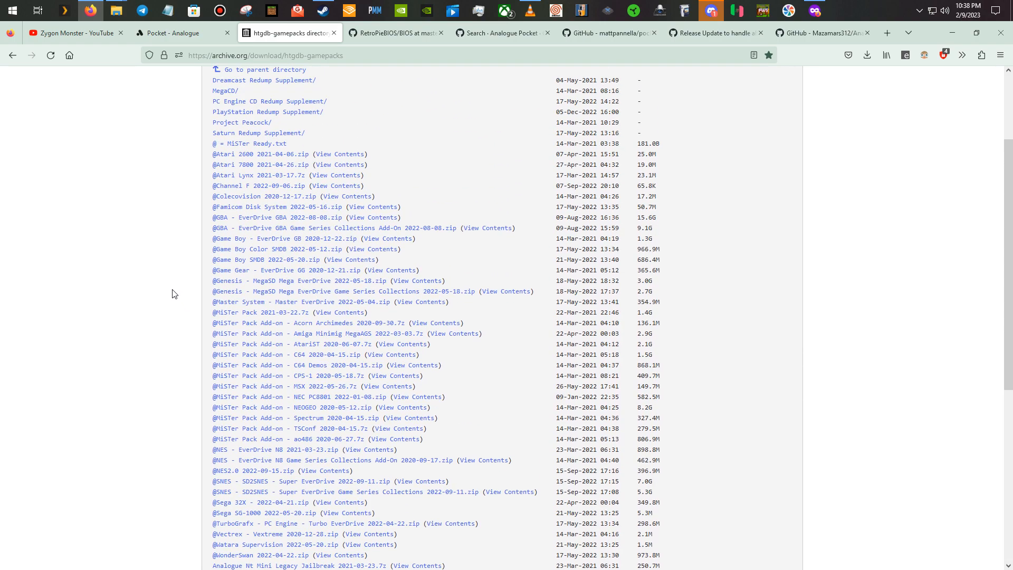
{"action": "scroll", "scroll_direction": "up", "scroll_amount": 3}
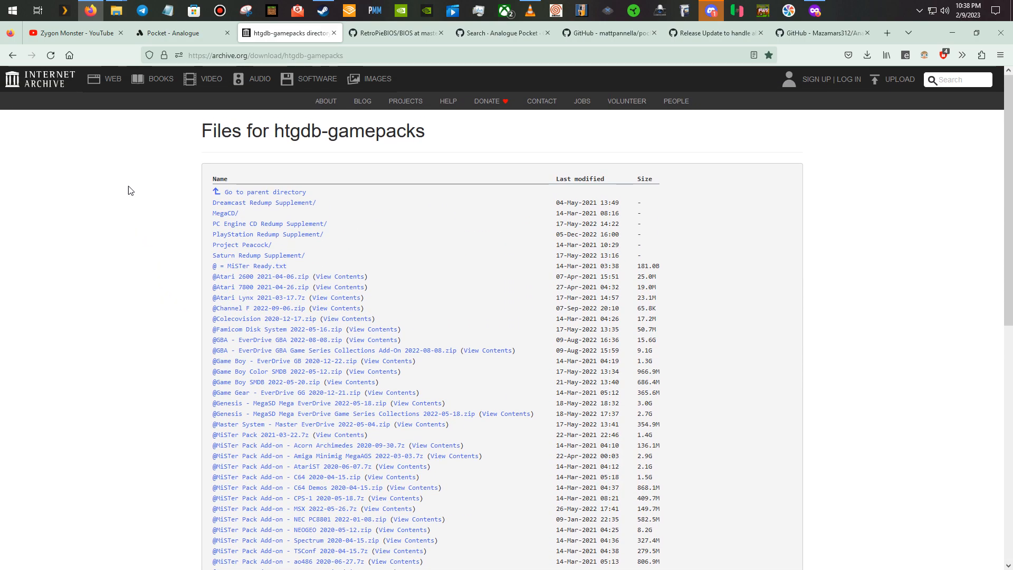